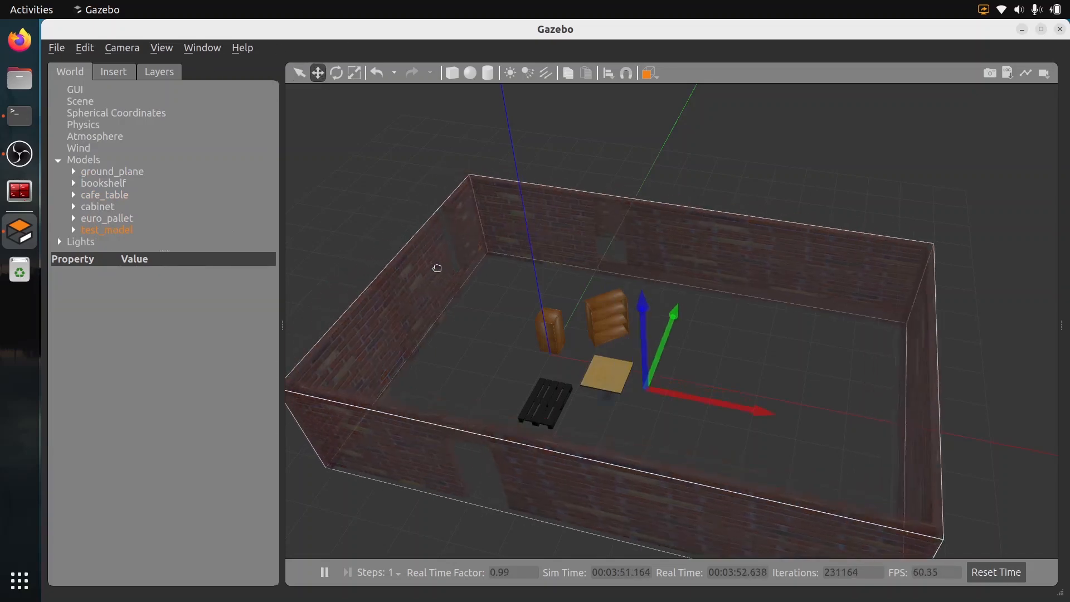
View the cafe_table model's properties in the World tab, then close Gazebo.
click(106, 230)
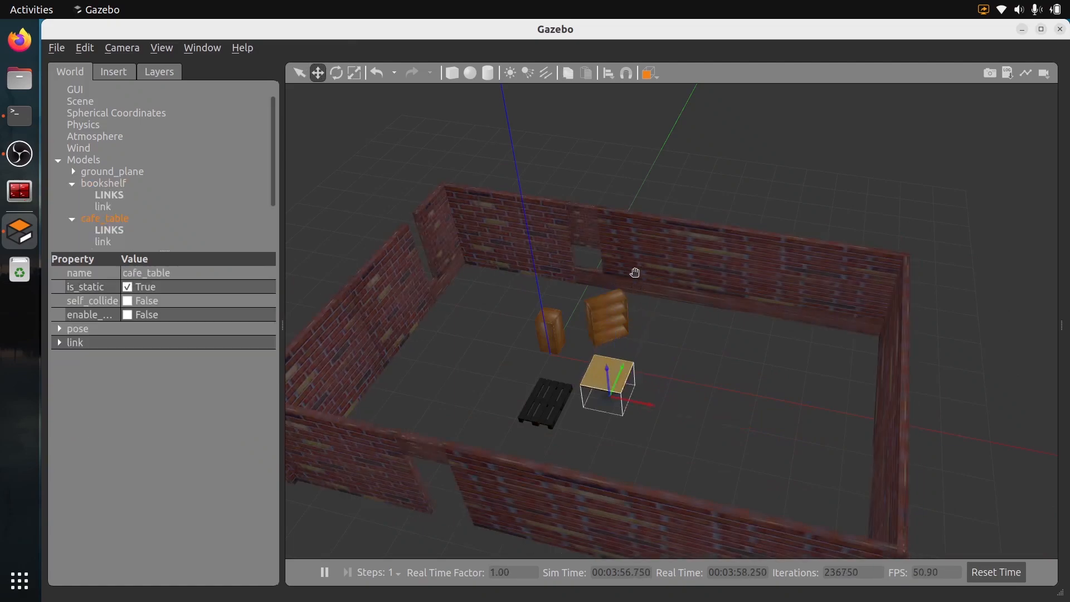
click(19, 116)
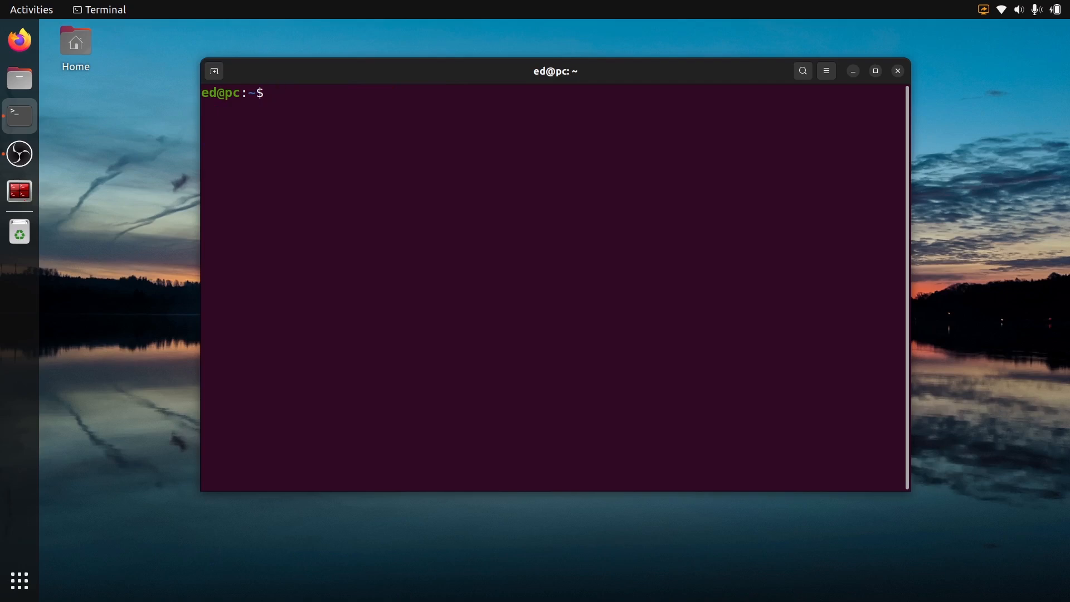
Install all ros-humble-gazebo-* packages with sudo apt using your password, then clear the terminal.
text(sudo)
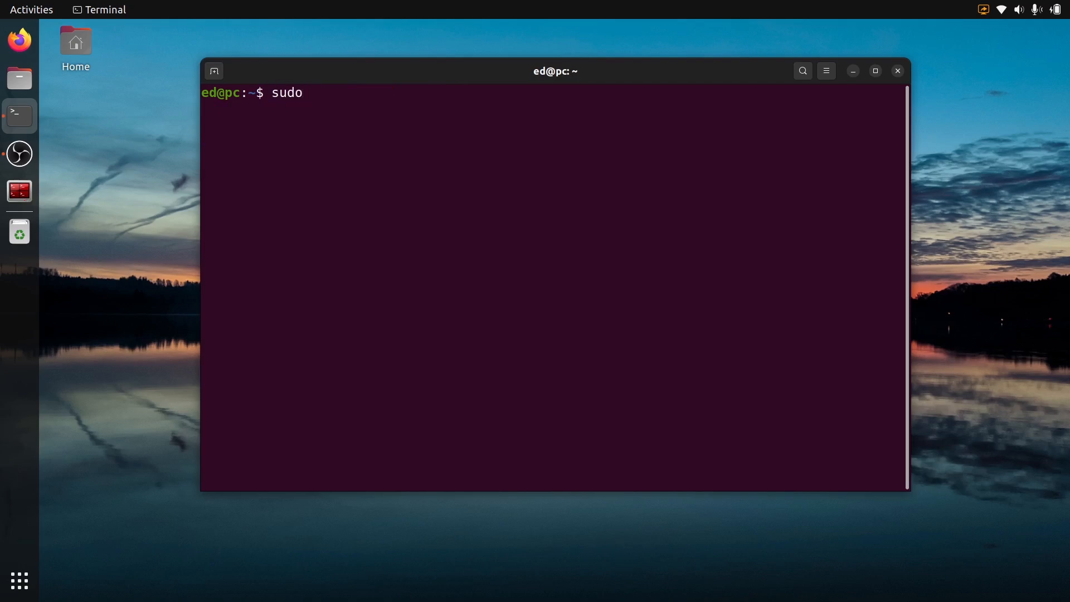
text(apt install)
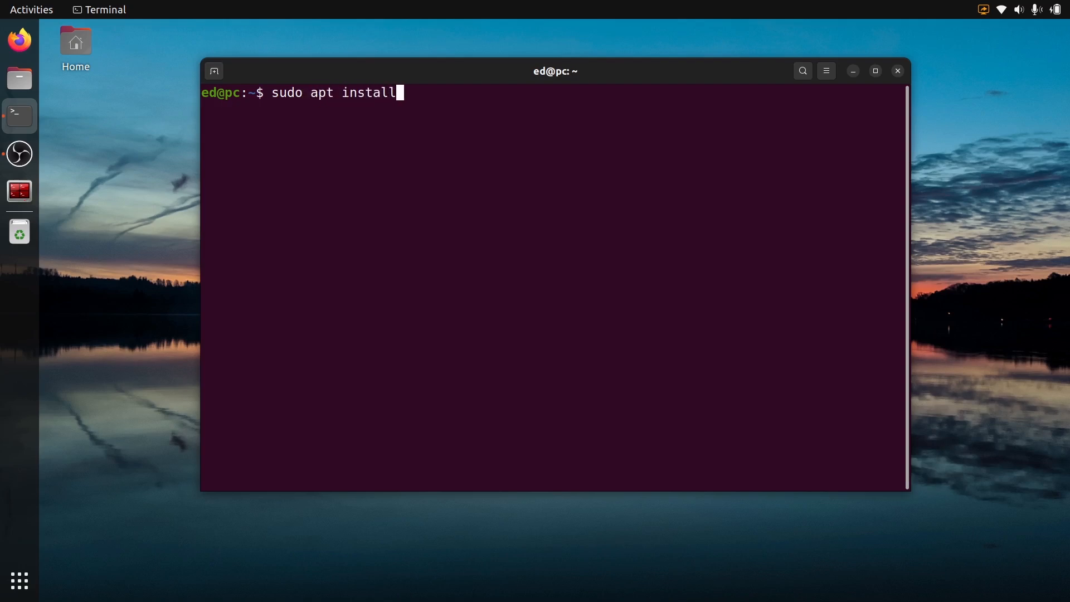
text(ros-)
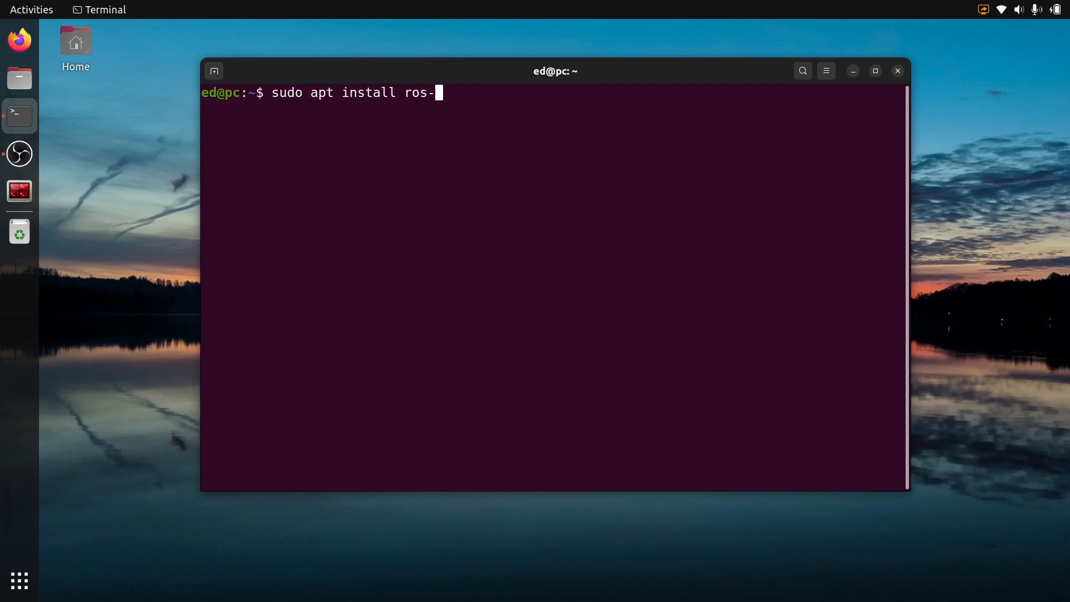
text(humble-des)
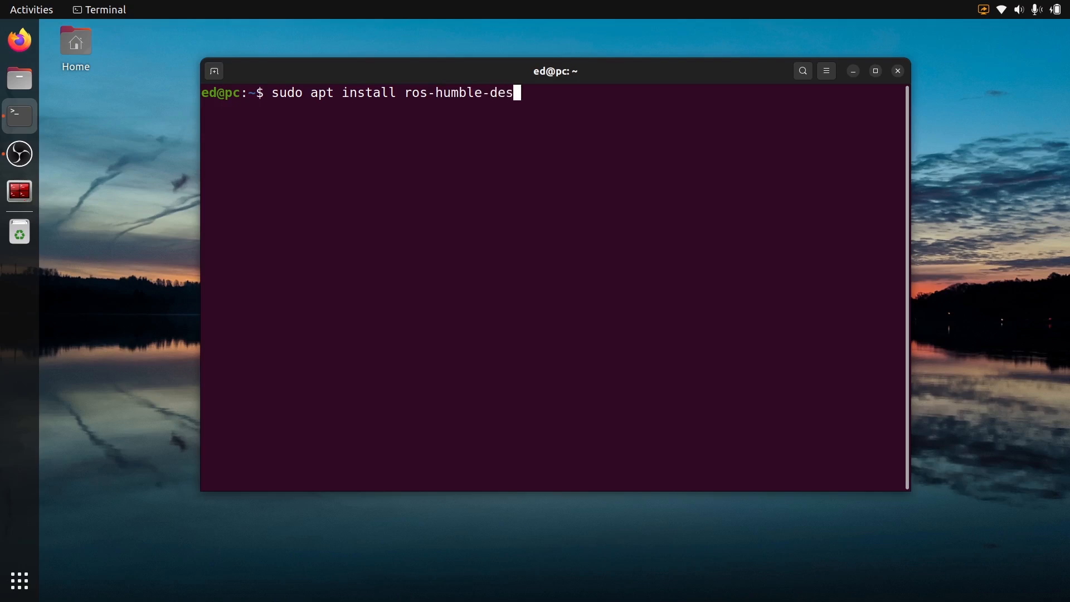
text(ktop)
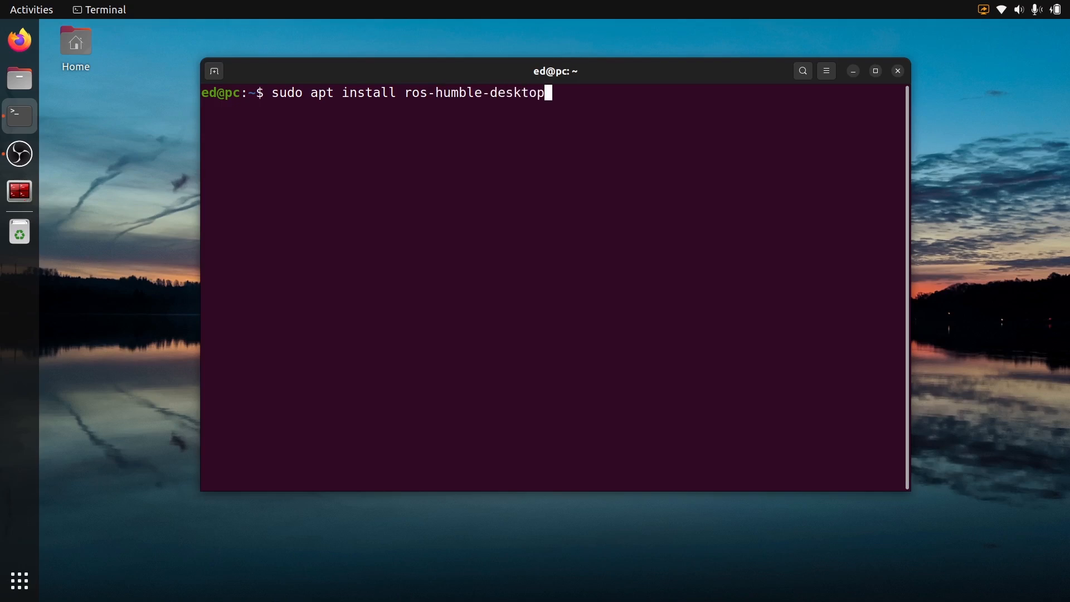
key(BackSpace)
text(gazebo-)
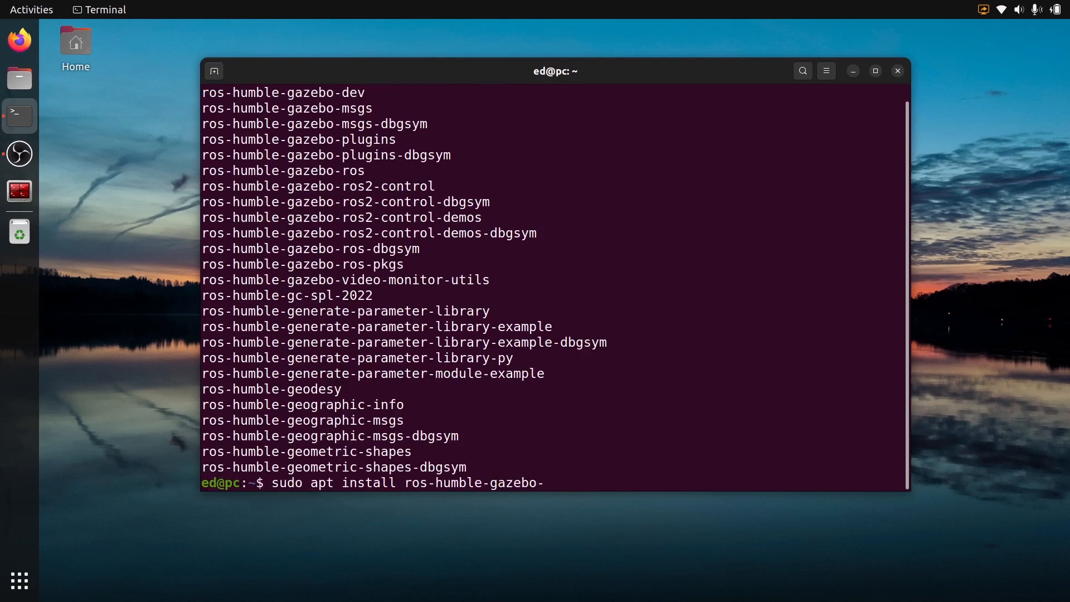
key(Return)
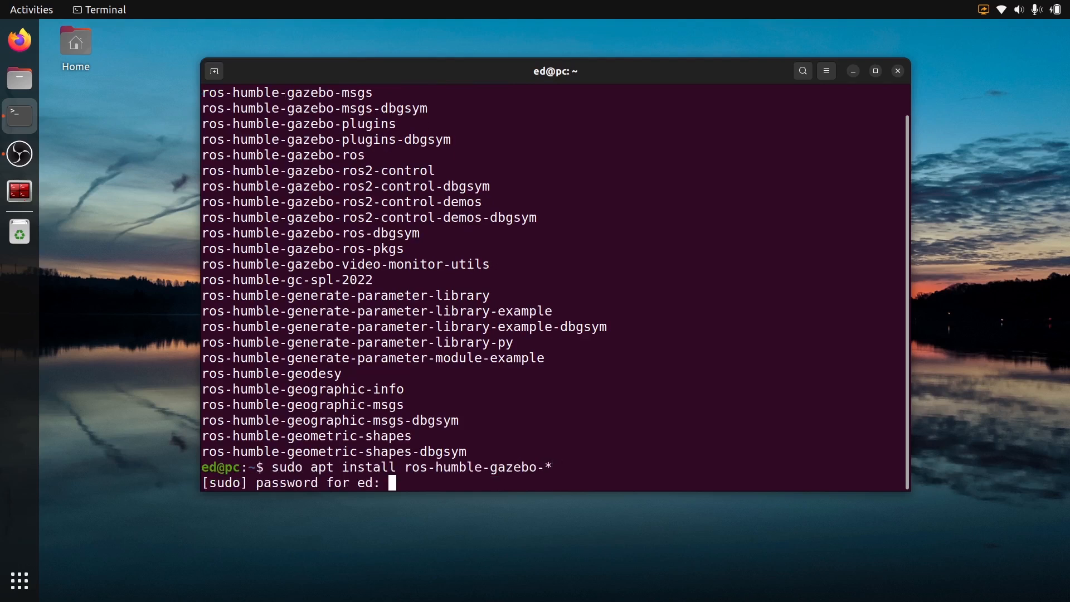
key(Return)
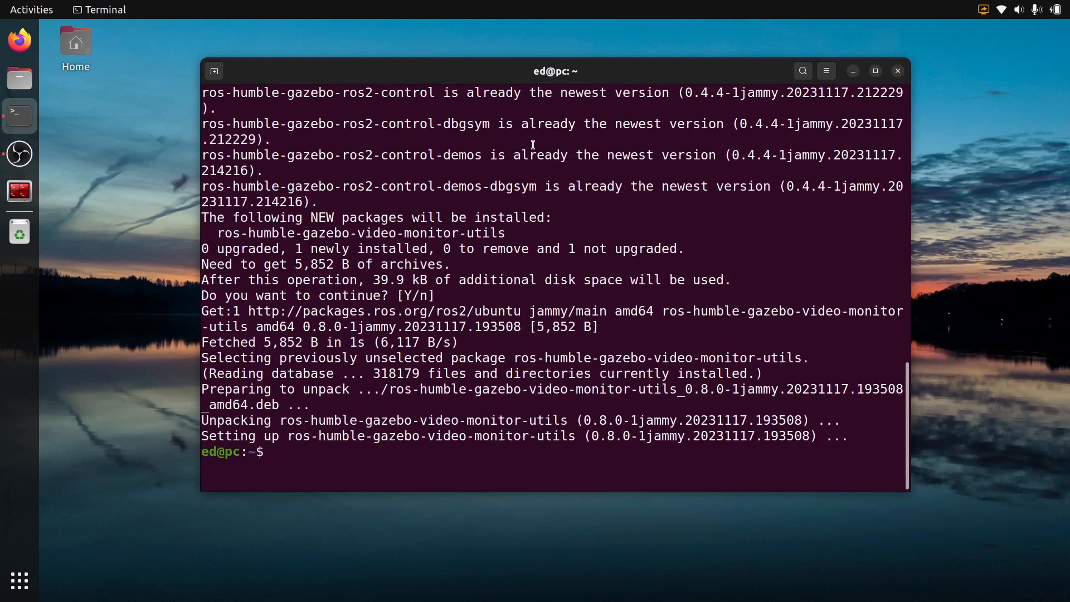
text(c)
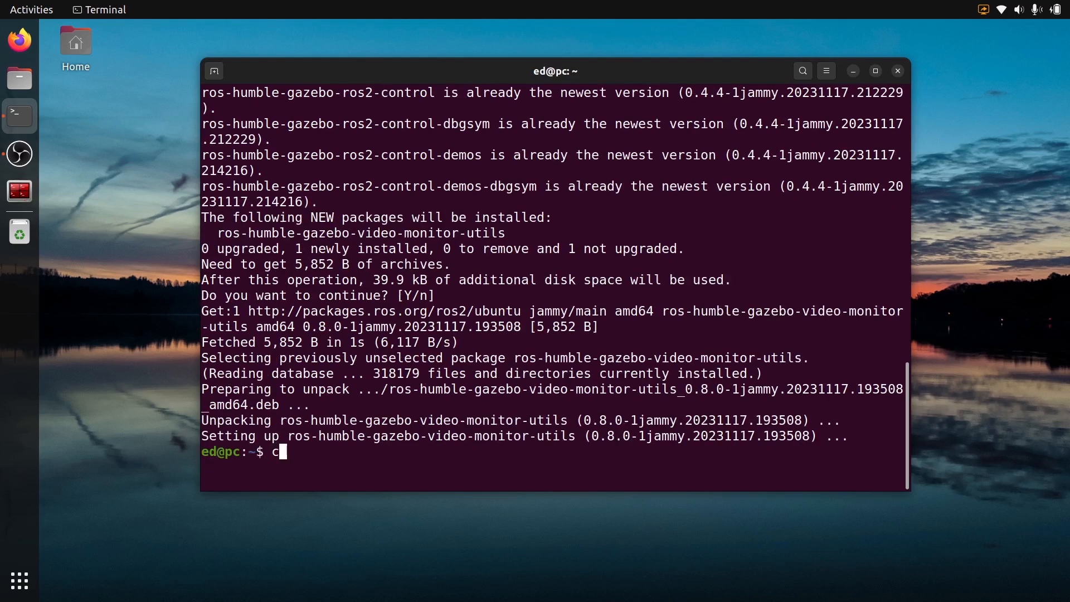
key(Return)
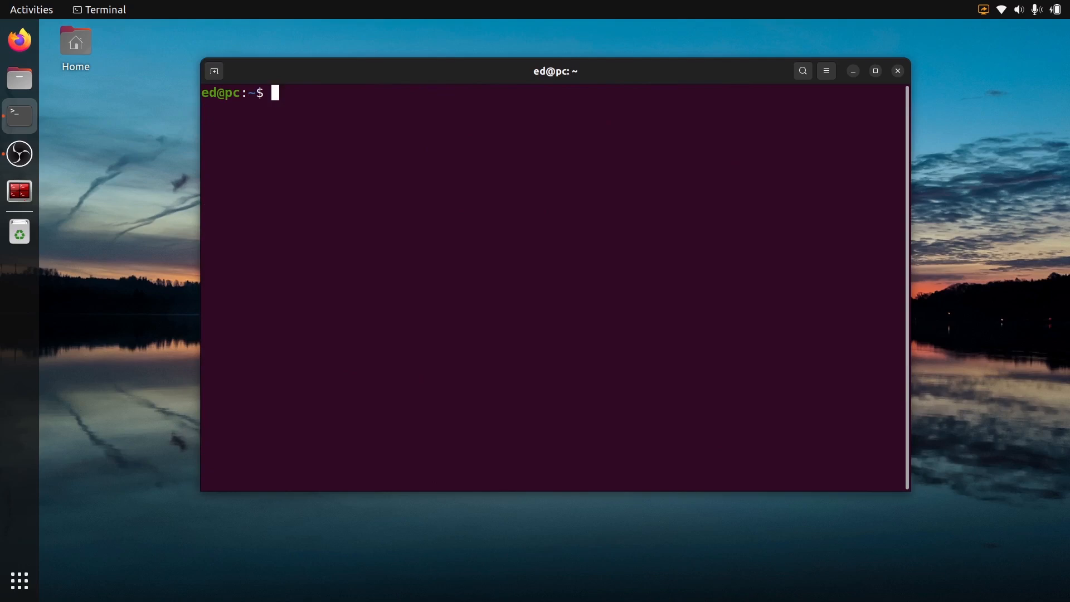
text(sudo)
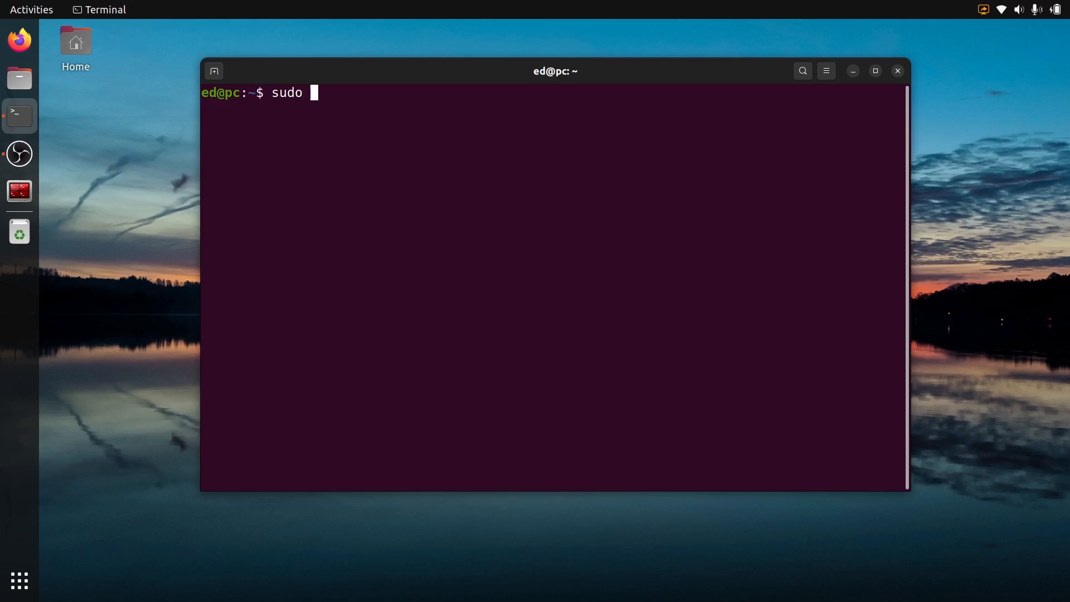
text(apt install g)
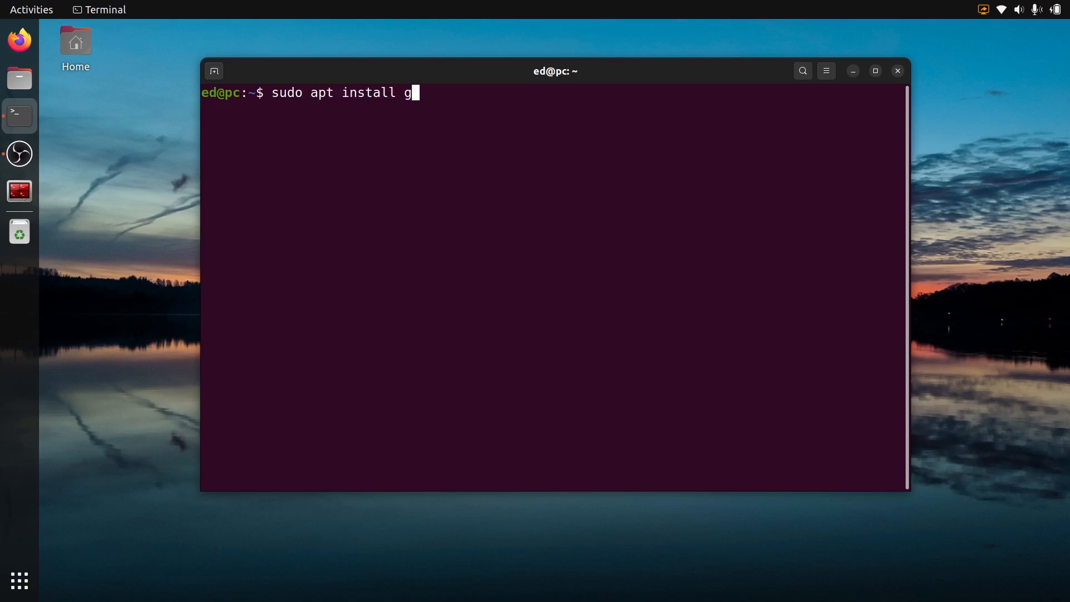
text(azebo)
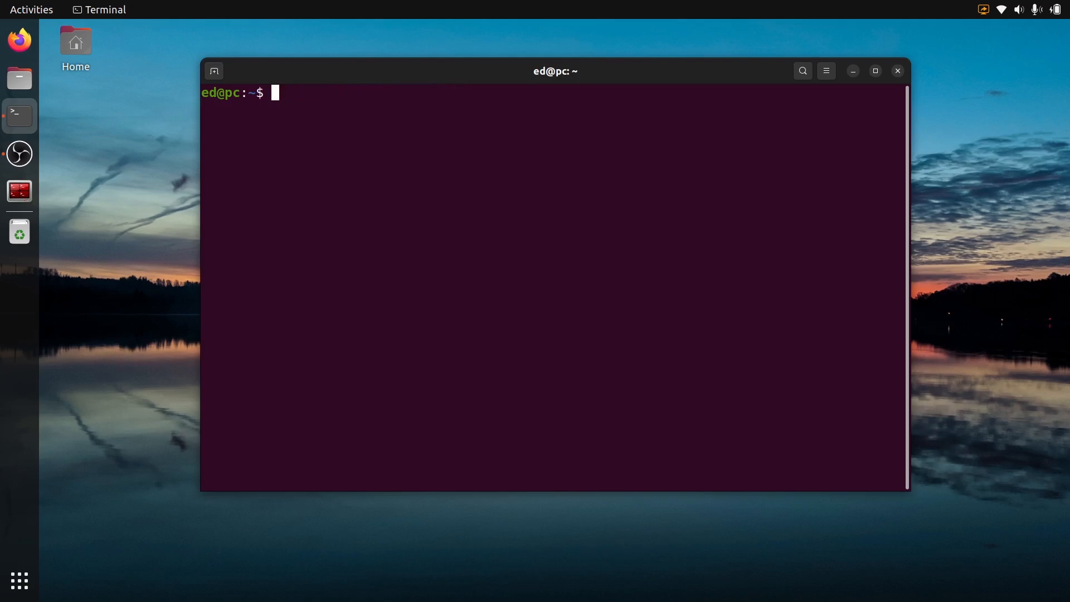
mouse_move(890, 85)
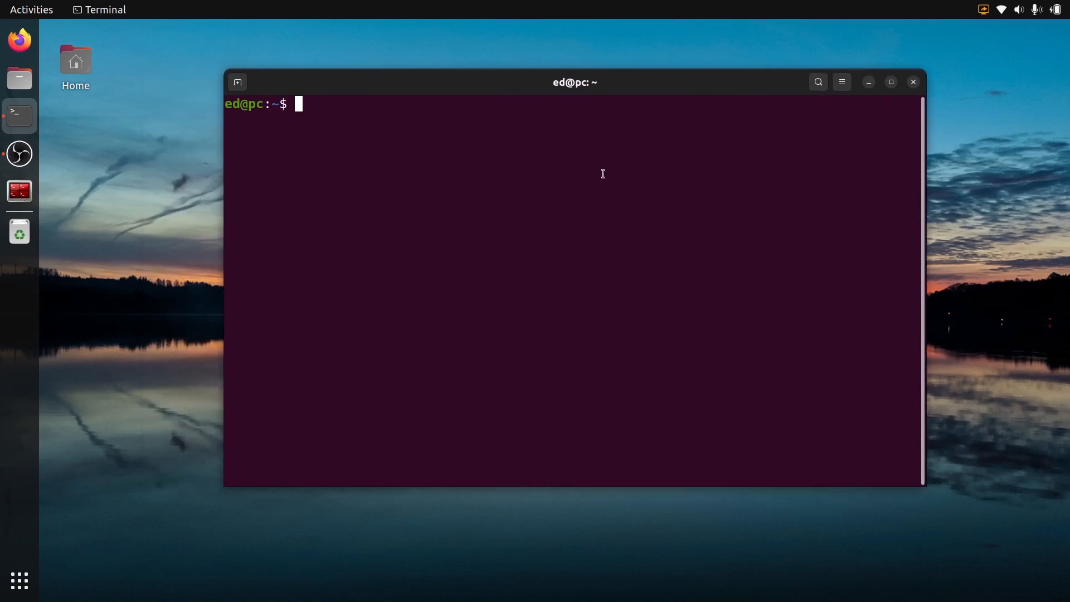
Run the gazebo command to open an empty simulation world.
text(ga)
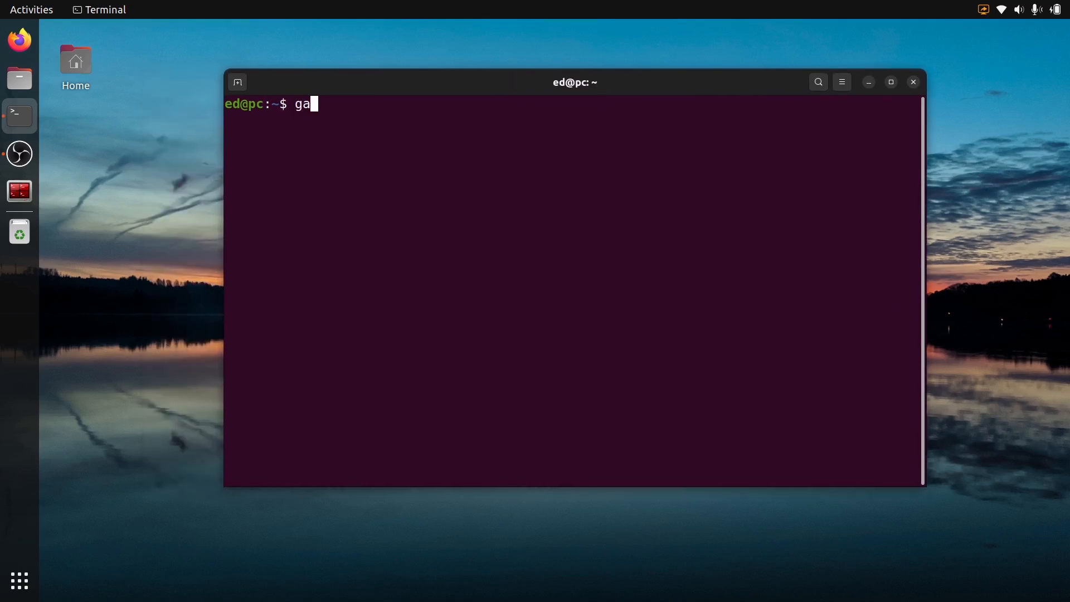
text(zebo)
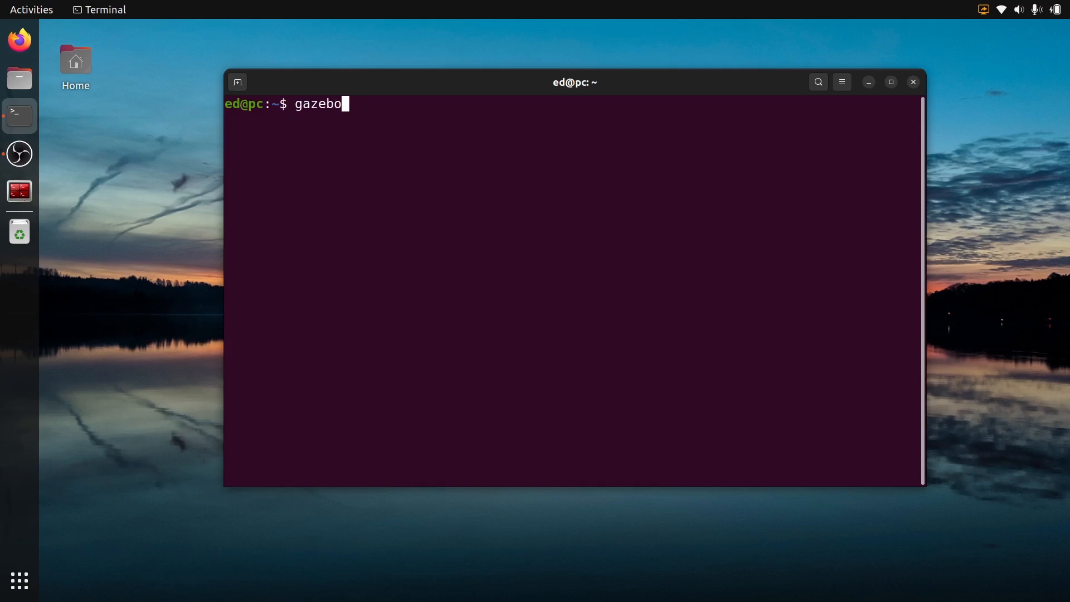
key(Return)
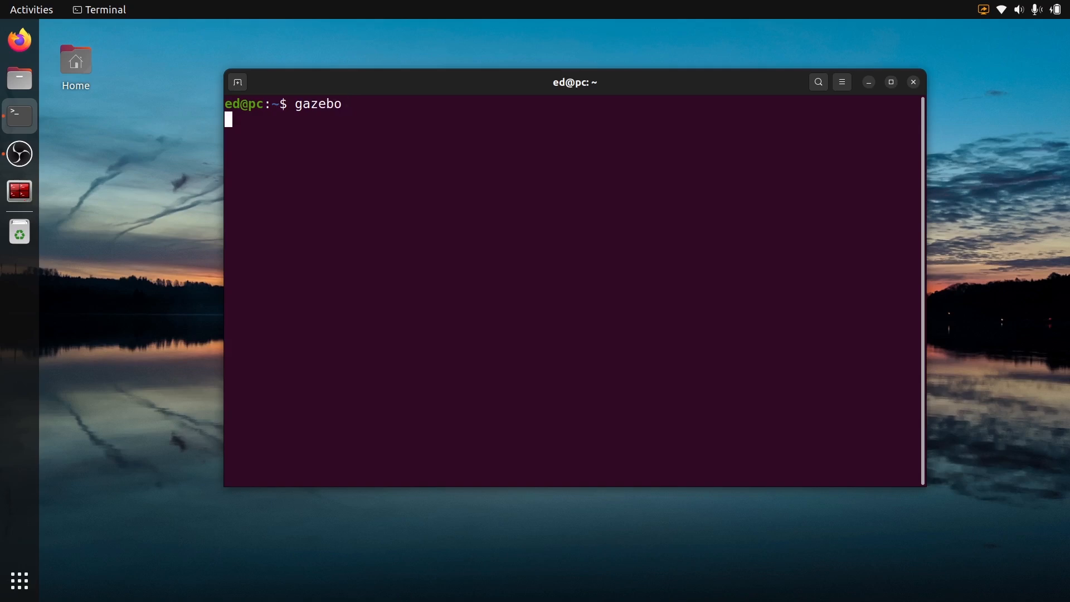
key(Return)
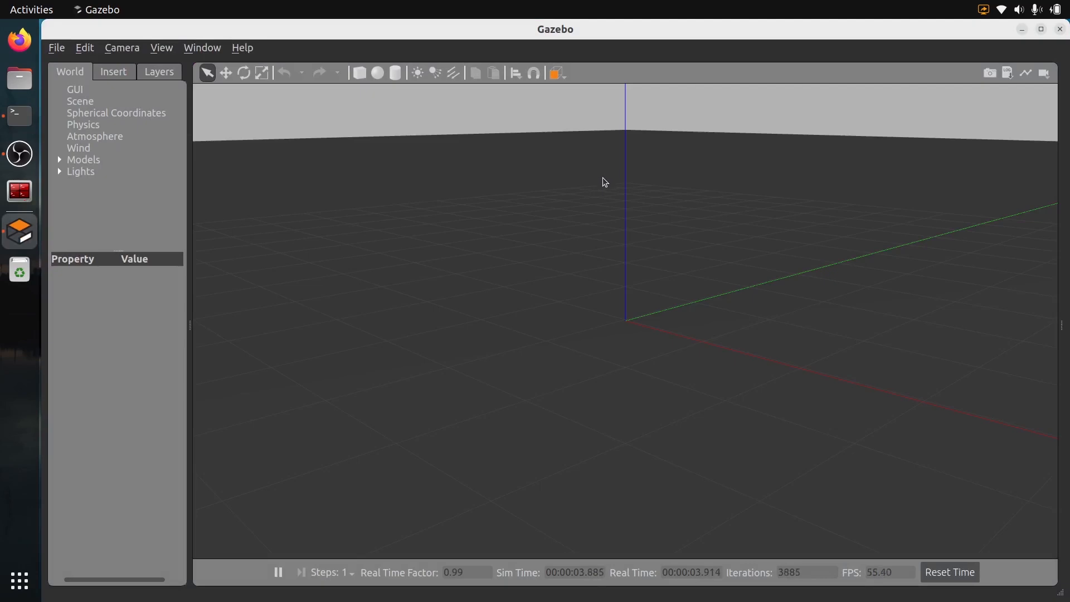
mouse_move(657, 298)
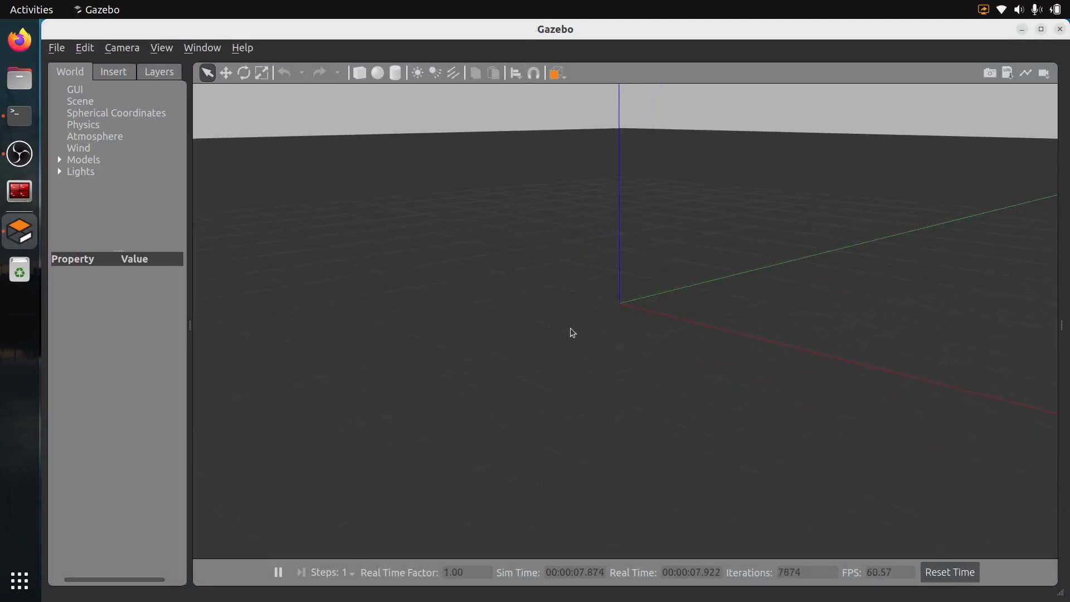
mouse_move(818, 481)
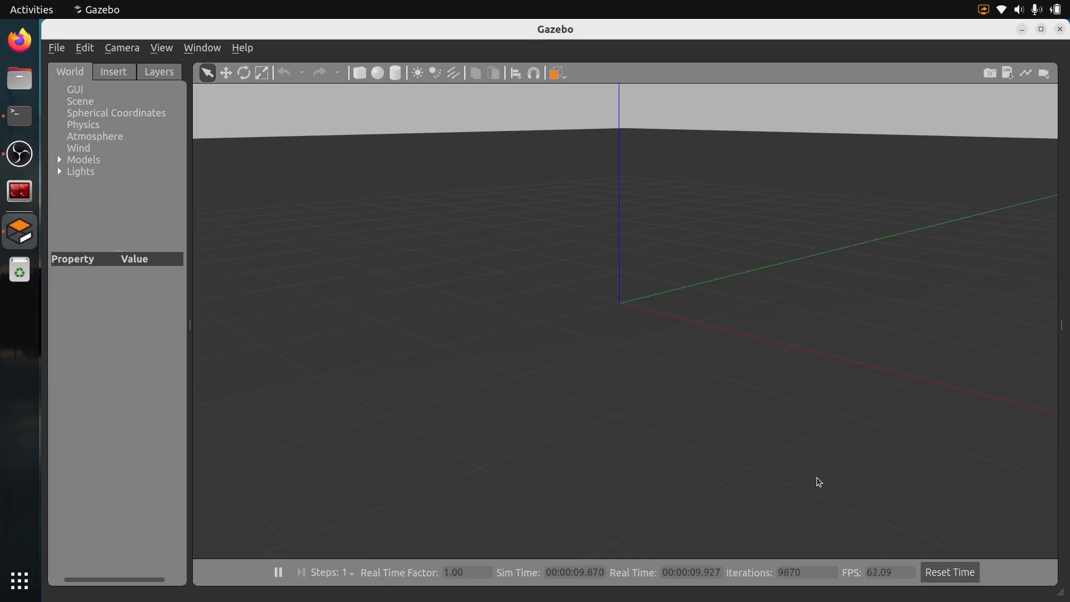
mouse_move(876, 580)
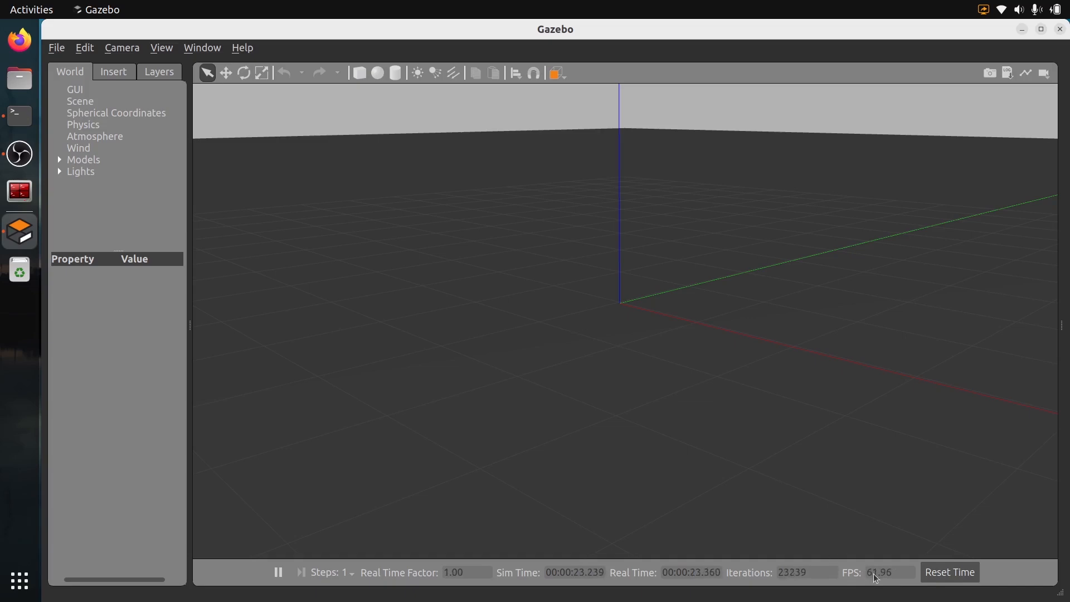
mouse_move(662, 311)
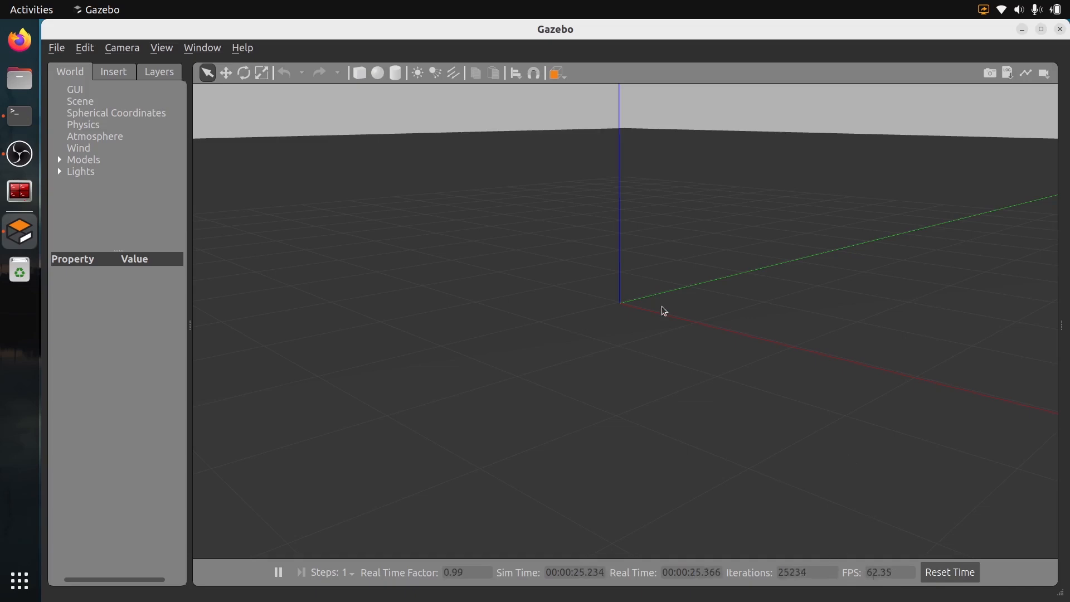
mouse_move(513, 267)
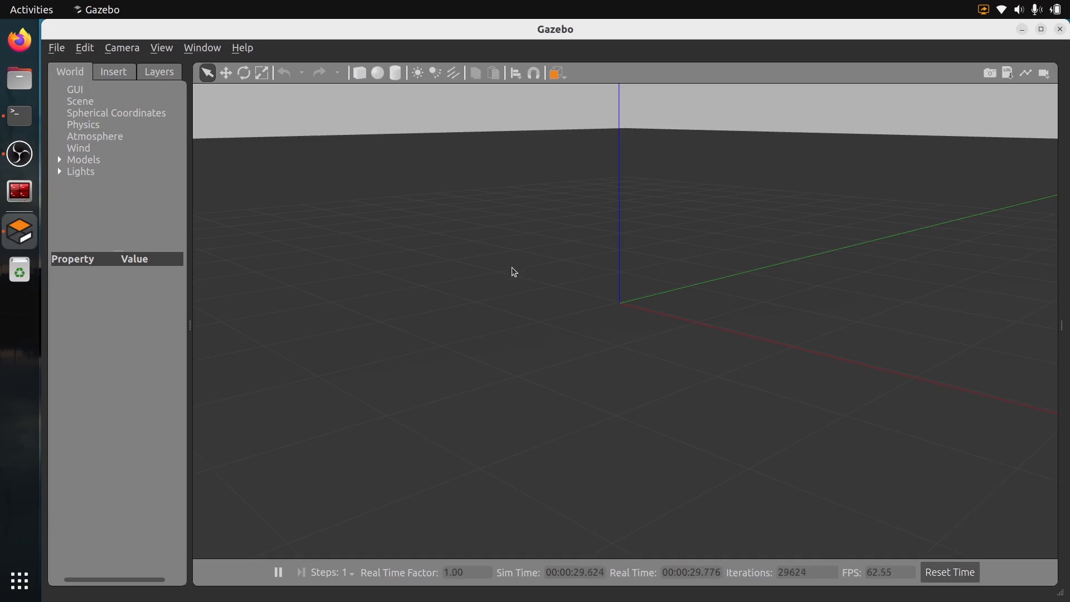
mouse_move(574, 283)
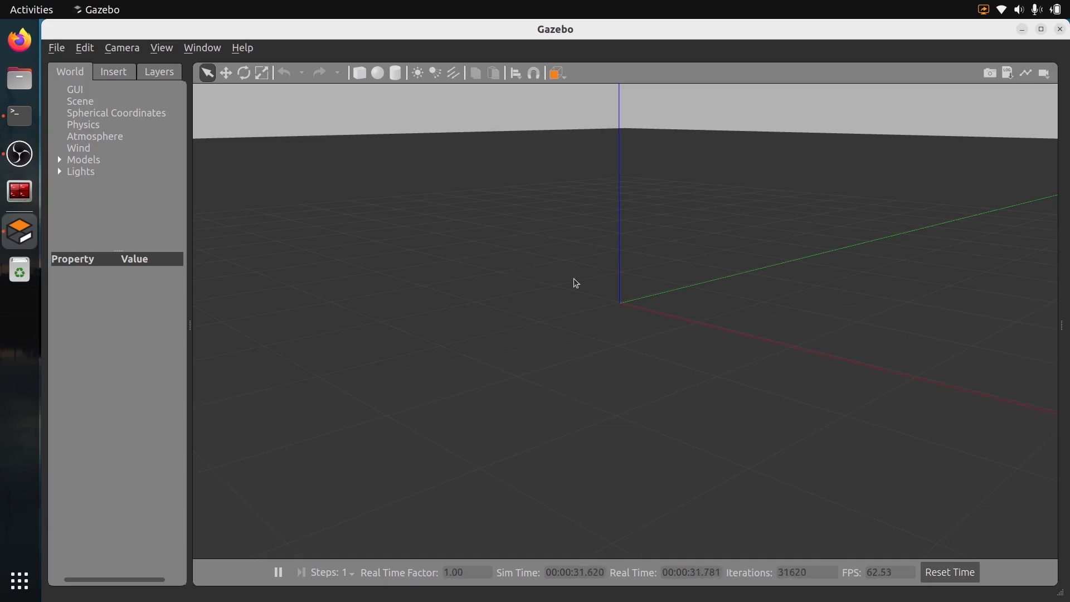
mouse_move(567, 332)
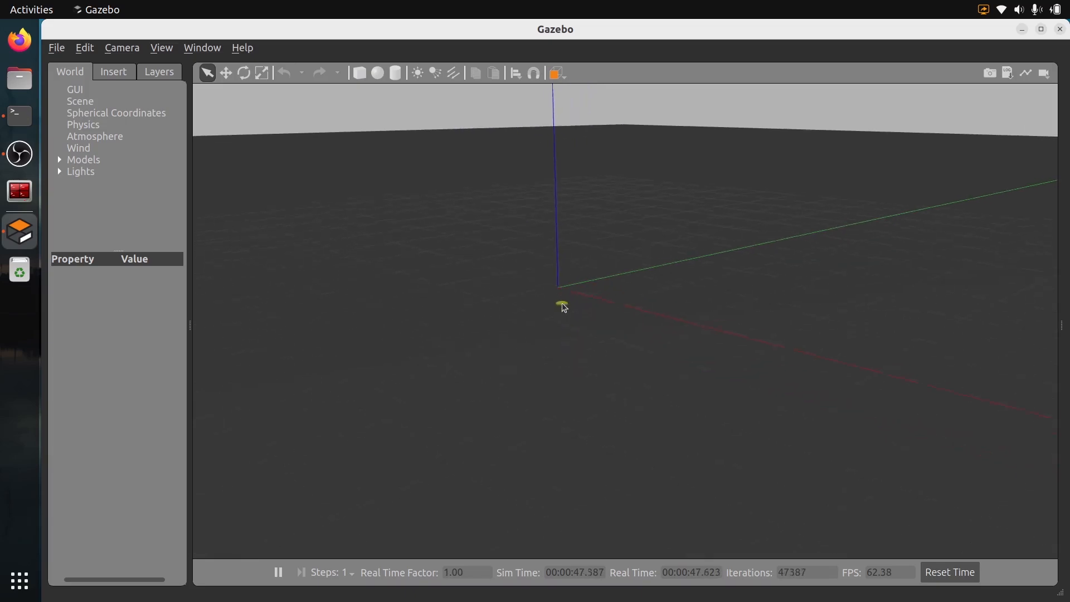
mouse_move(154, 85)
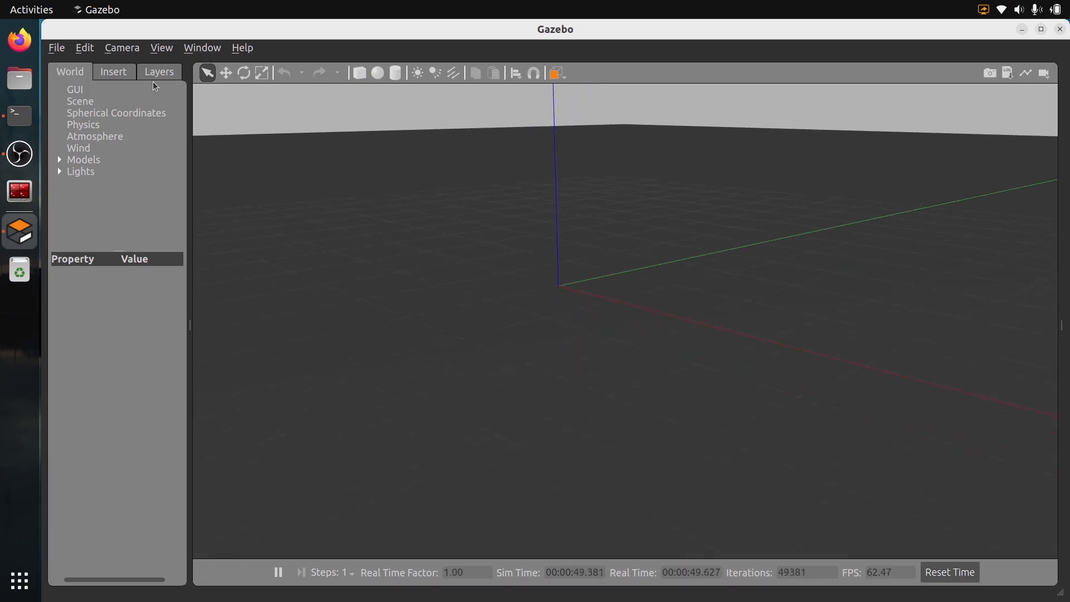
click(113, 72)
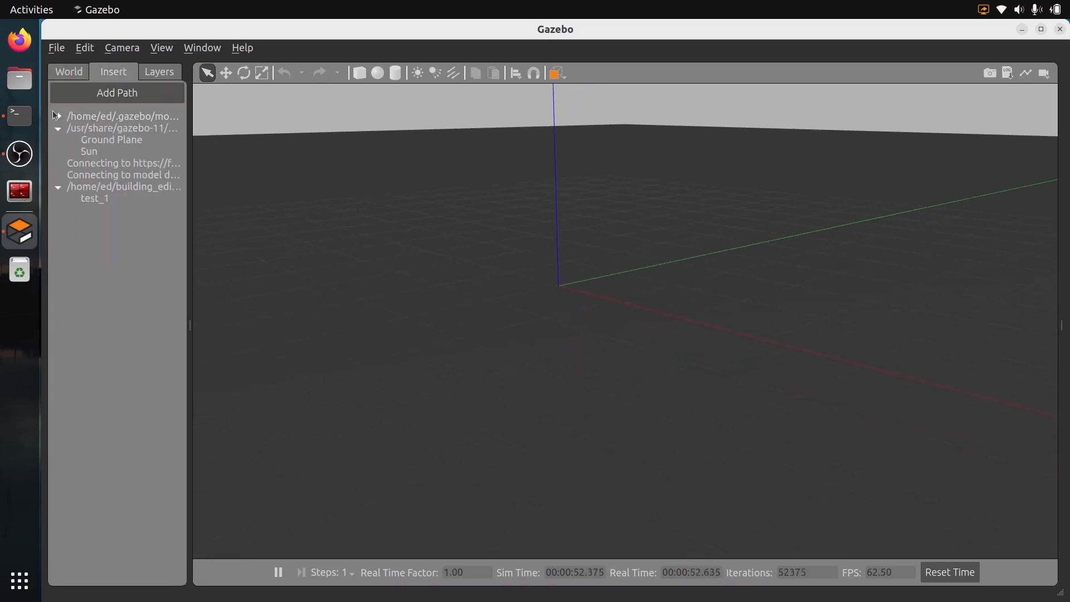
click(58, 128)
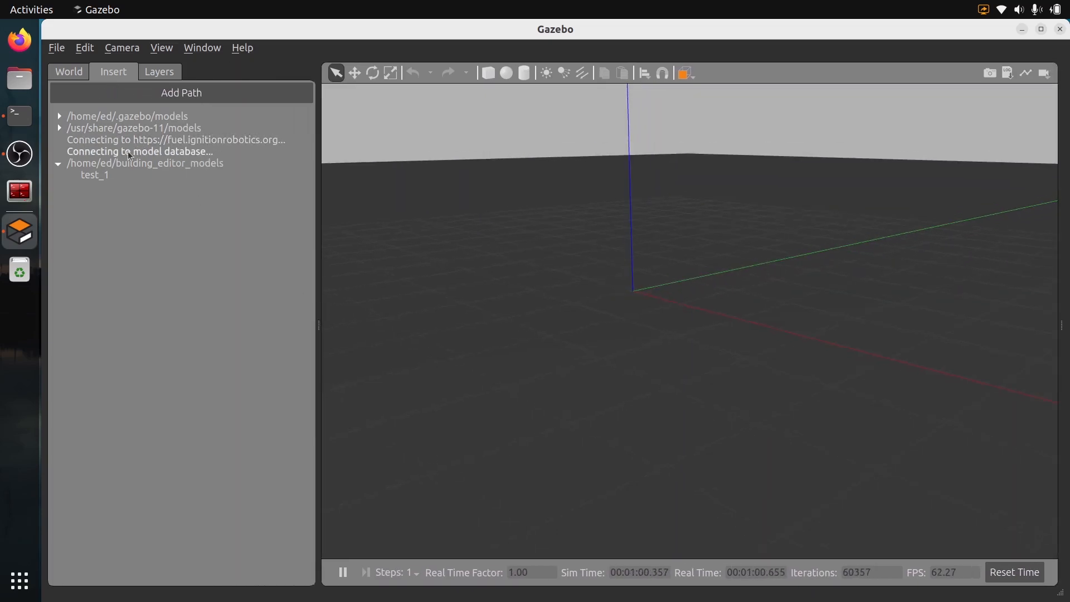
click(59, 163)
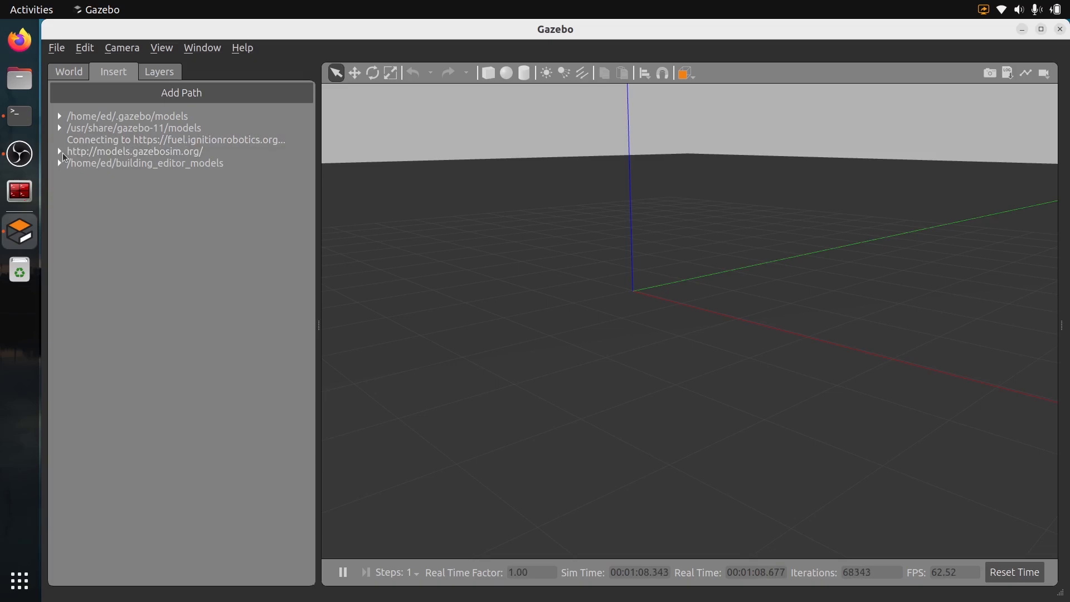
mouse_move(273, 161)
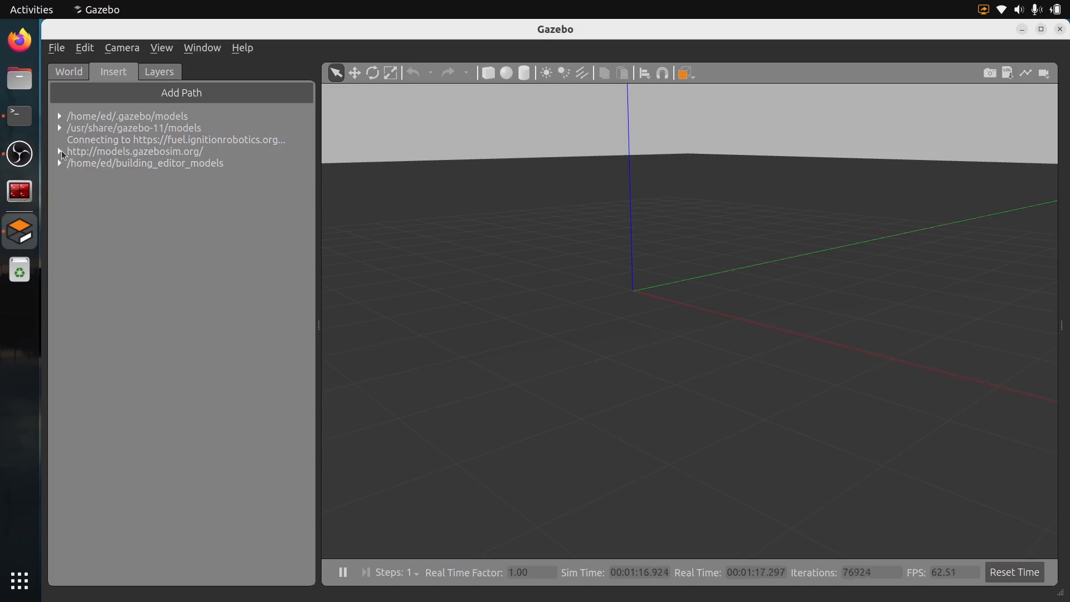
click(59, 152)
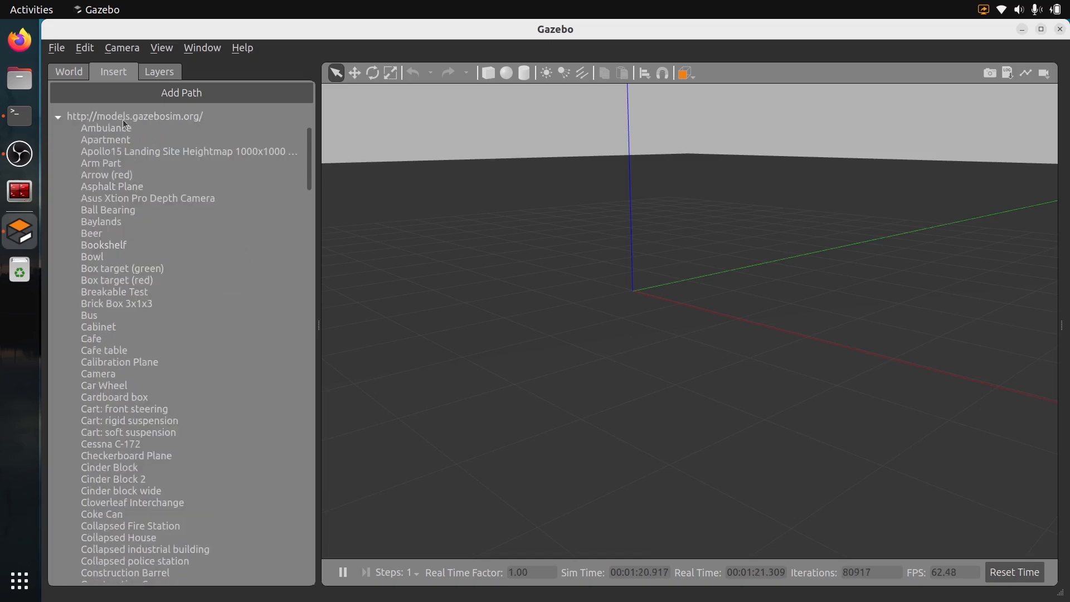
Insert the Bookshelf and Ambulance models from the local models folder.
click(103, 245)
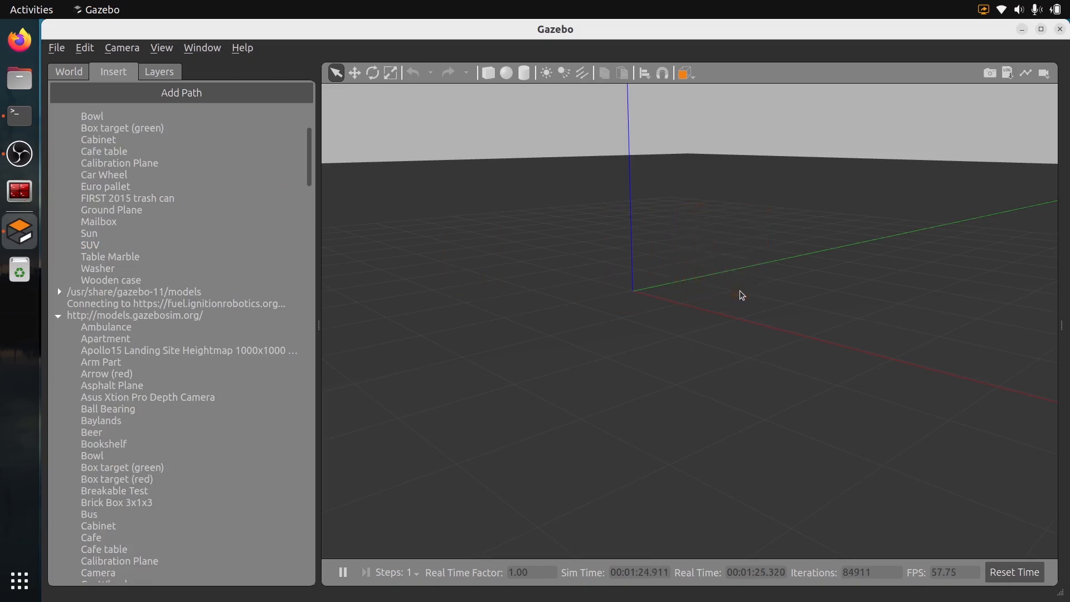
click(104, 443)
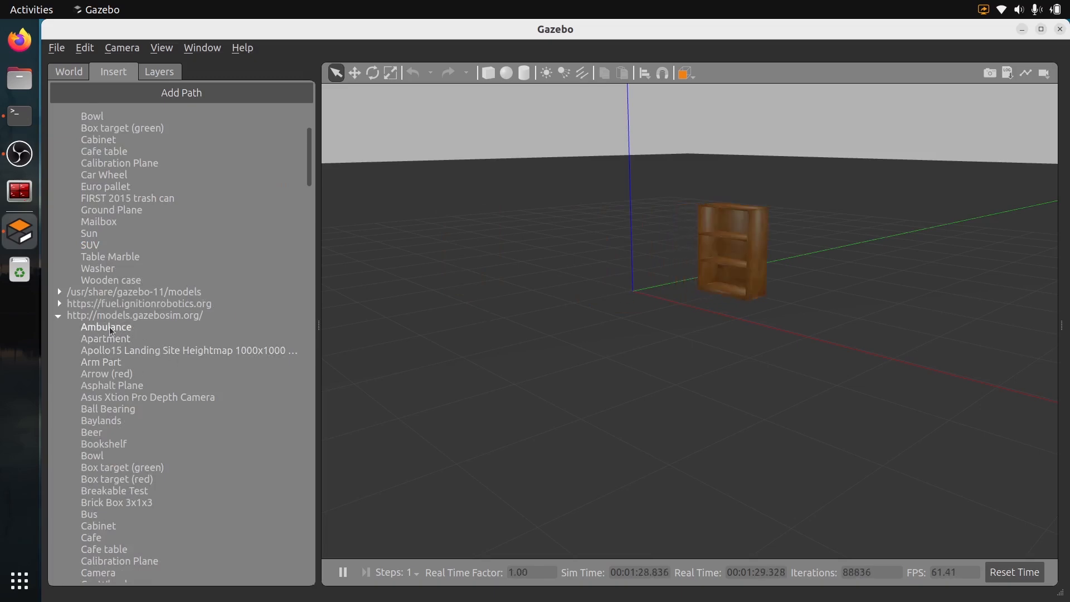
click(106, 327)
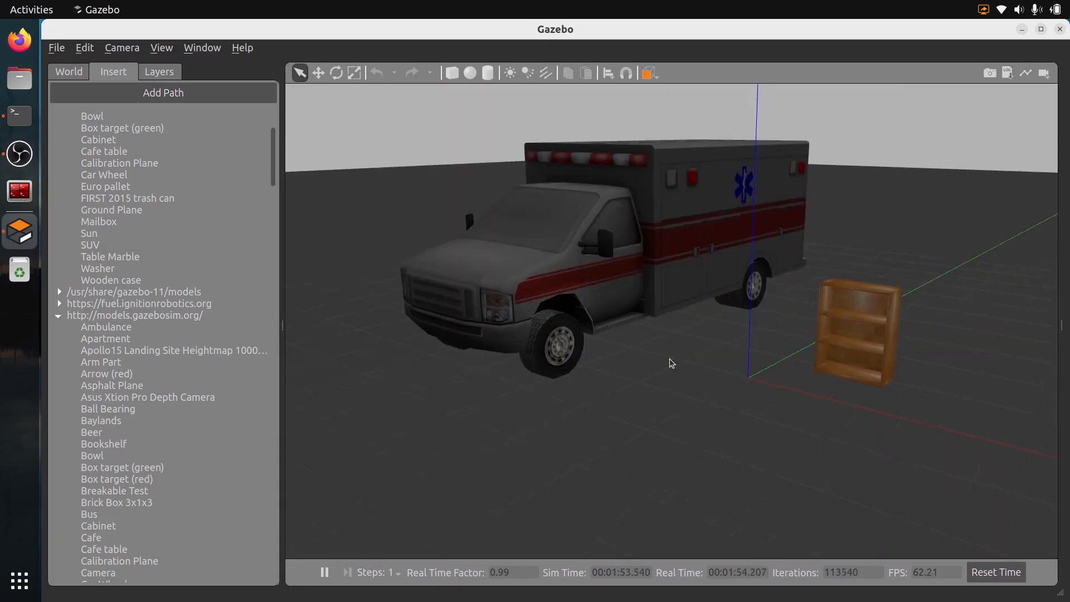
mouse_move(298, 73)
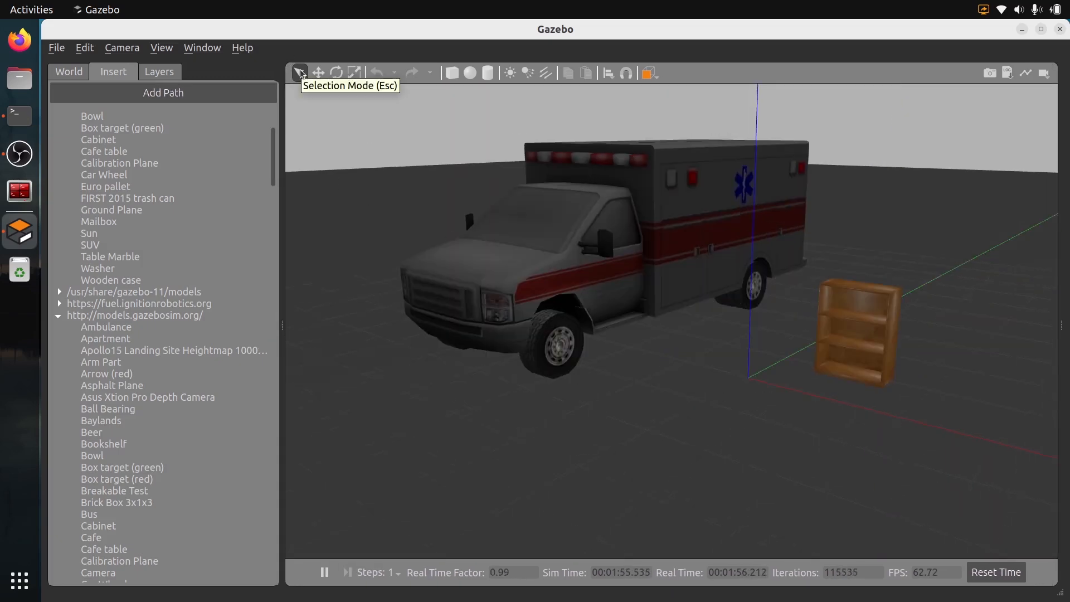
Move and delete the ambulance, then rotate the bookshelf slightly.
click(570, 263)
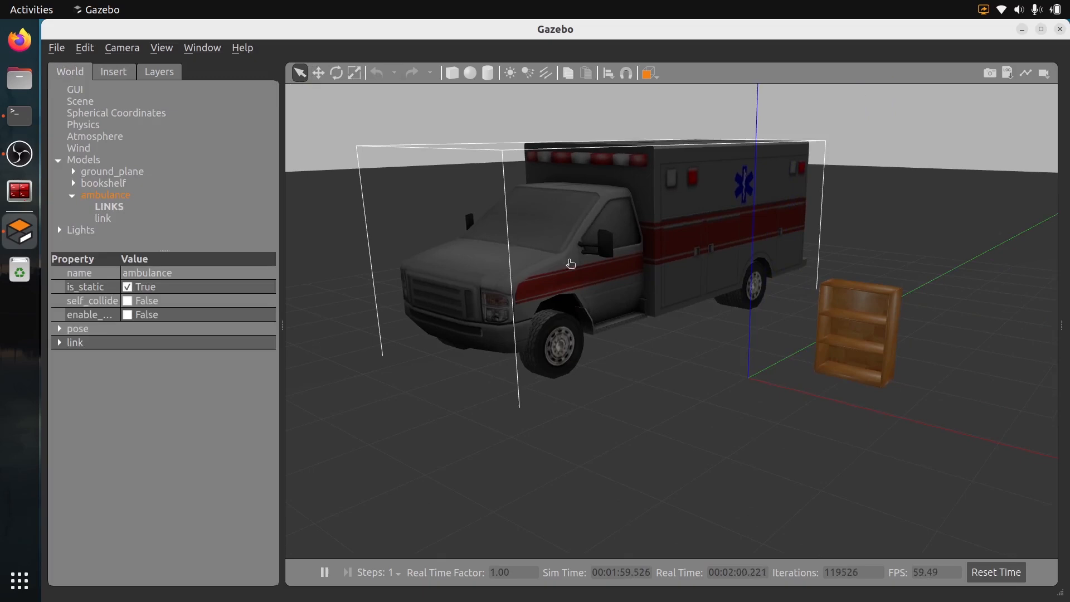
click(317, 73)
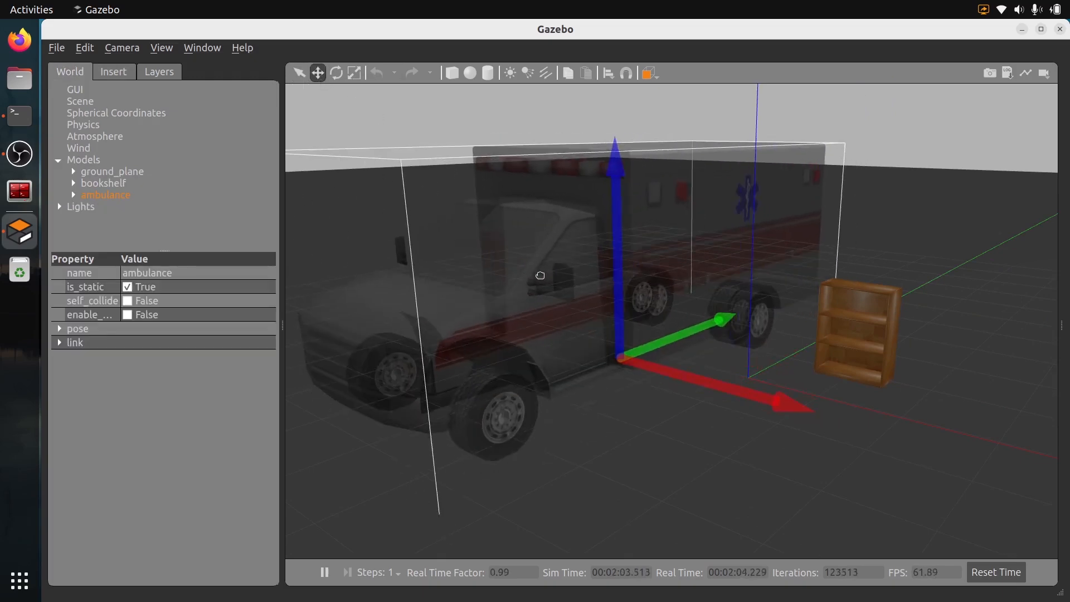
click(68, 194)
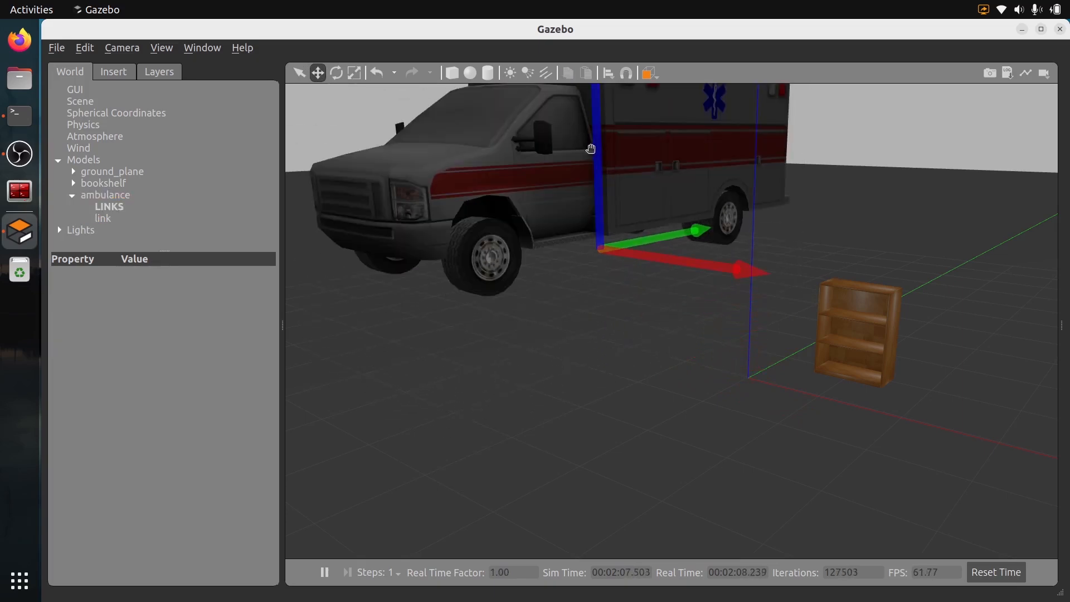
click(105, 195)
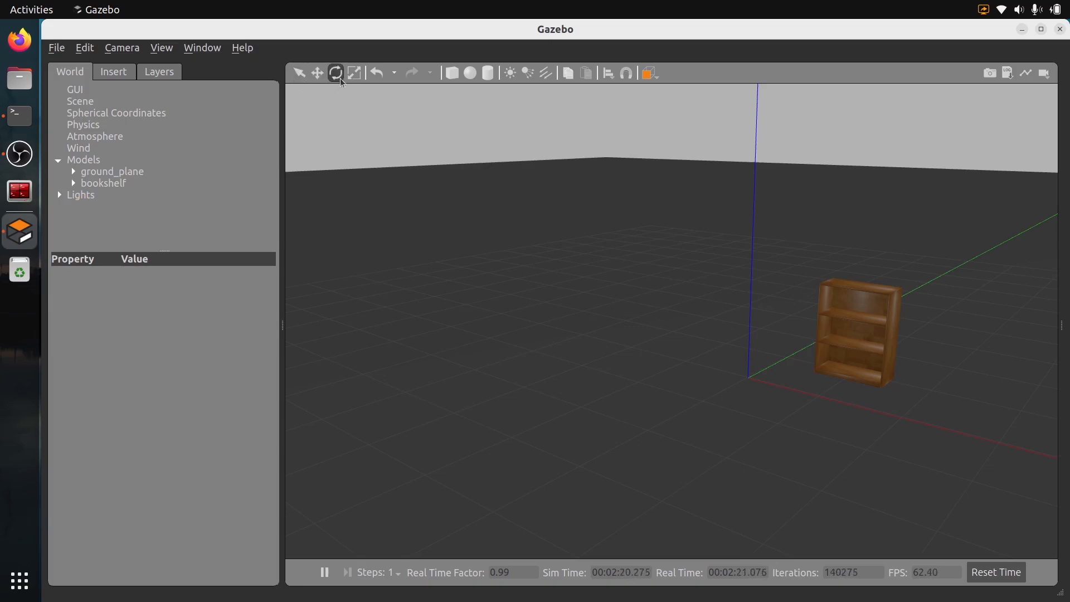
click(857, 332)
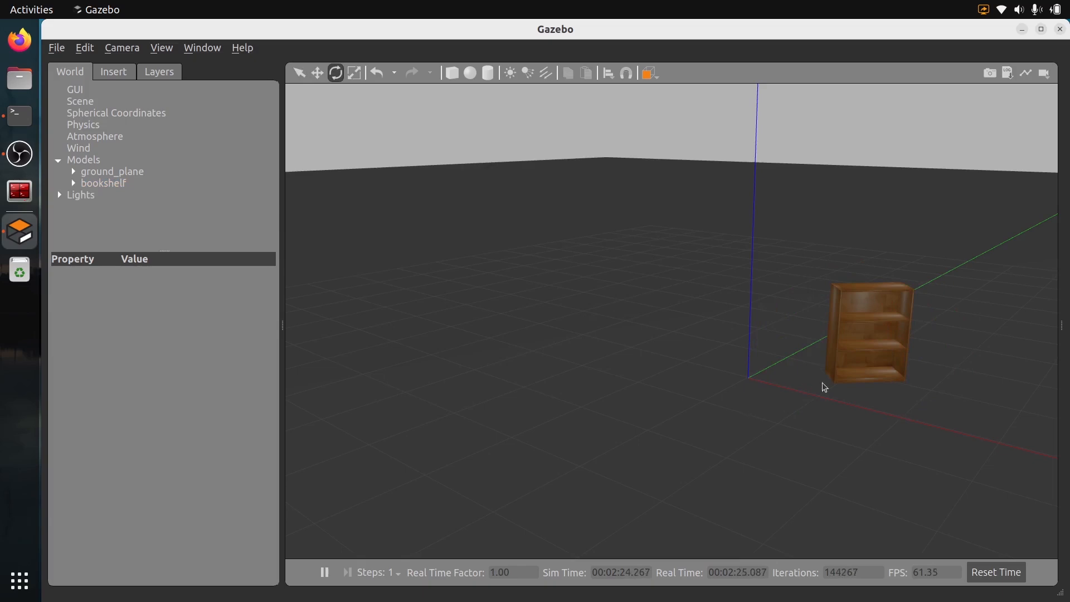
mouse_move(493, 241)
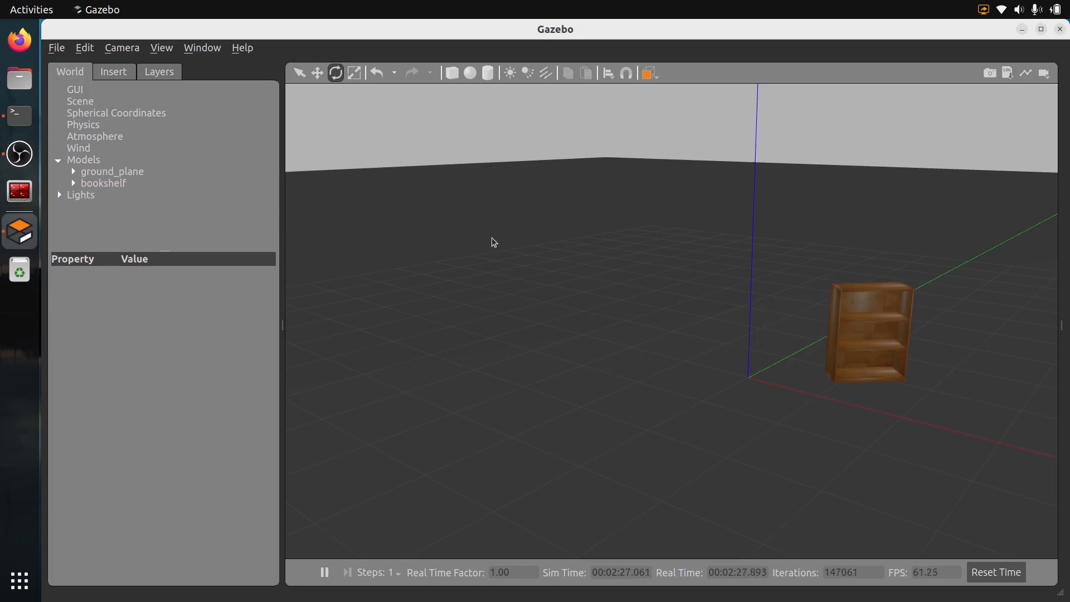
click(113, 72)
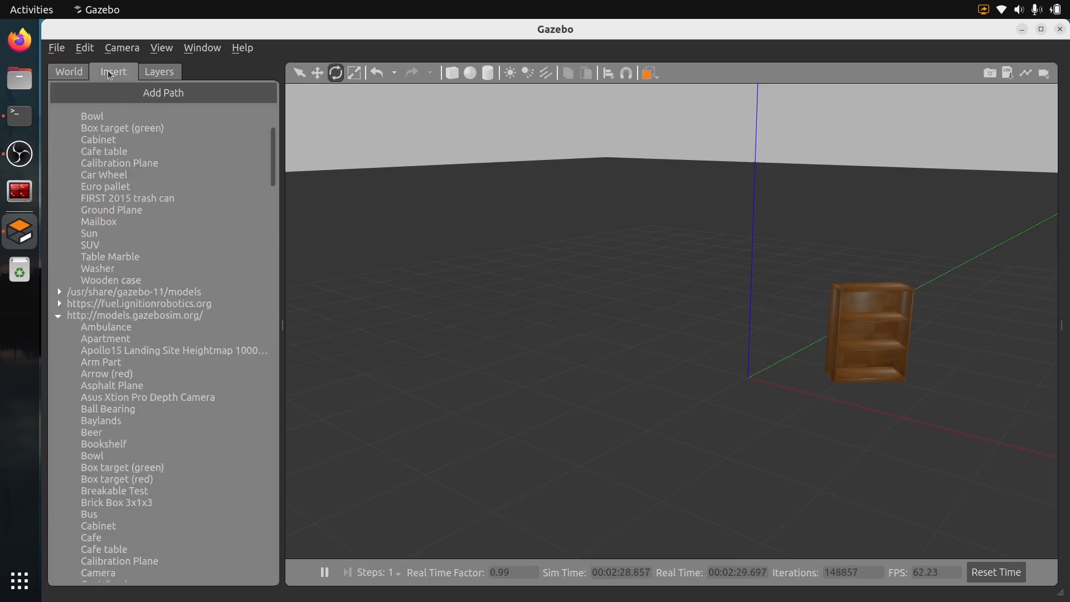
Add a cabinet, cafe table and Euro pallet near the bookshelf.
click(58, 303)
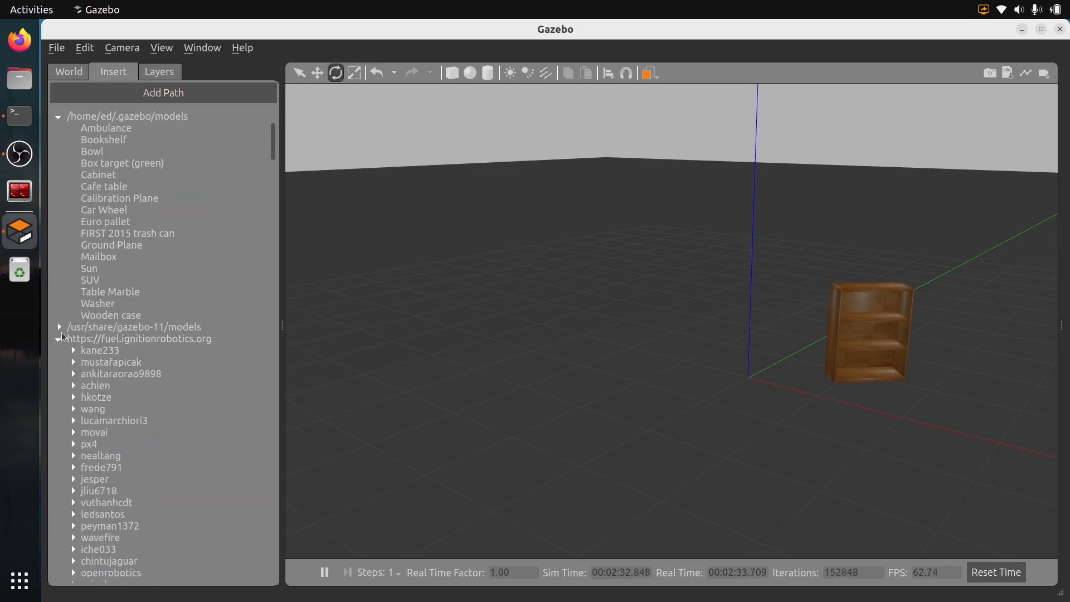
click(59, 338)
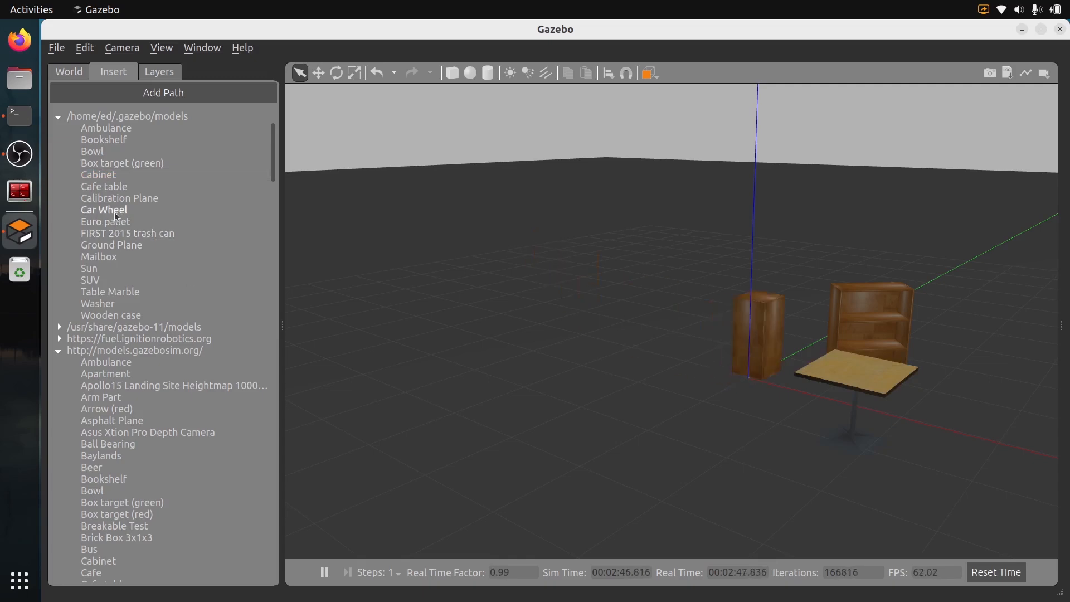
click(105, 222)
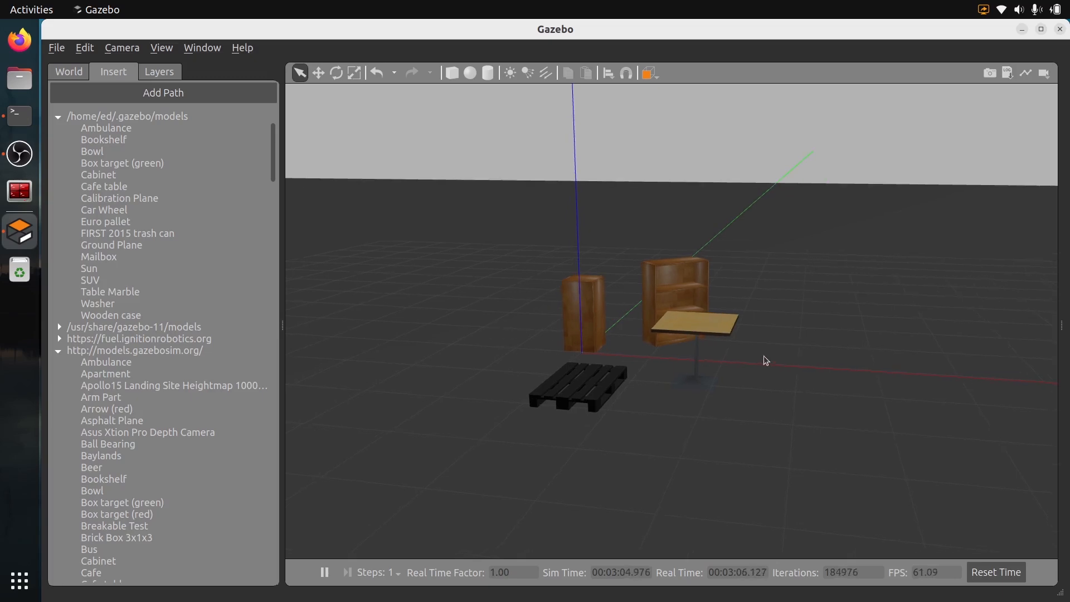
mouse_move(389, 304)
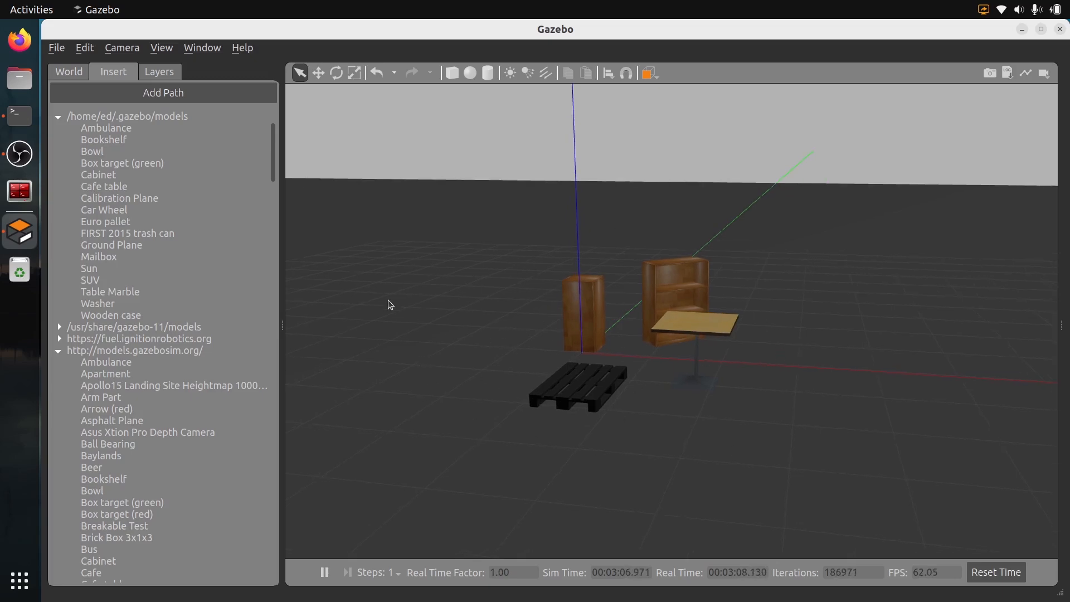
mouse_move(84, 48)
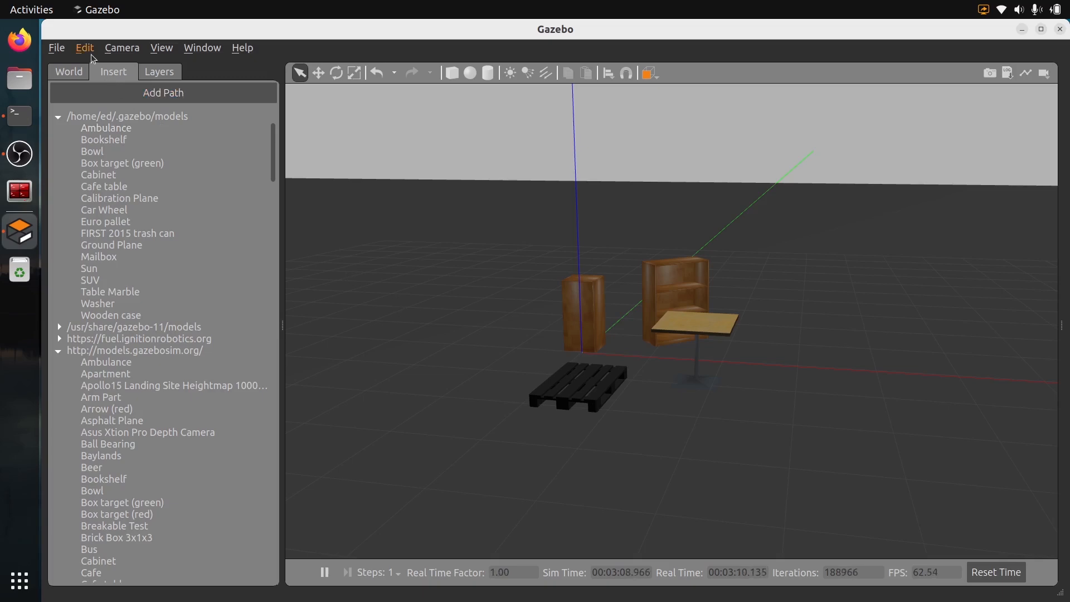
Launch the Building Editor from the Edit menu and start drawing a wall.
click(85, 46)
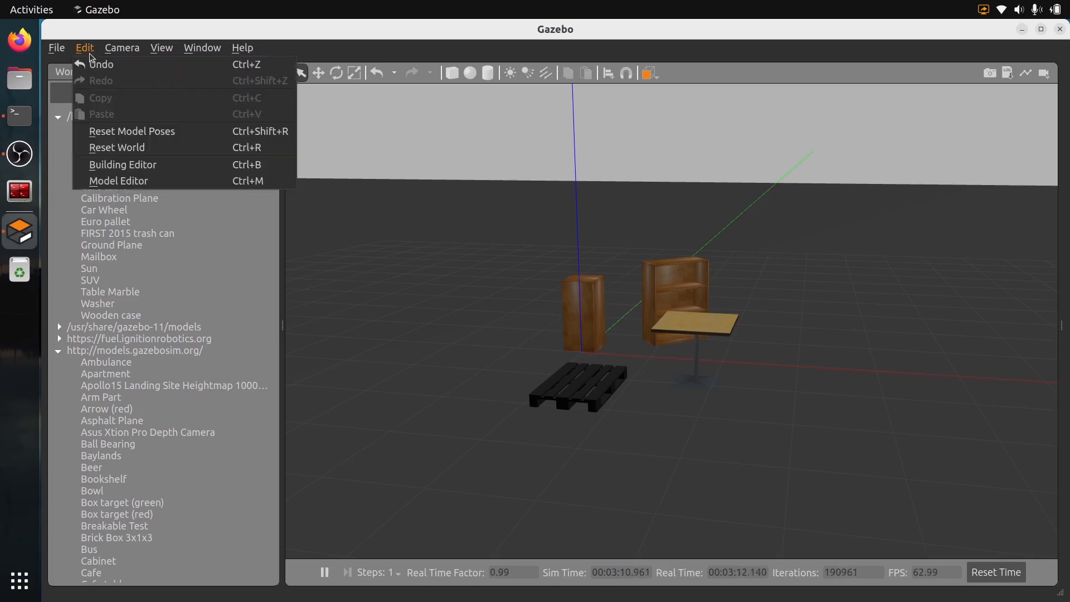
mouse_move(122, 164)
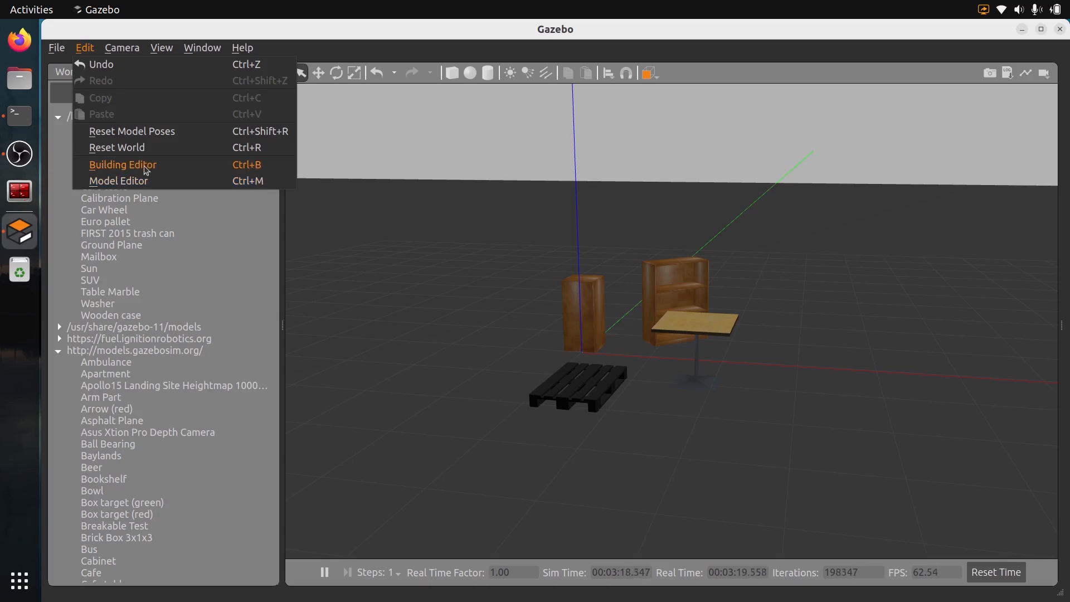
click(122, 164)
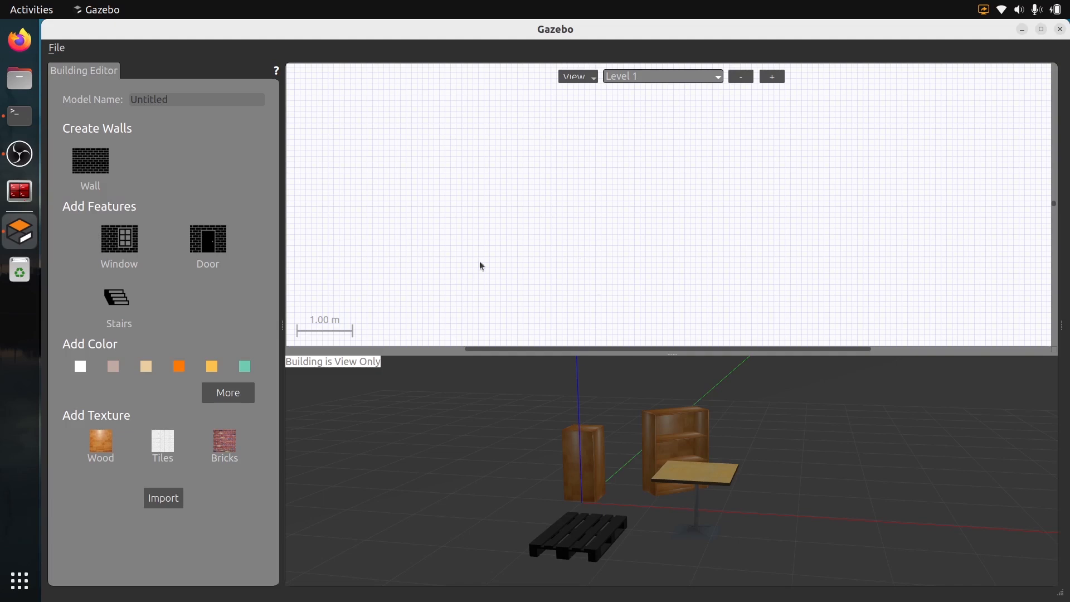
mouse_move(603, 292)
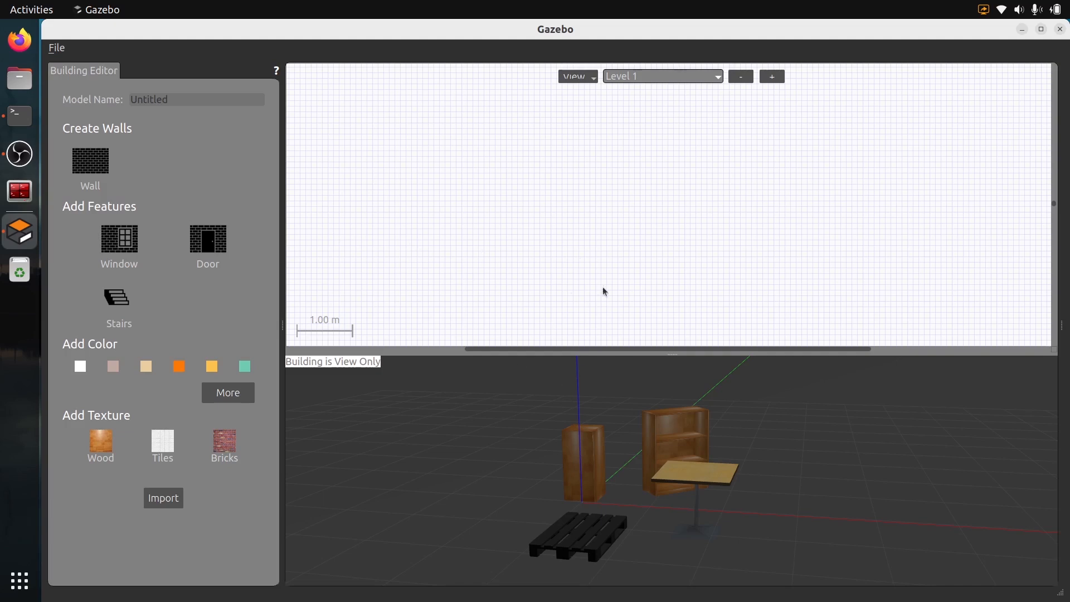
mouse_move(672, 448)
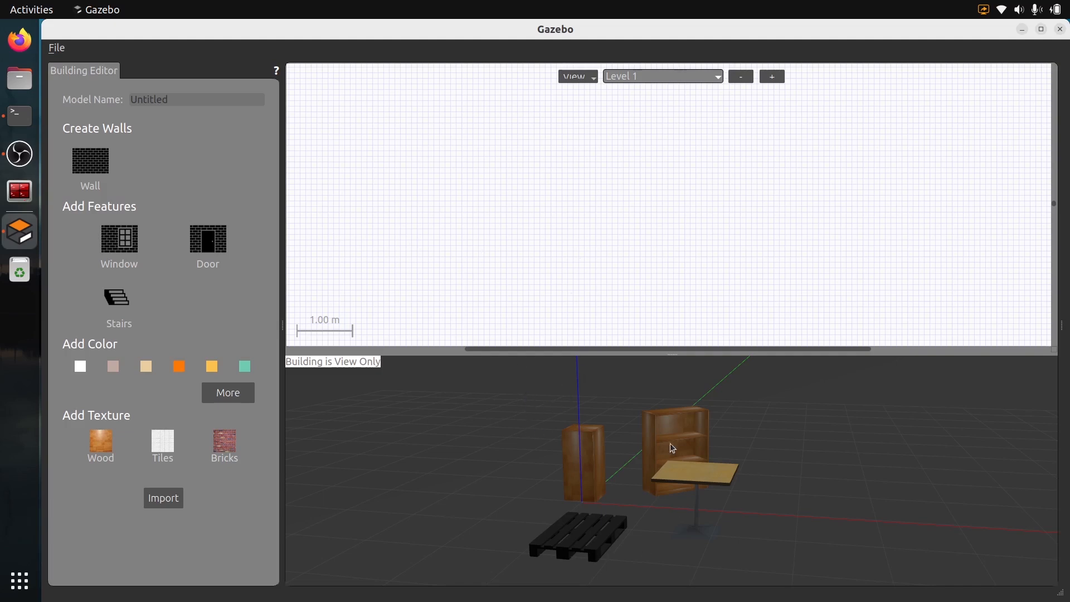
mouse_move(500, 278)
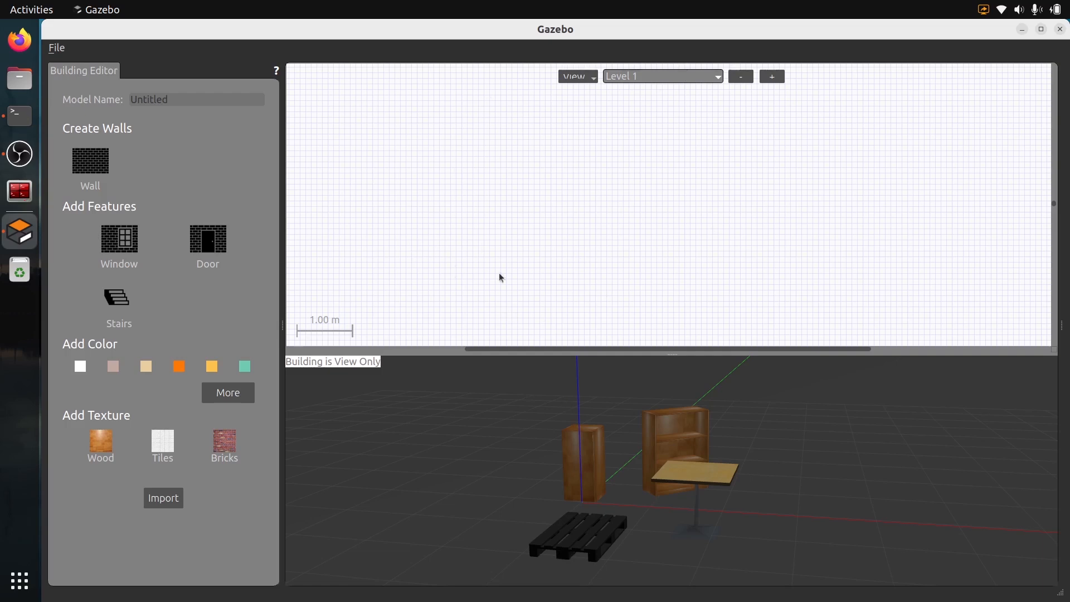
click(91, 167)
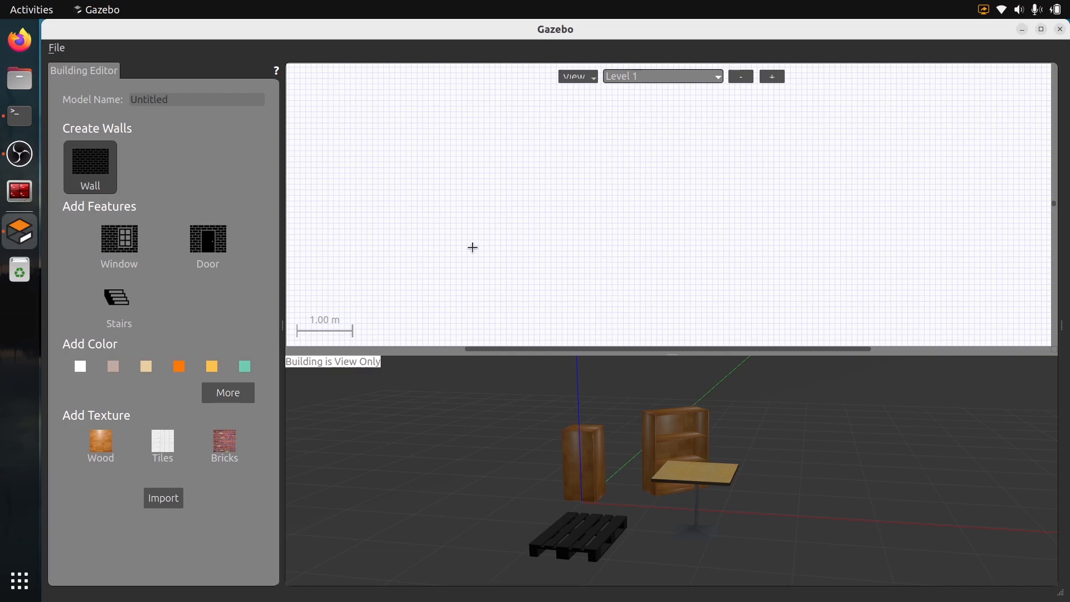
mouse_move(447, 269)
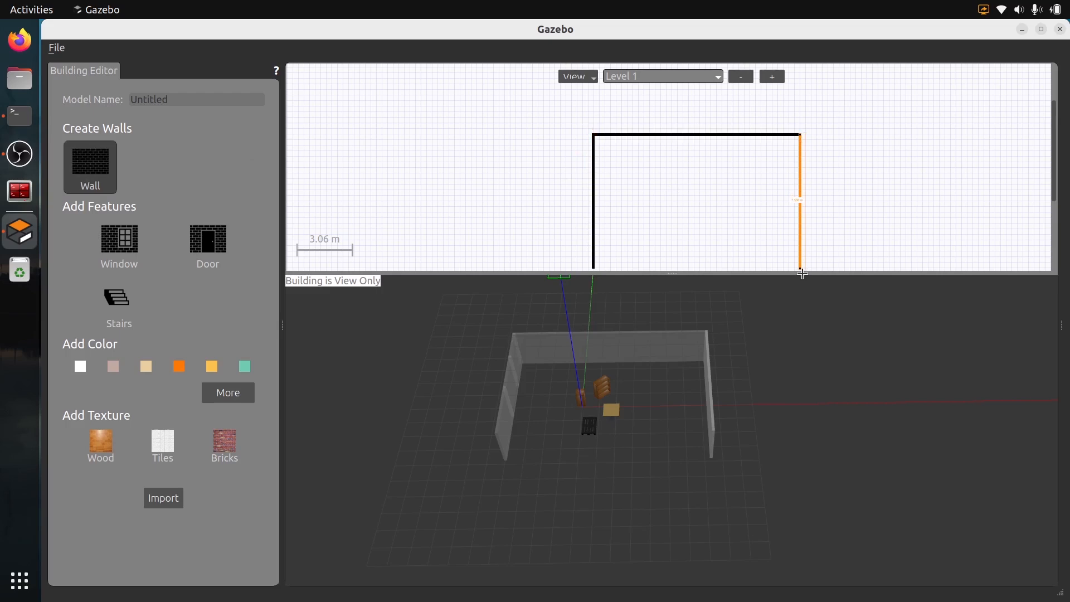
Place wall corner points on the grid to form connected room walls.
click(800, 258)
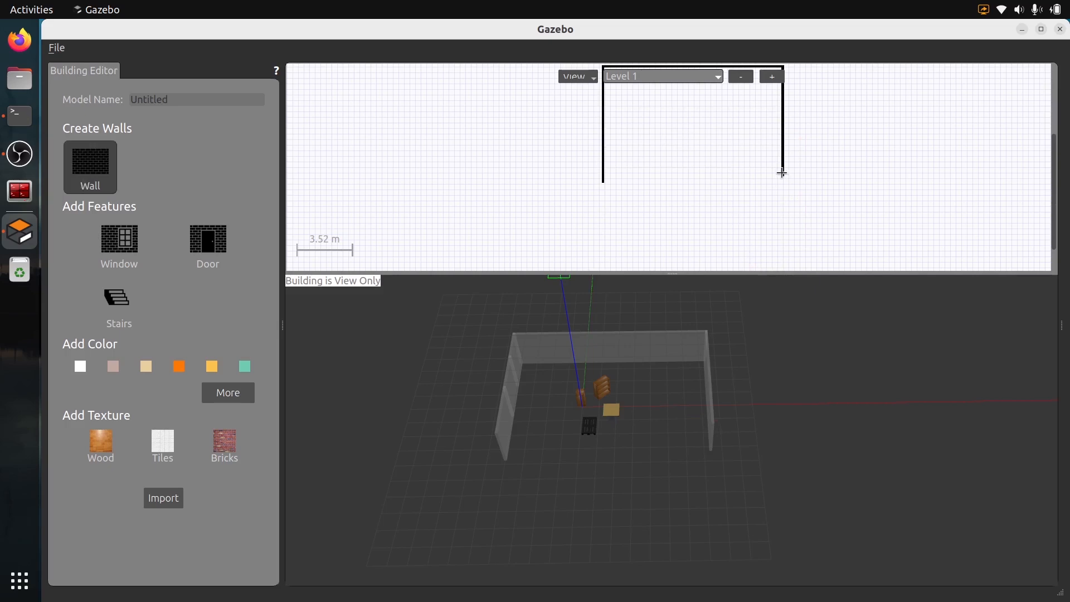
mouse_move(782, 182)
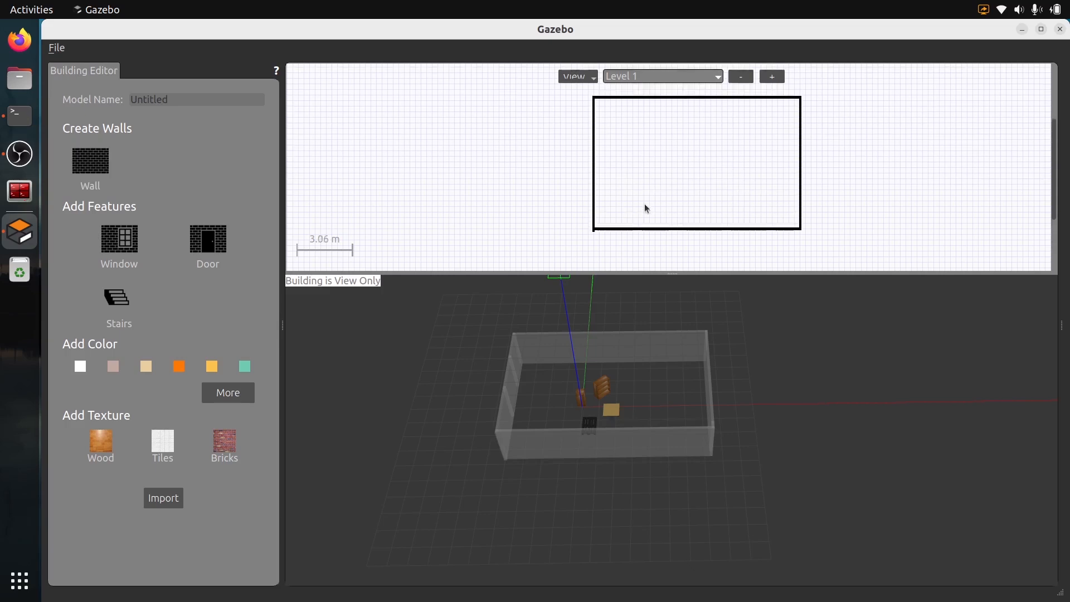
mouse_move(119, 244)
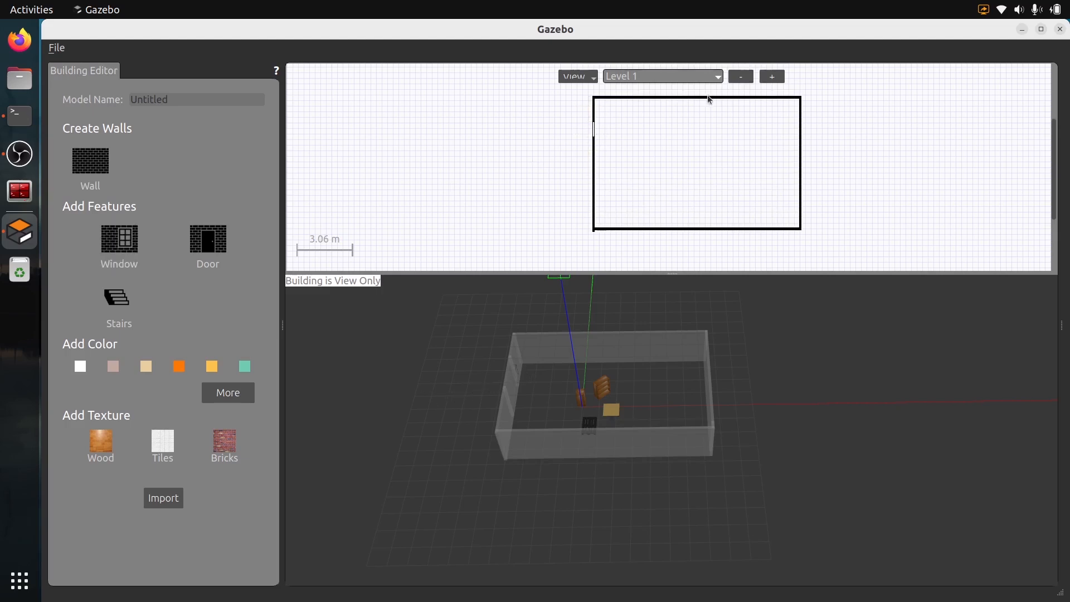
Place a window on the back wall and a door on the front wall.
click(118, 244)
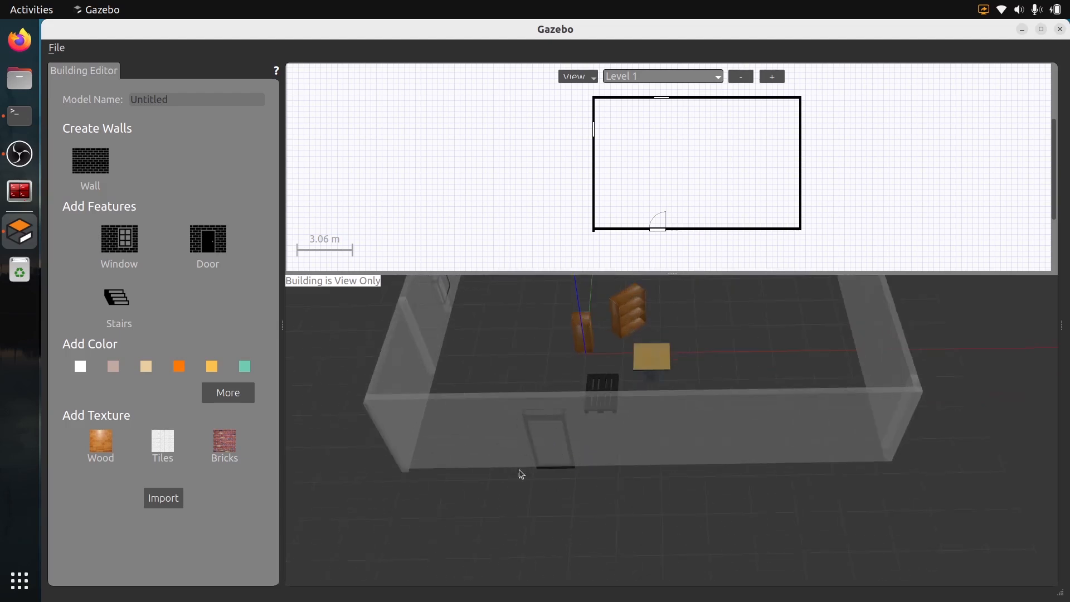
mouse_move(553, 478)
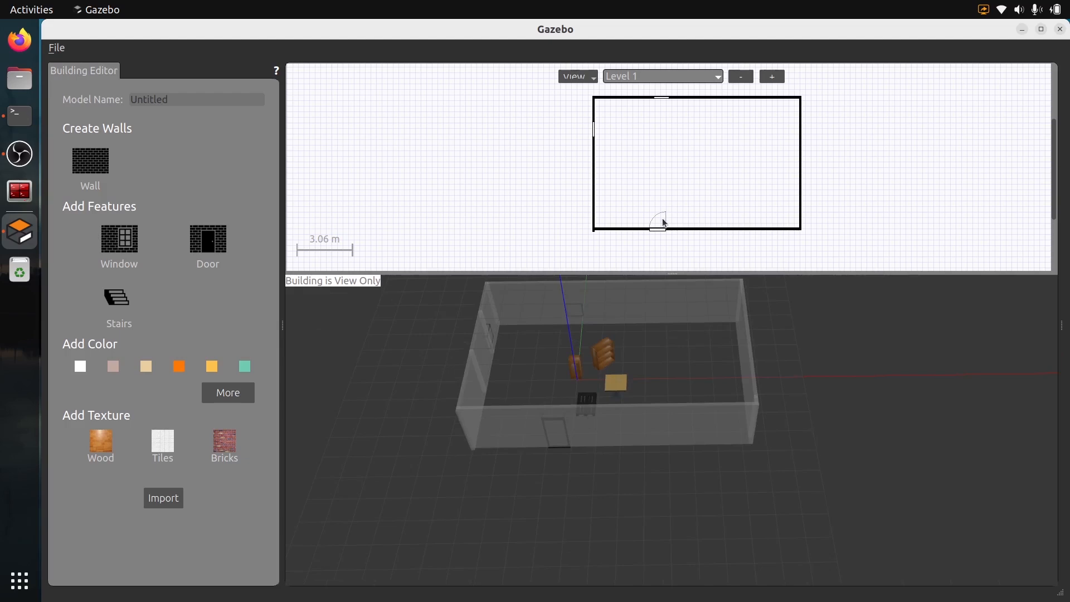
mouse_move(118, 300)
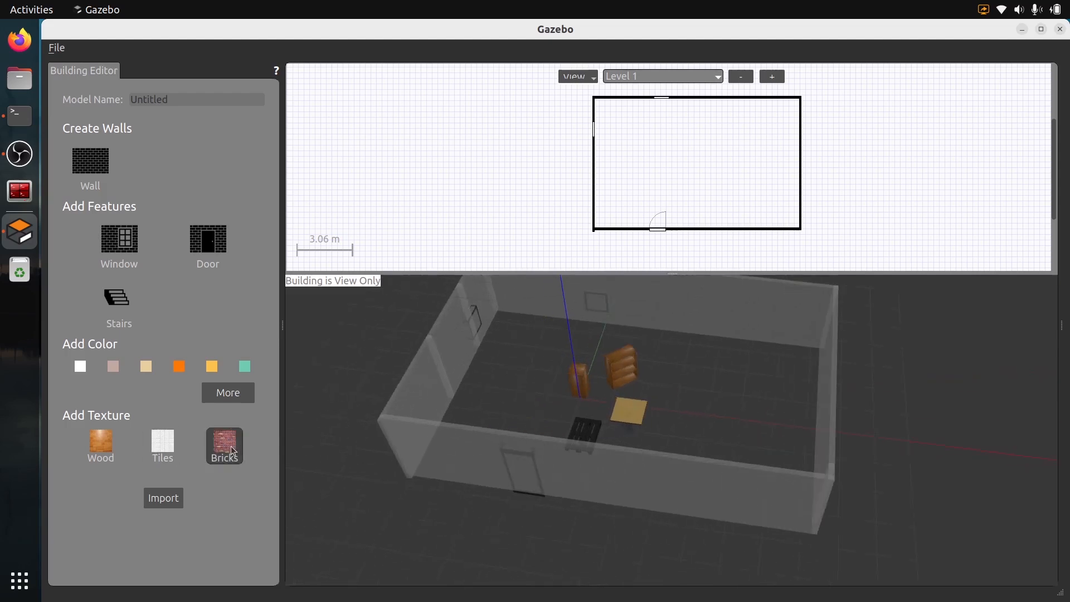
Apply the Bricks texture to the room's walls in the 3D view.
click(224, 442)
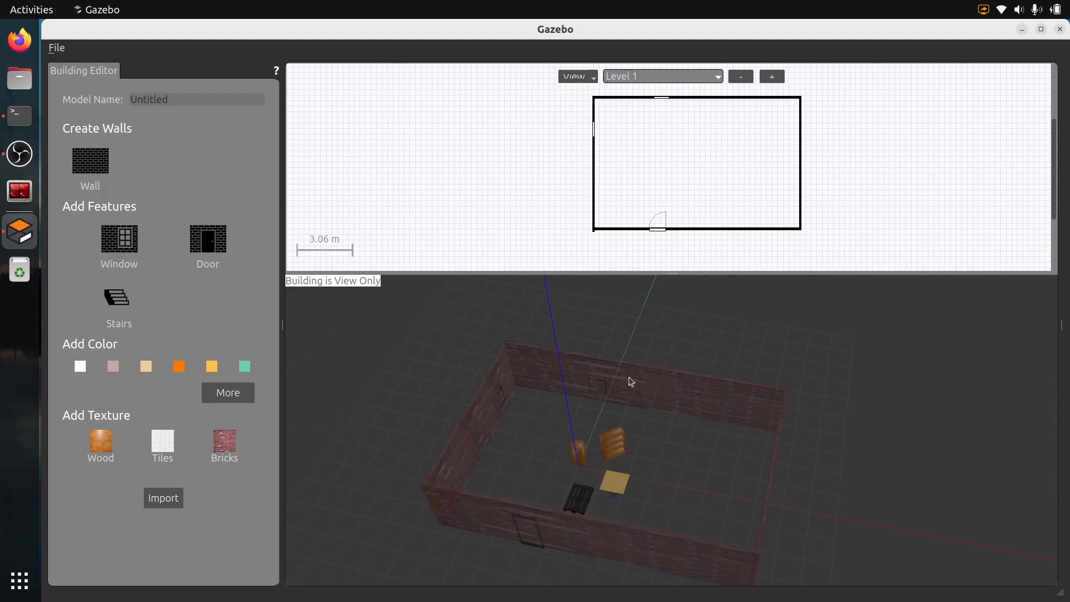
mouse_move(645, 462)
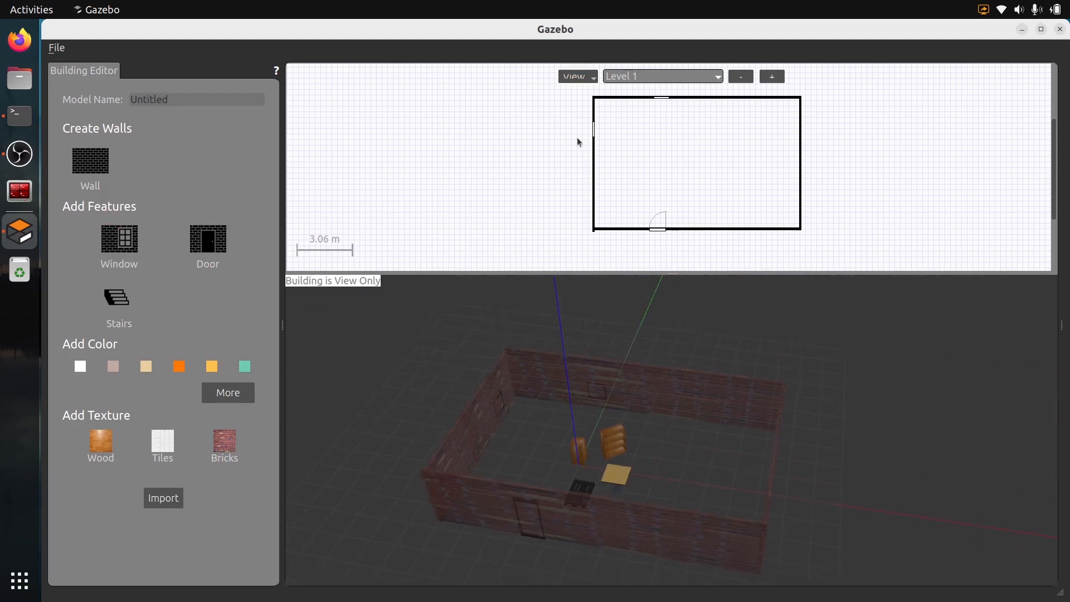
mouse_move(811, 238)
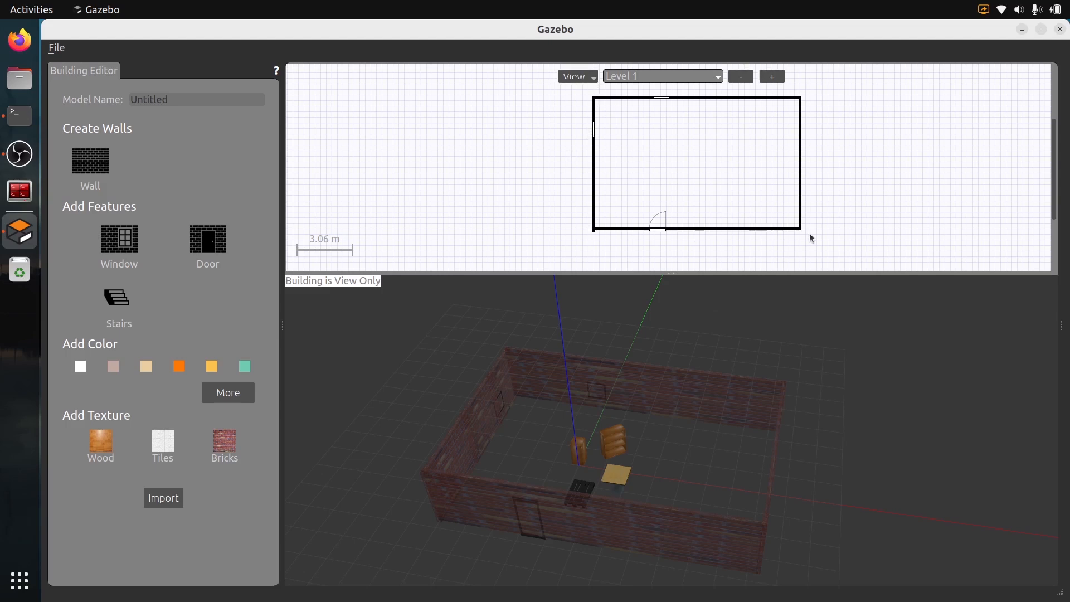
mouse_move(831, 247)
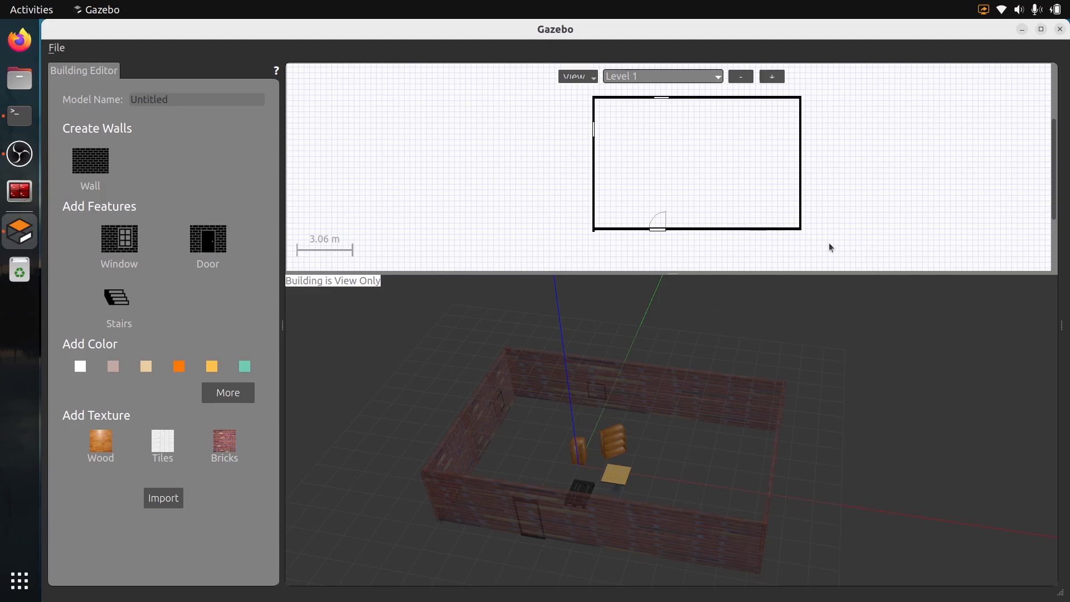
click(163, 498)
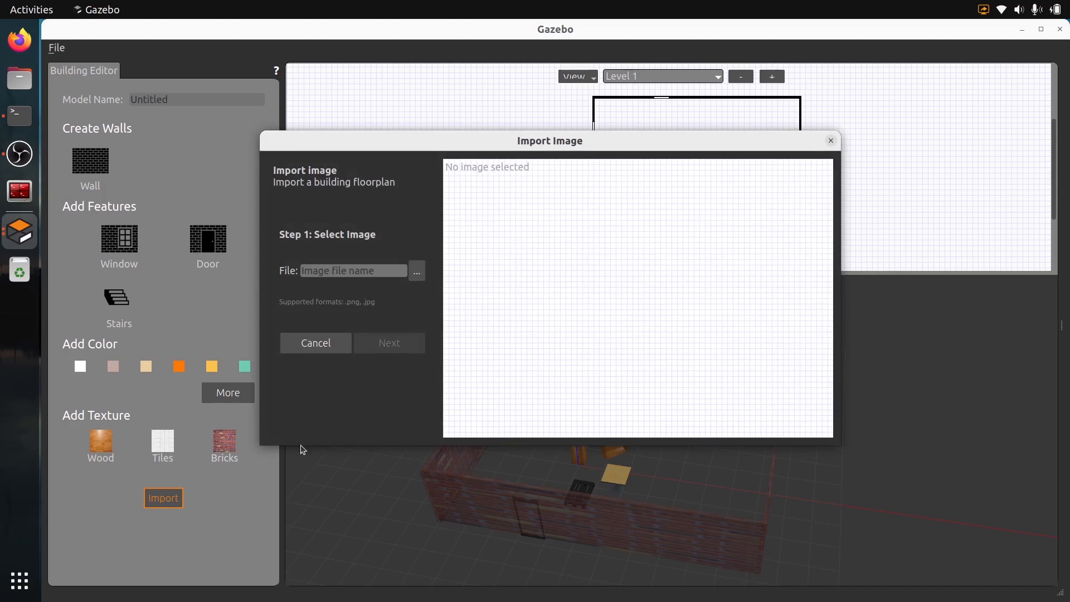
mouse_move(393, 284)
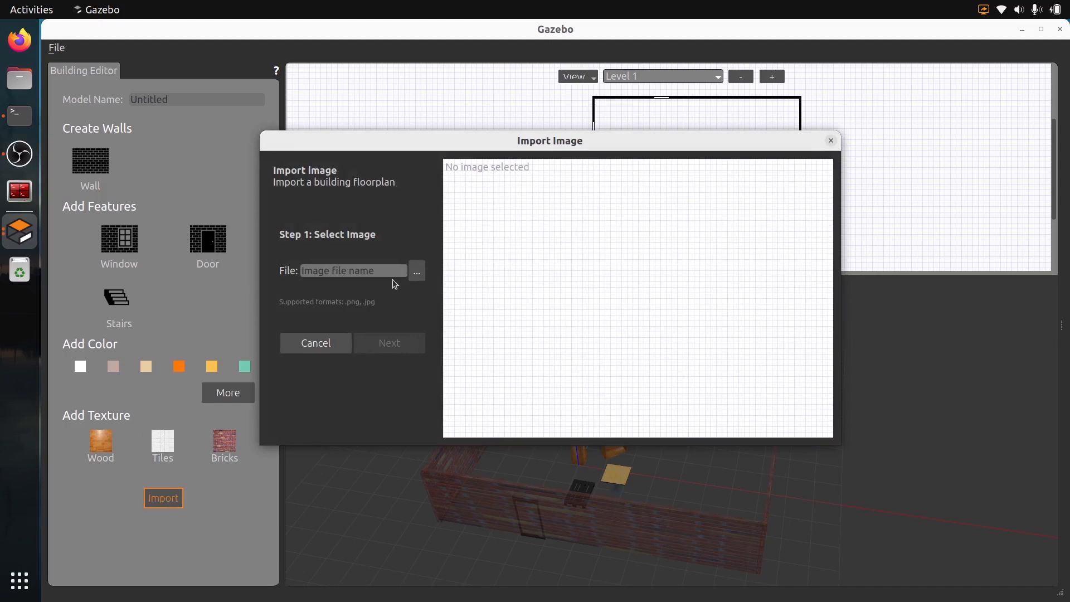
mouse_move(673, 197)
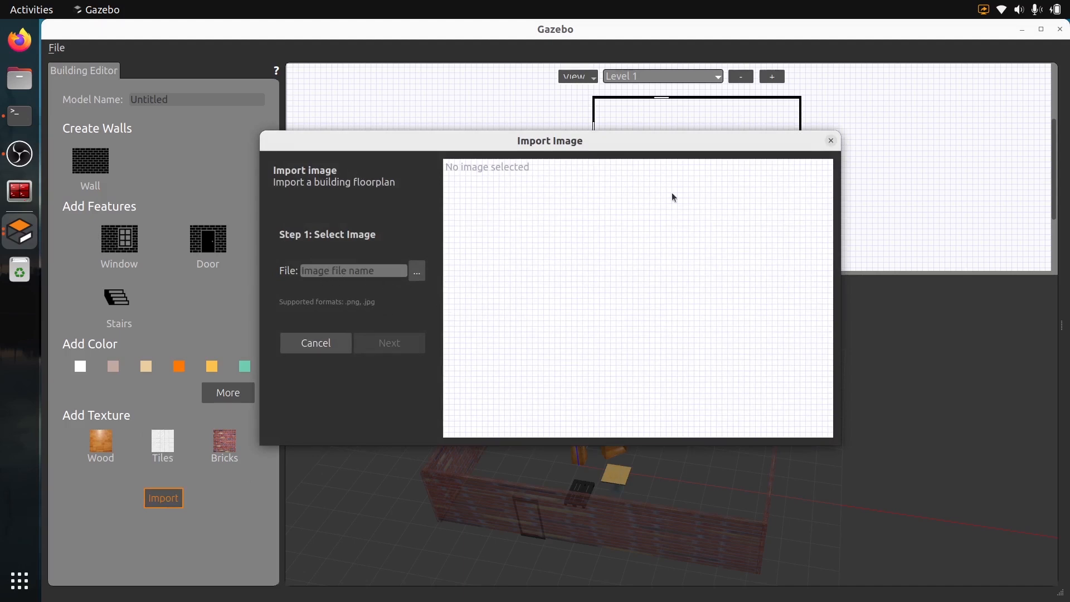
click(314, 342)
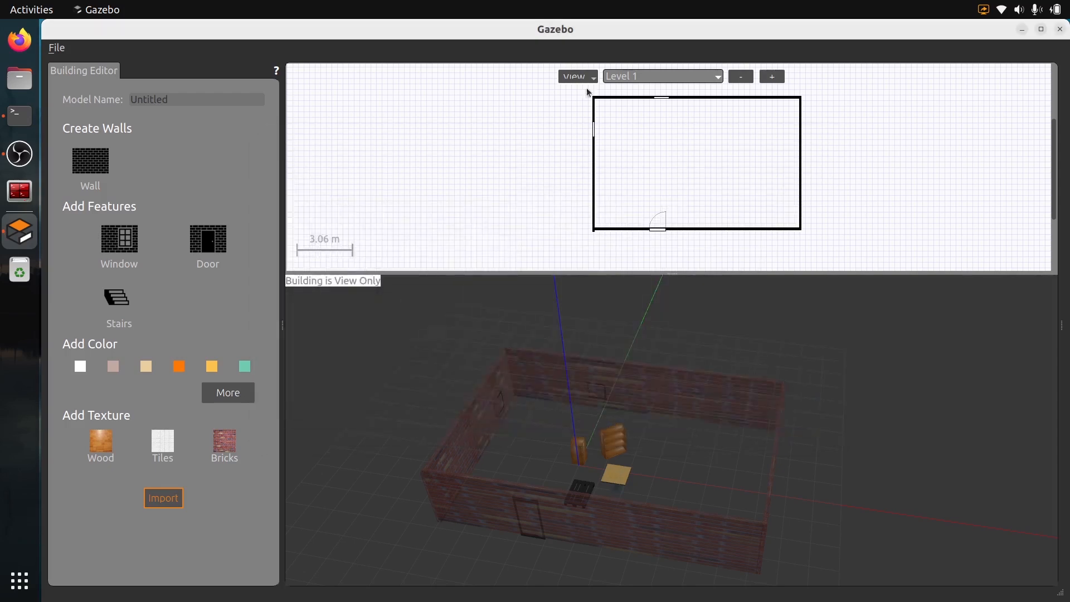
mouse_move(482, 213)
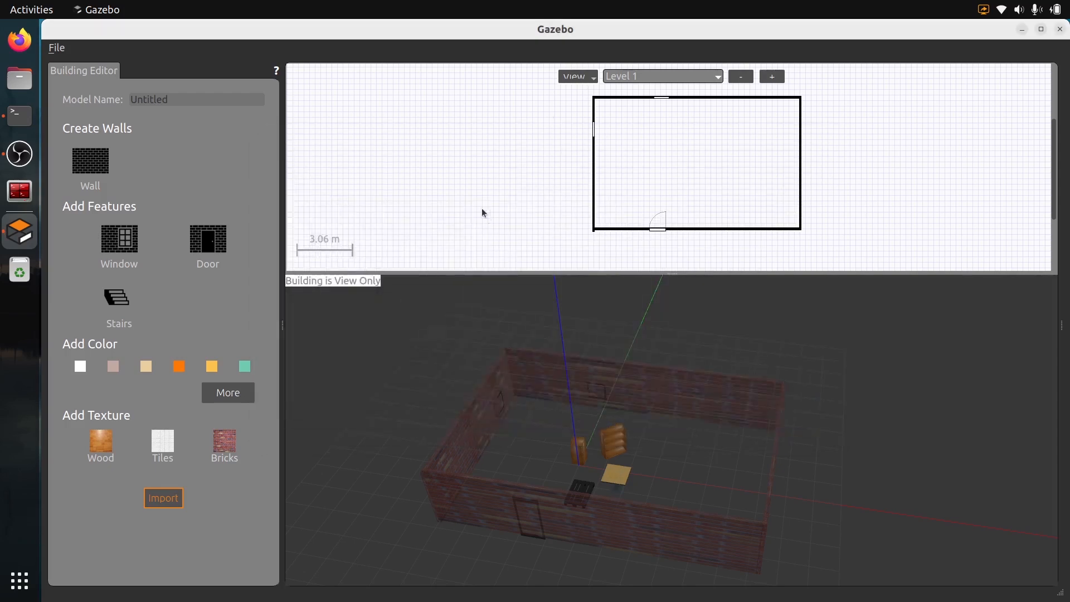
mouse_move(557, 176)
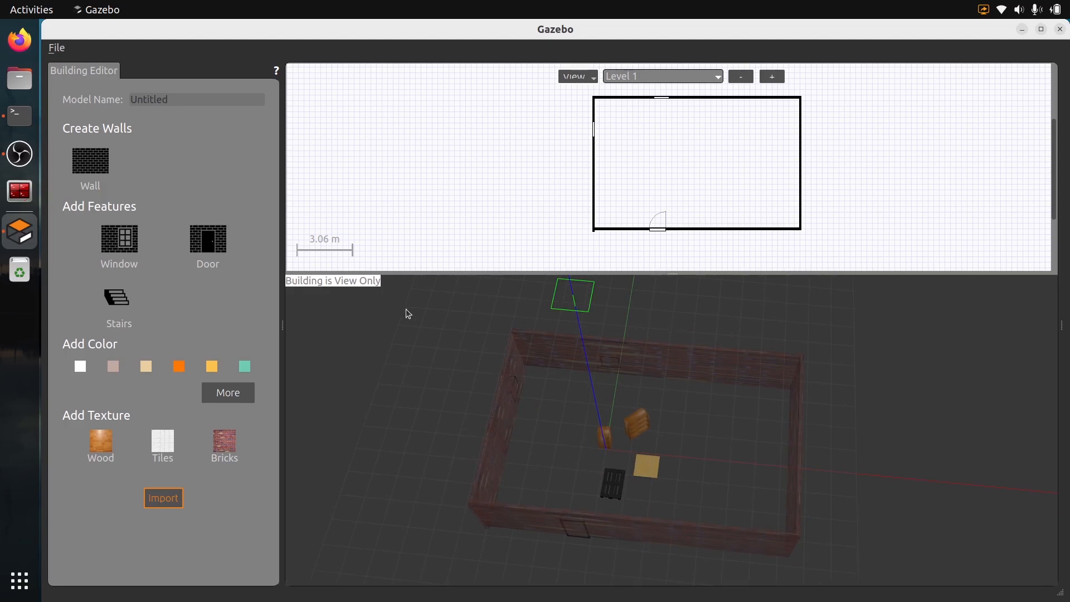
Save the brick-walled room from the Building Editor as a model named 'test_model'.
click(56, 47)
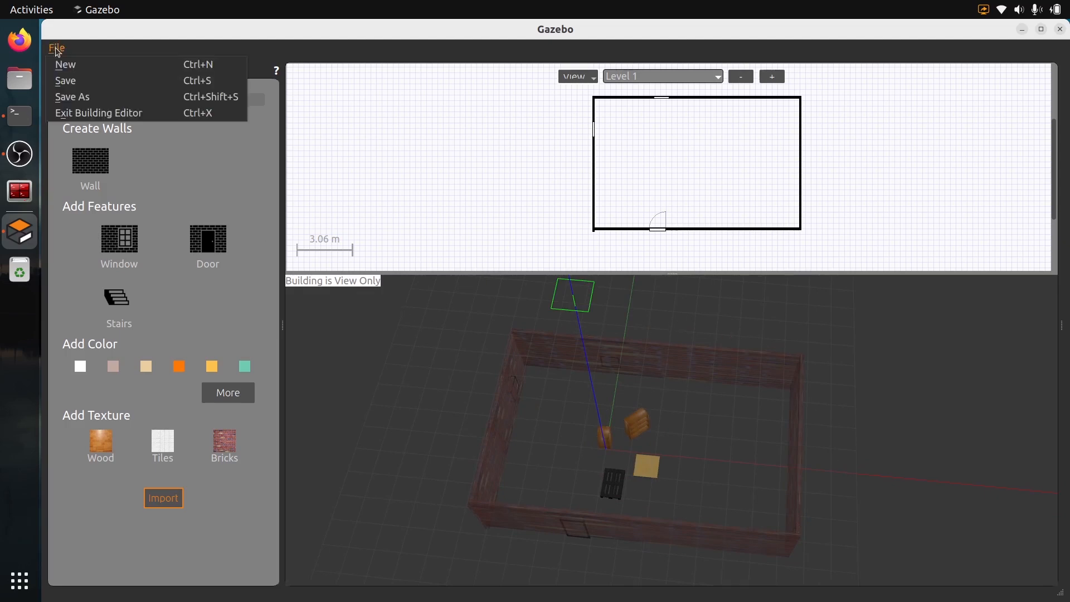
mouse_move(72, 97)
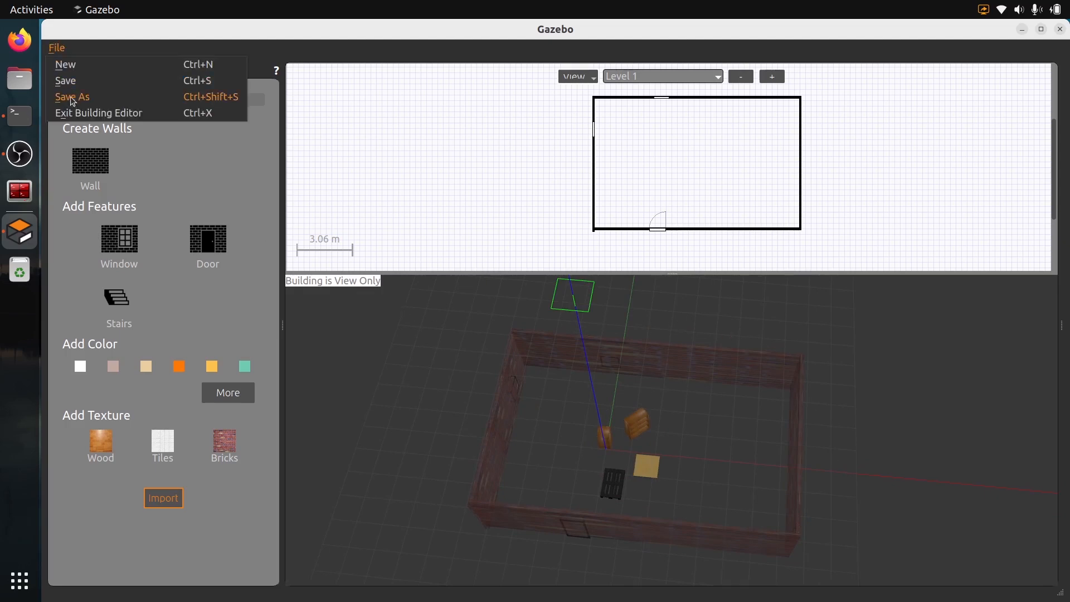
click(72, 97)
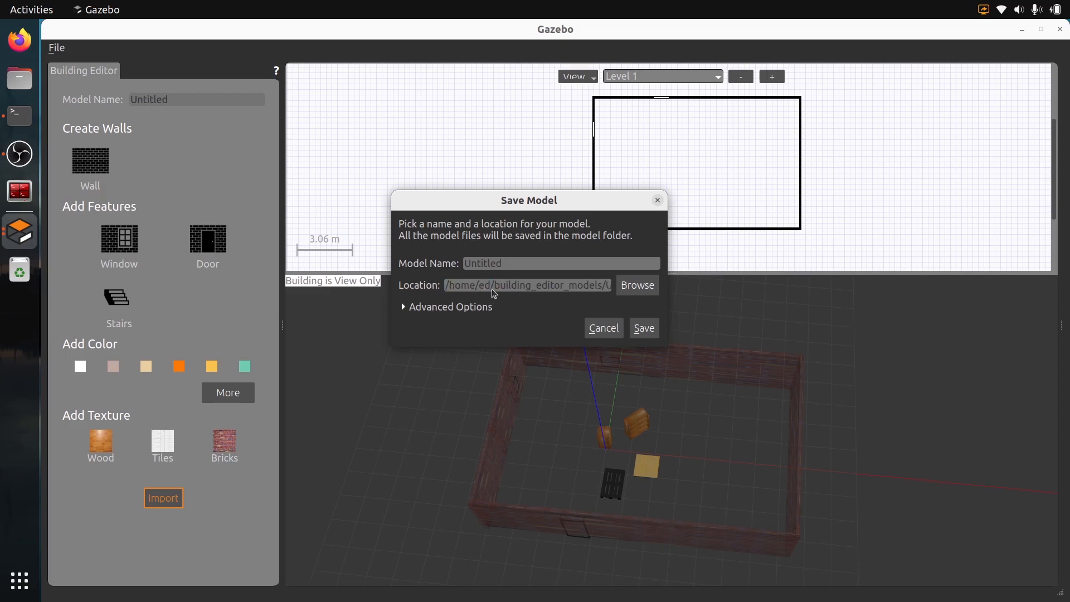
triple_click(527, 285)
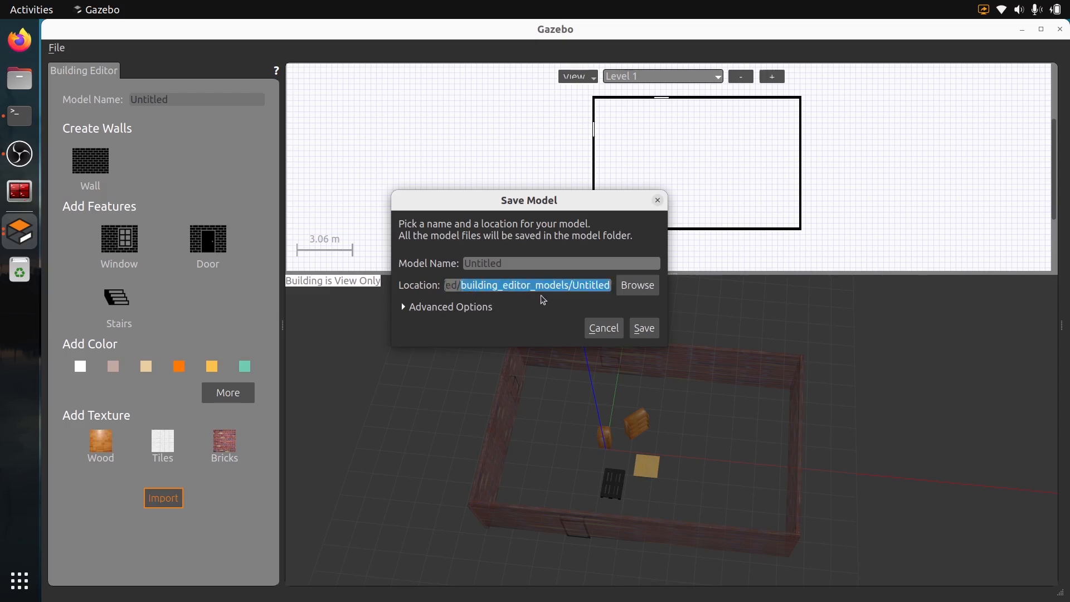
click(539, 262)
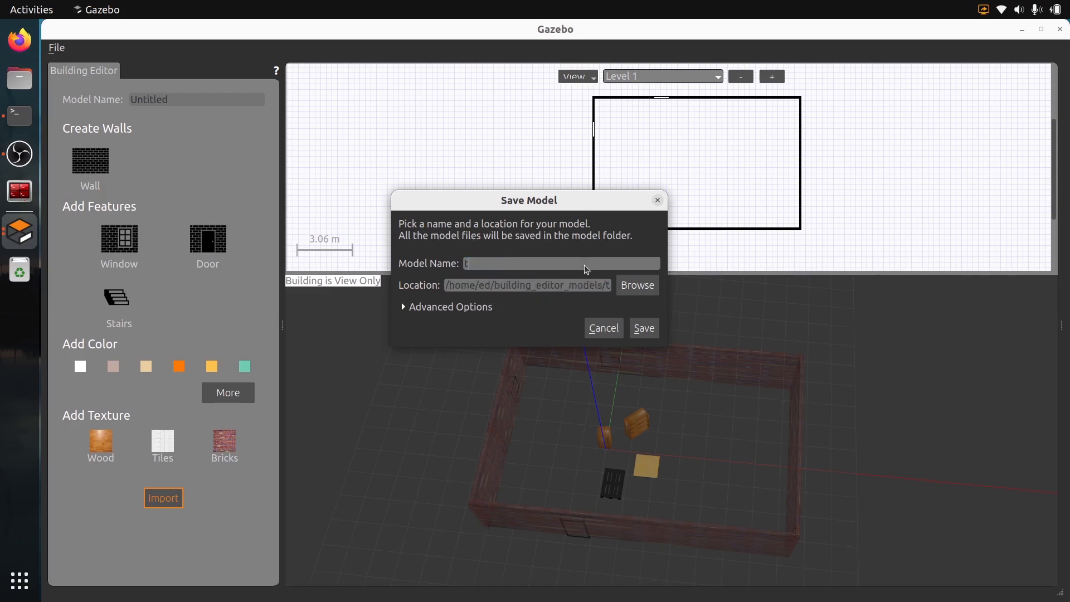
text(test_model)
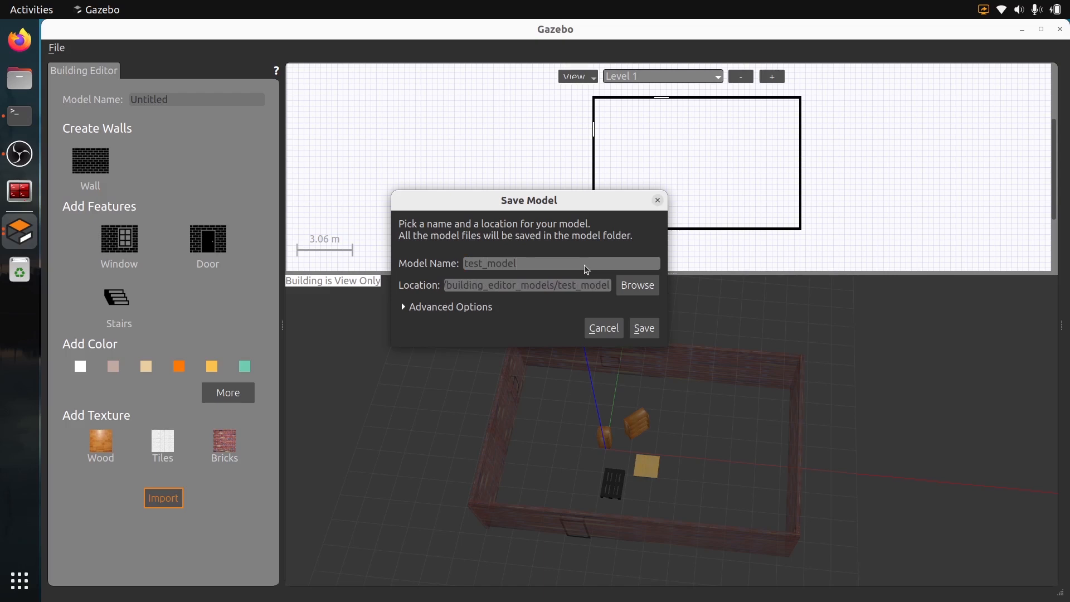
click(642, 328)
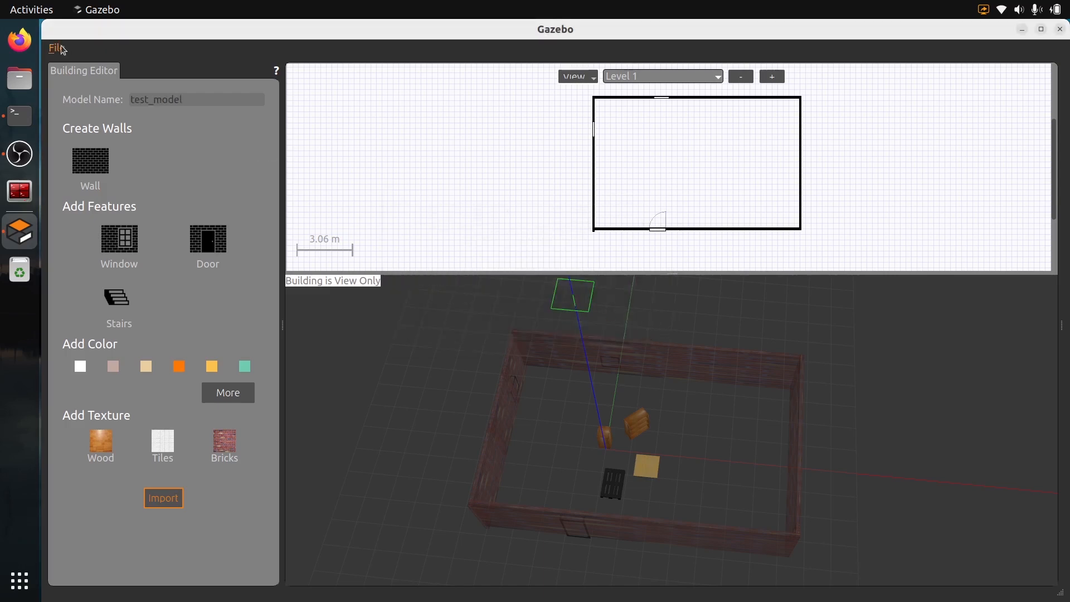
Exit the Building Editor and confirm, placing the room in the simulation world.
click(56, 47)
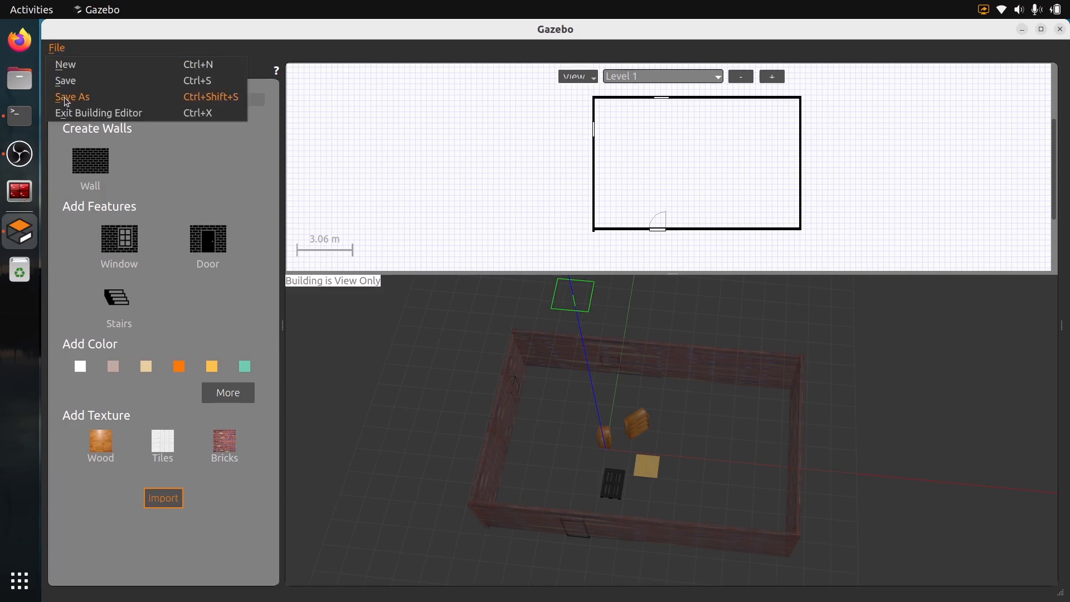
click(98, 113)
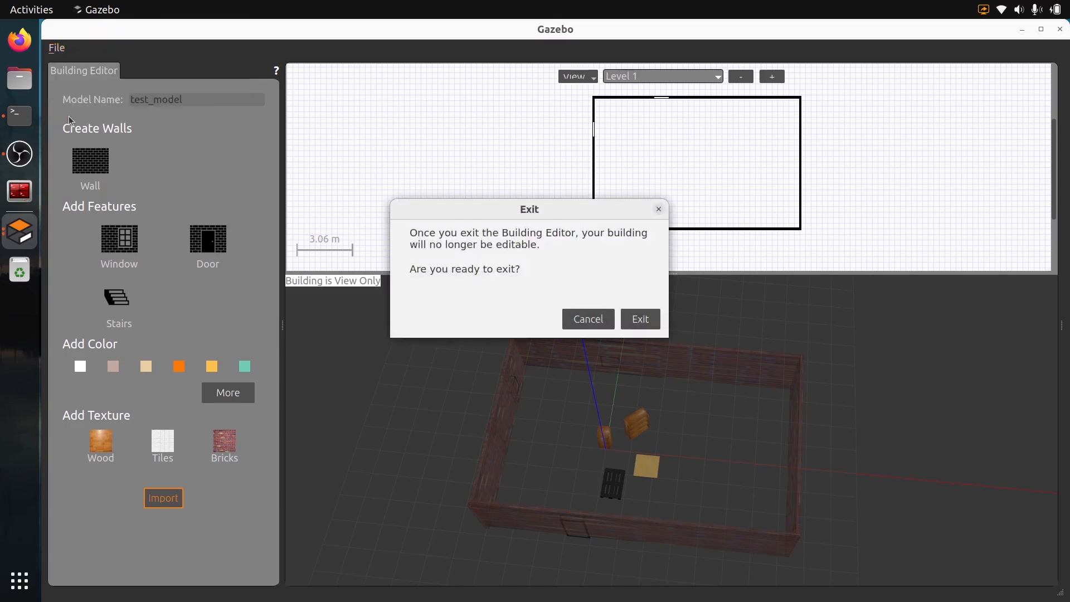
mouse_move(784, 546)
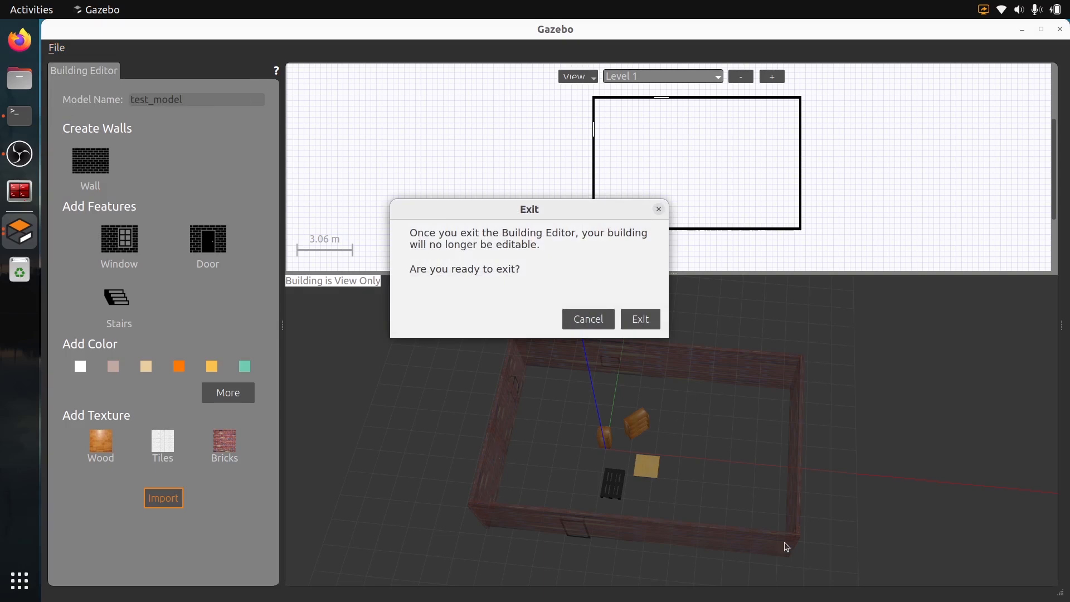
mouse_move(646, 552)
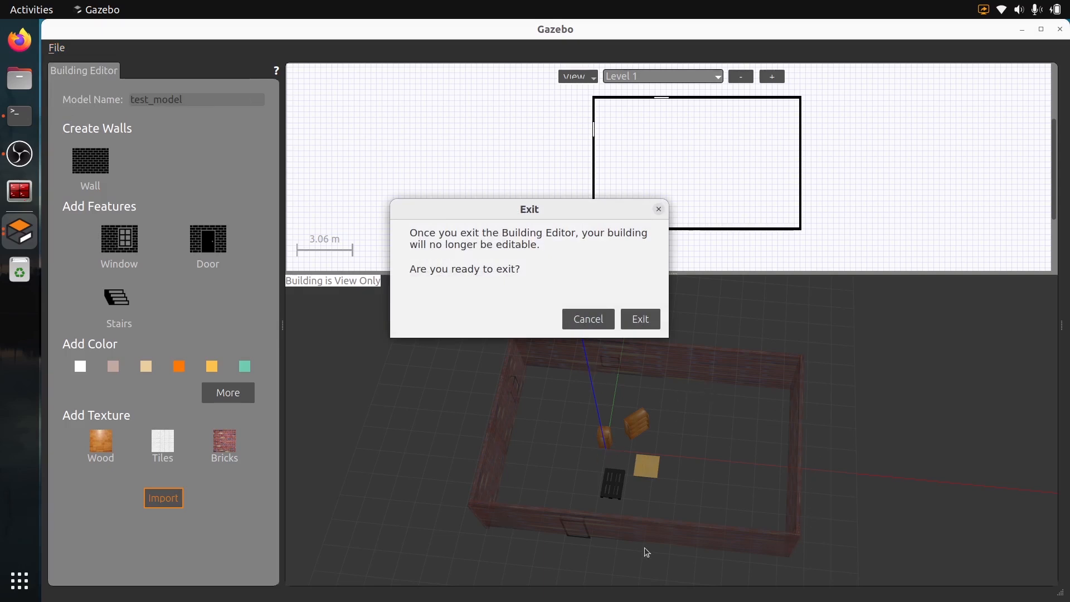
click(639, 318)
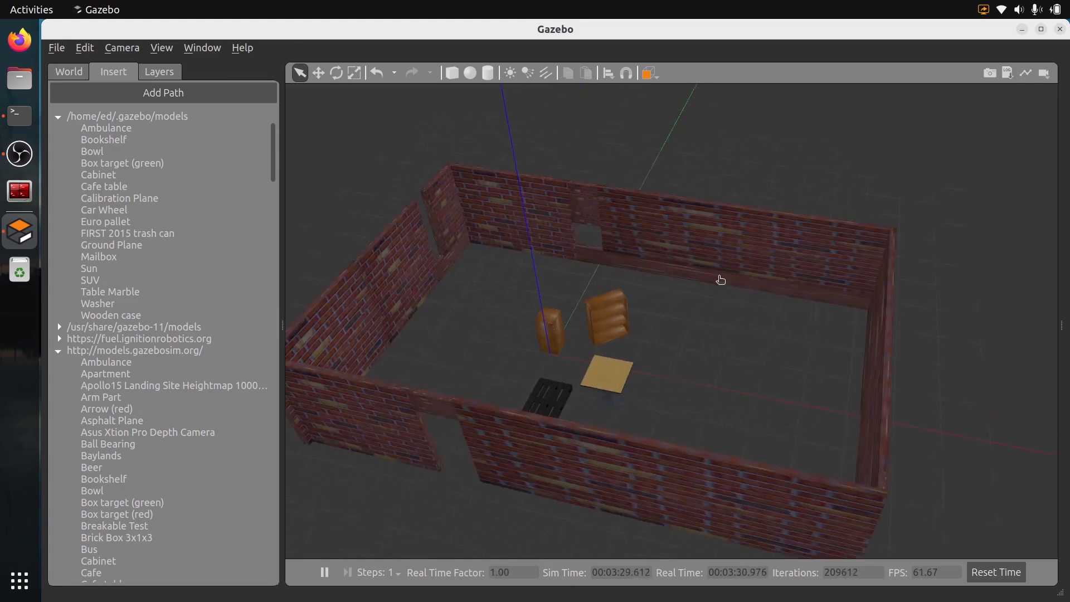
Inspect ground_plane and test_model in the World tab's Models tree, try translate, collapse Models.
click(68, 72)
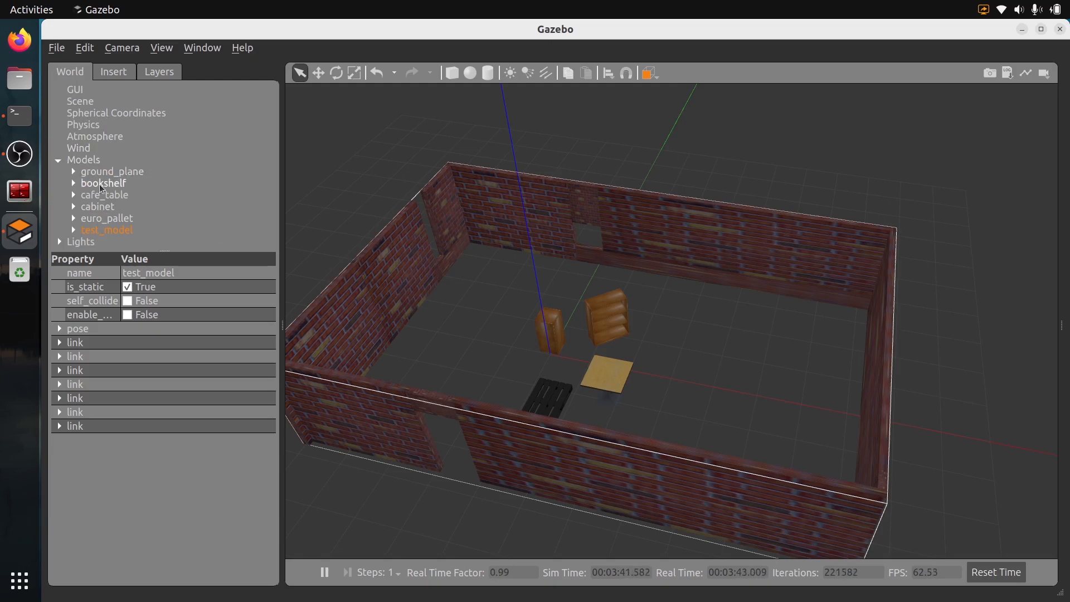
click(112, 171)
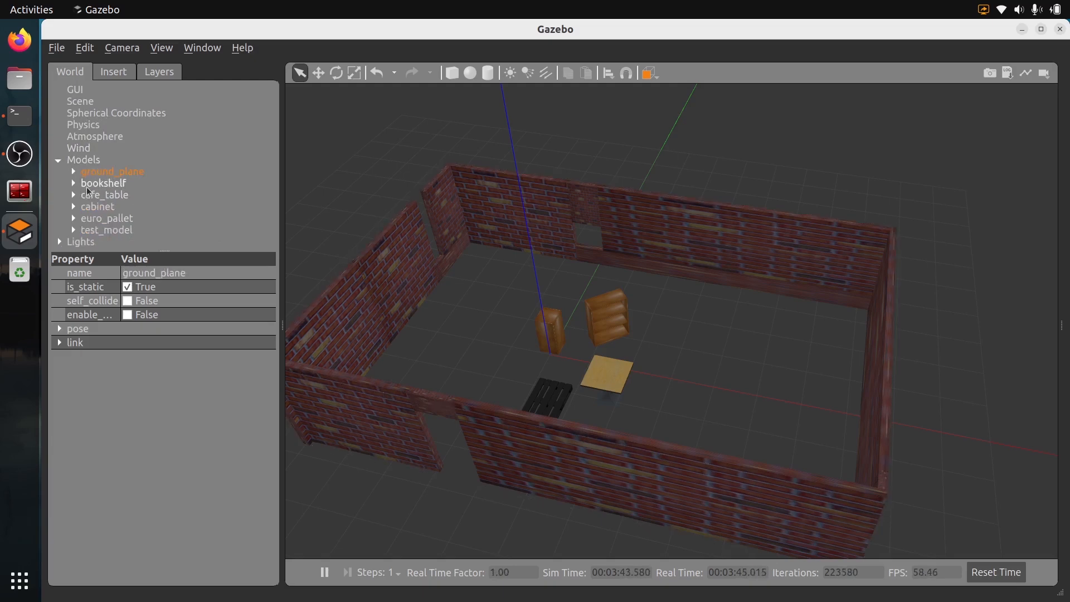
click(104, 194)
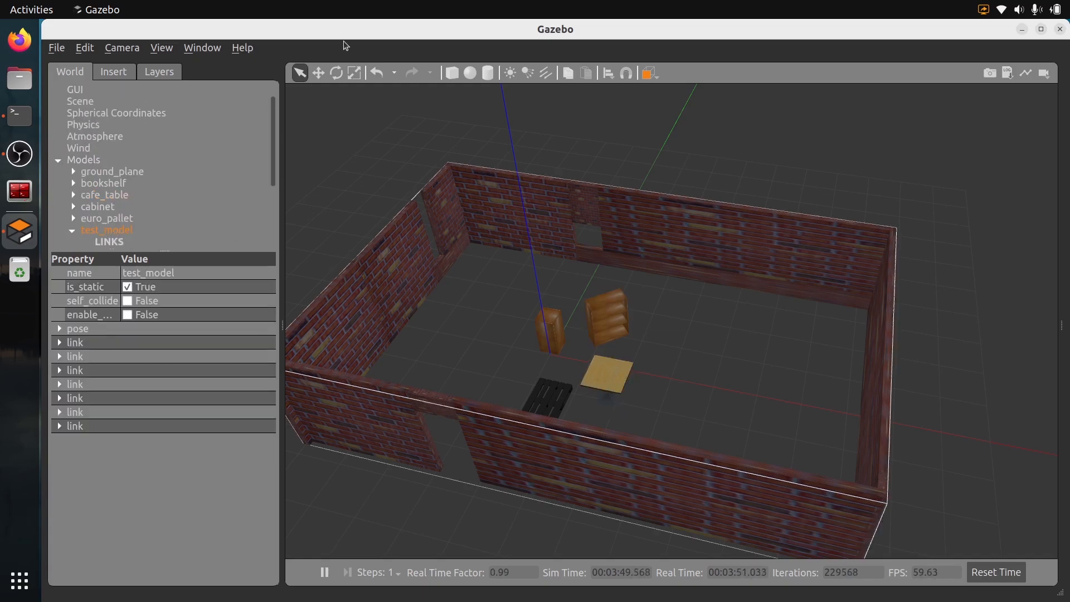
click(317, 73)
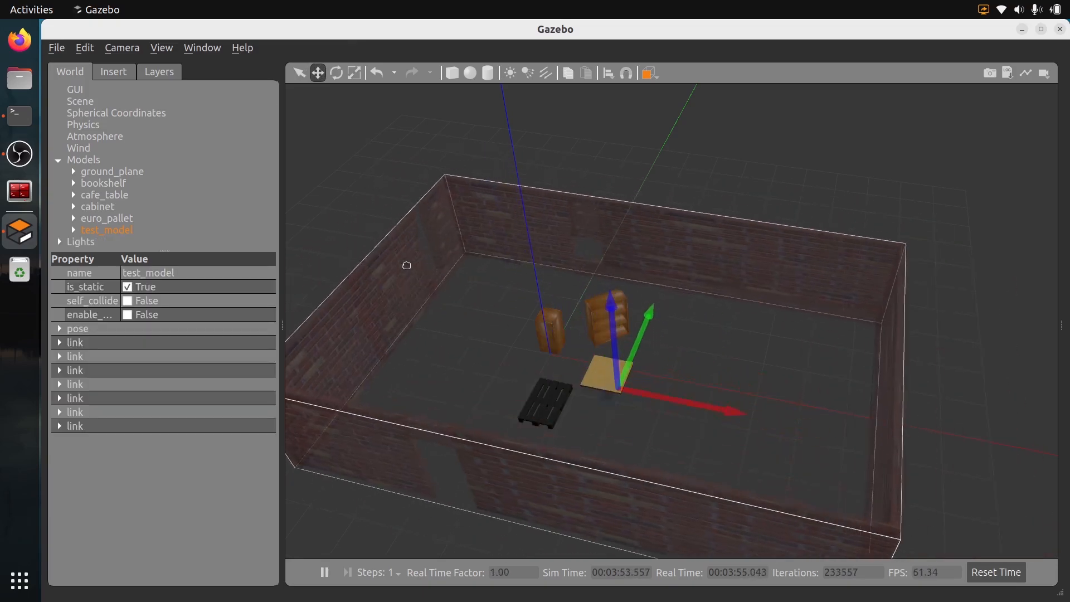
click(104, 183)
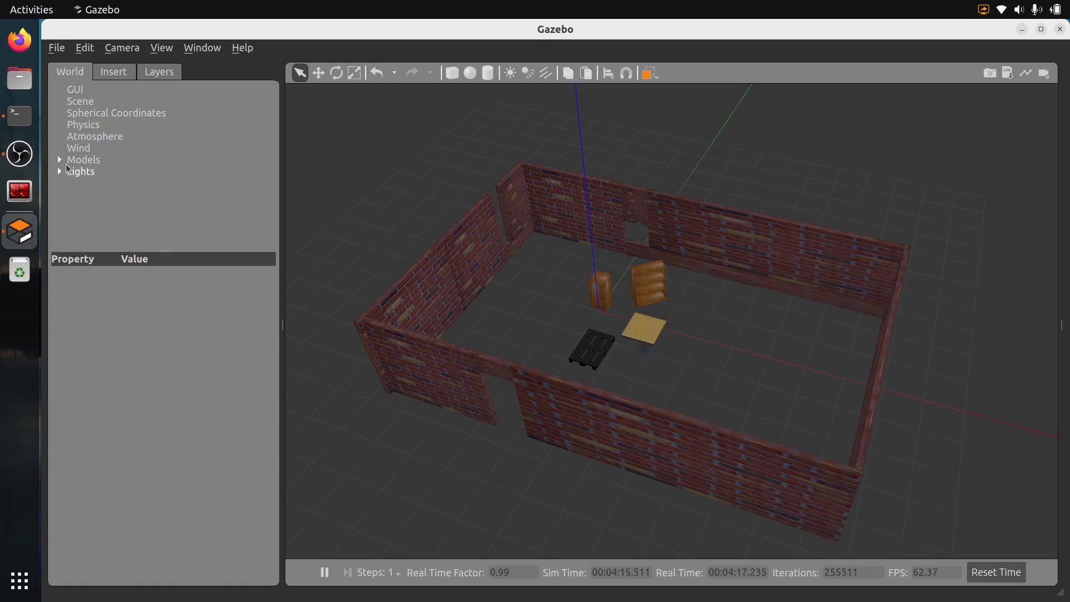
Expand Models, browse building_editor_models in the Insert tab, then return to the World tab.
click(58, 160)
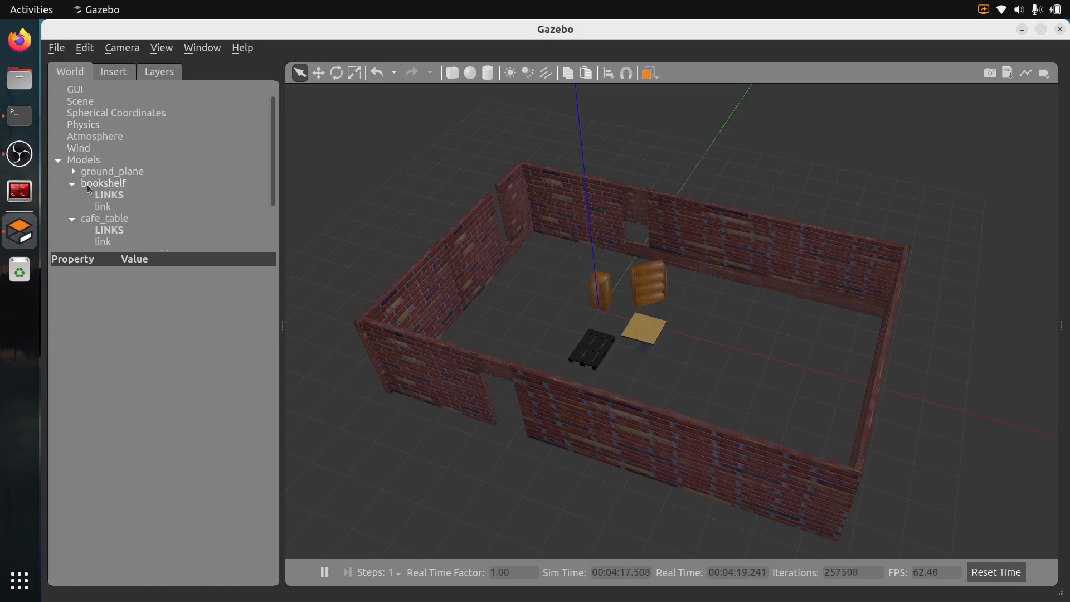
click(112, 72)
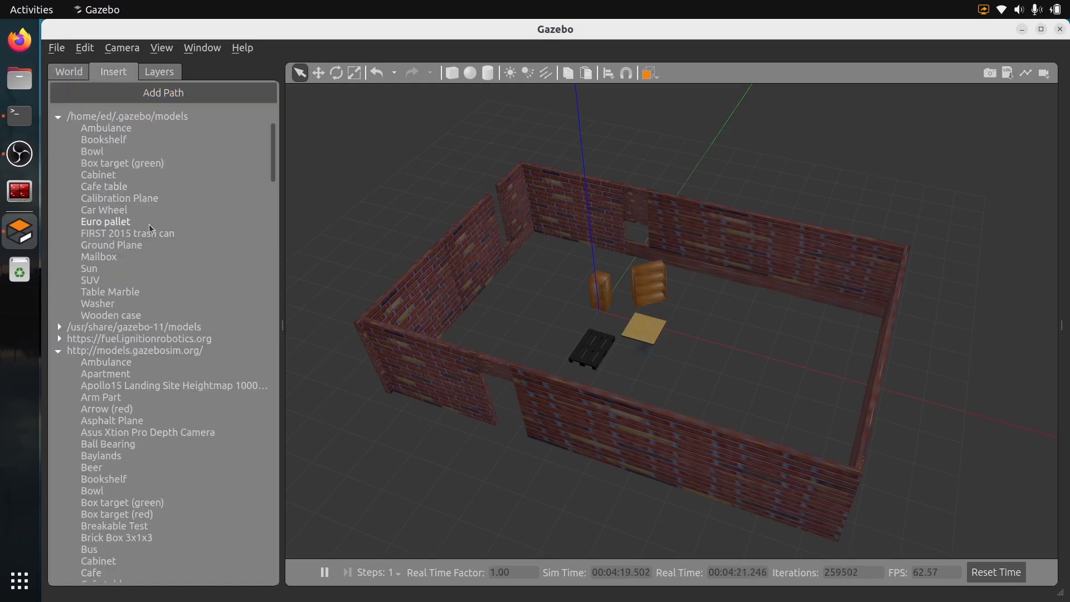
click(59, 116)
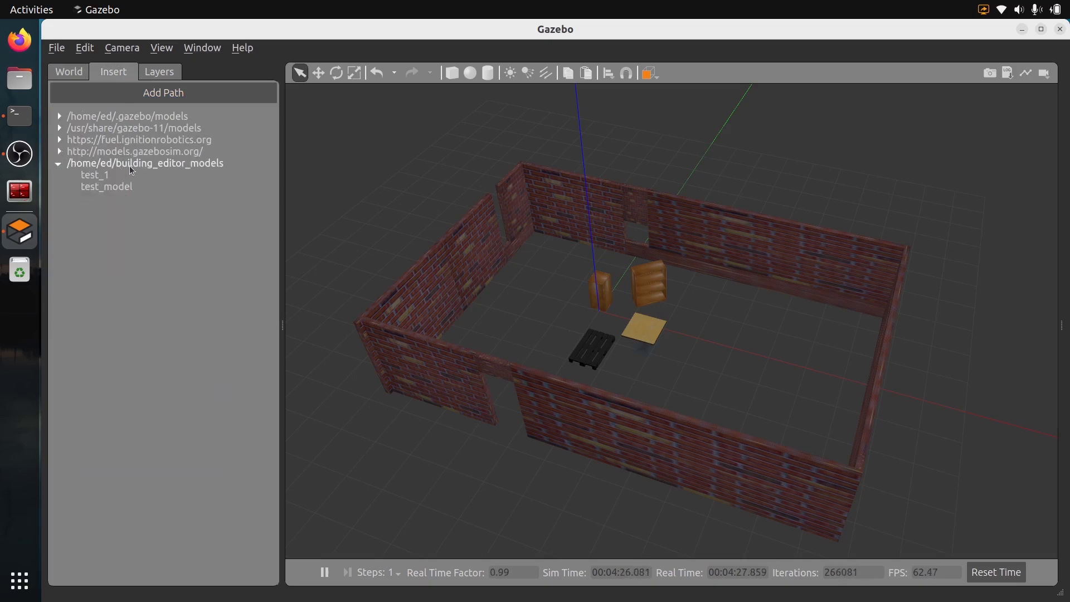
mouse_move(121, 189)
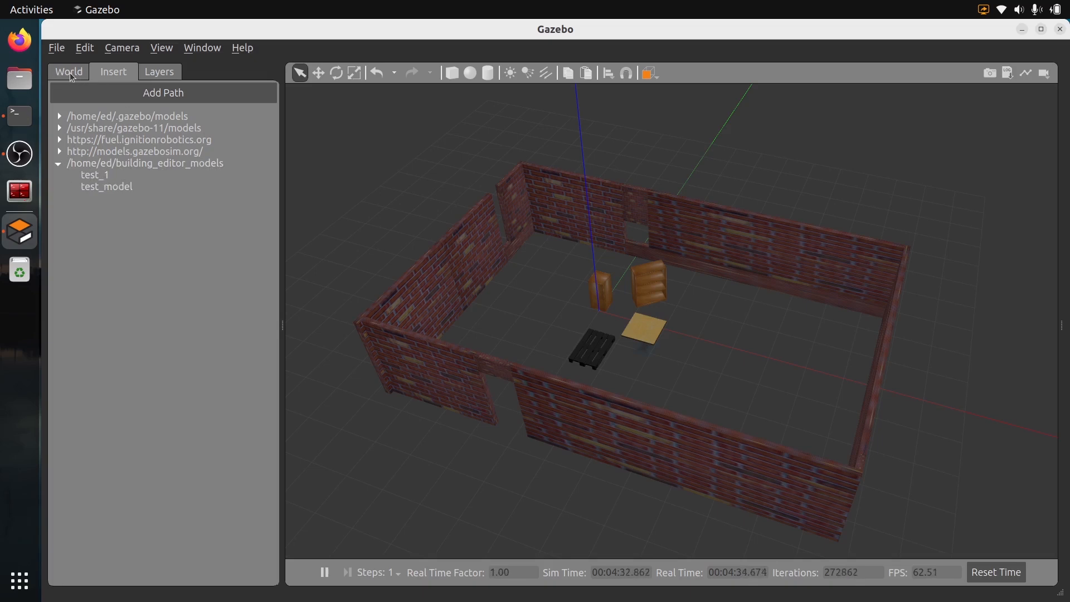
click(68, 72)
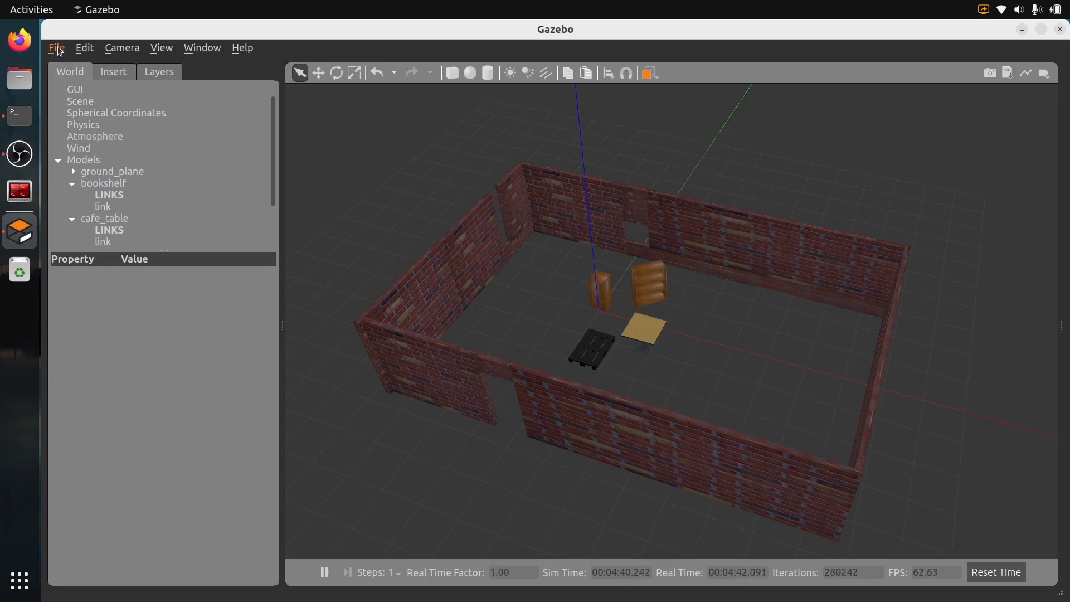
Save the world as 'world_test.world' in the home folder.
click(57, 48)
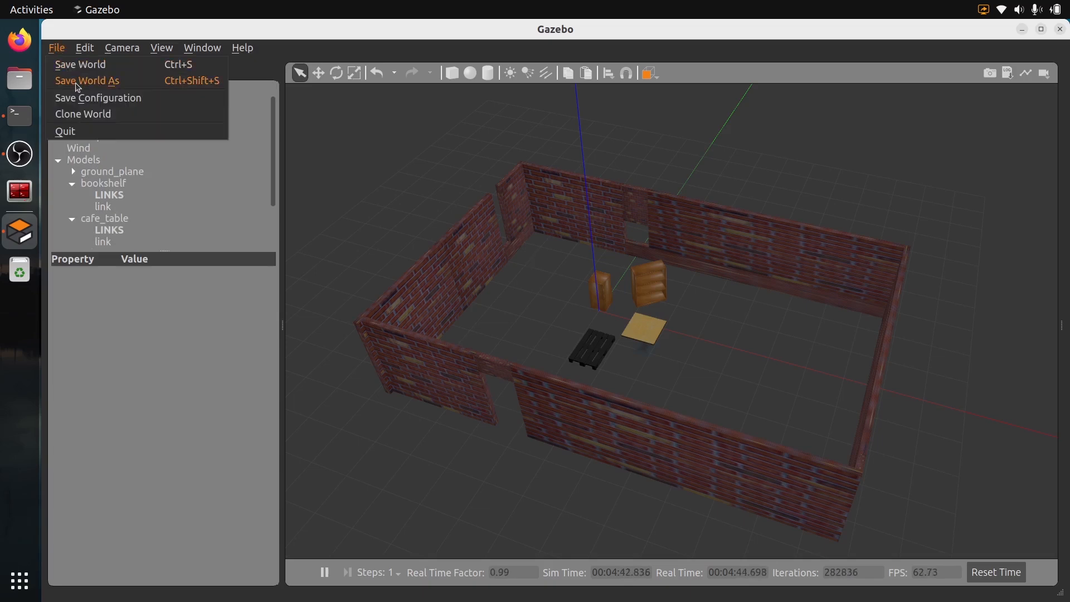
click(86, 80)
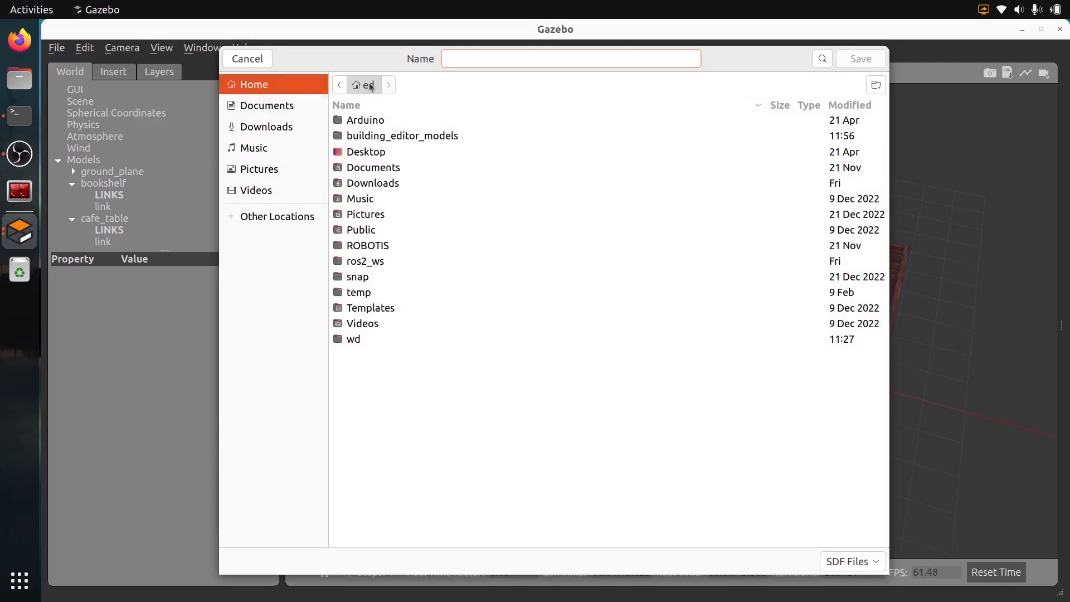
click(571, 58)
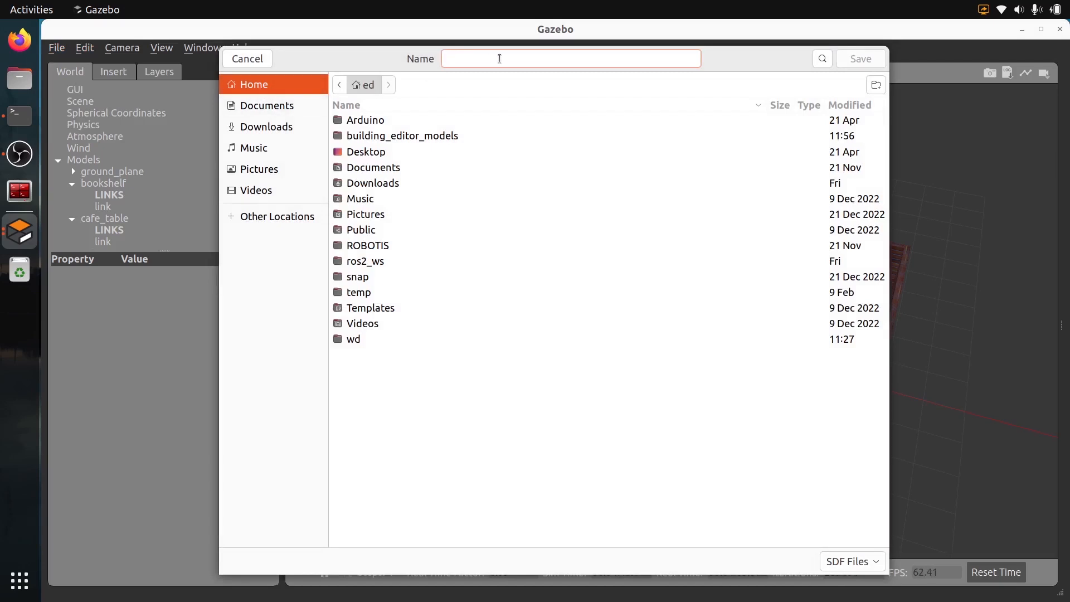
text(world_test)
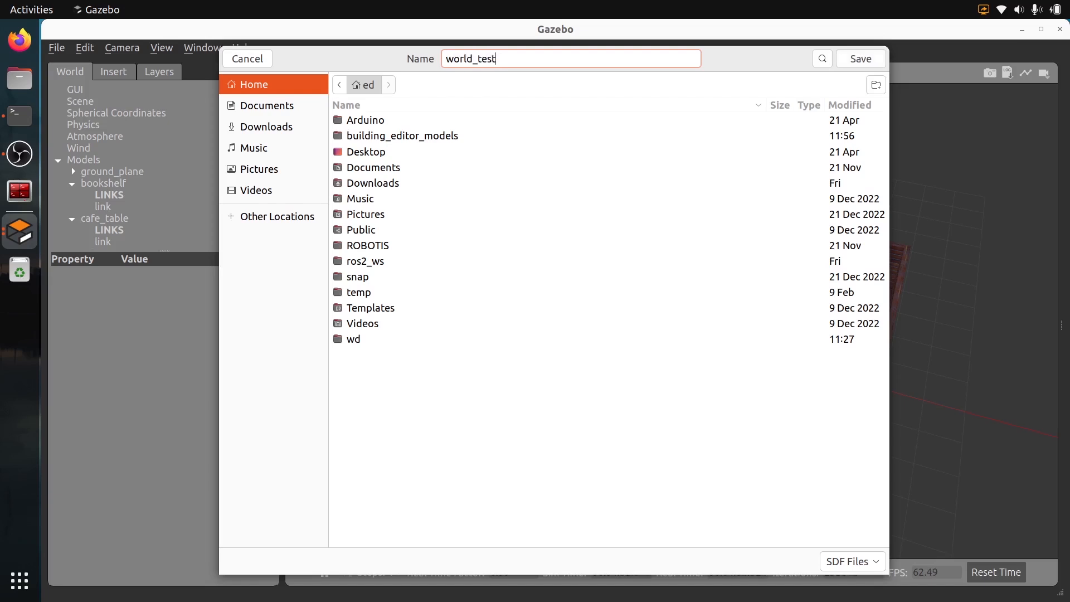
text(.)
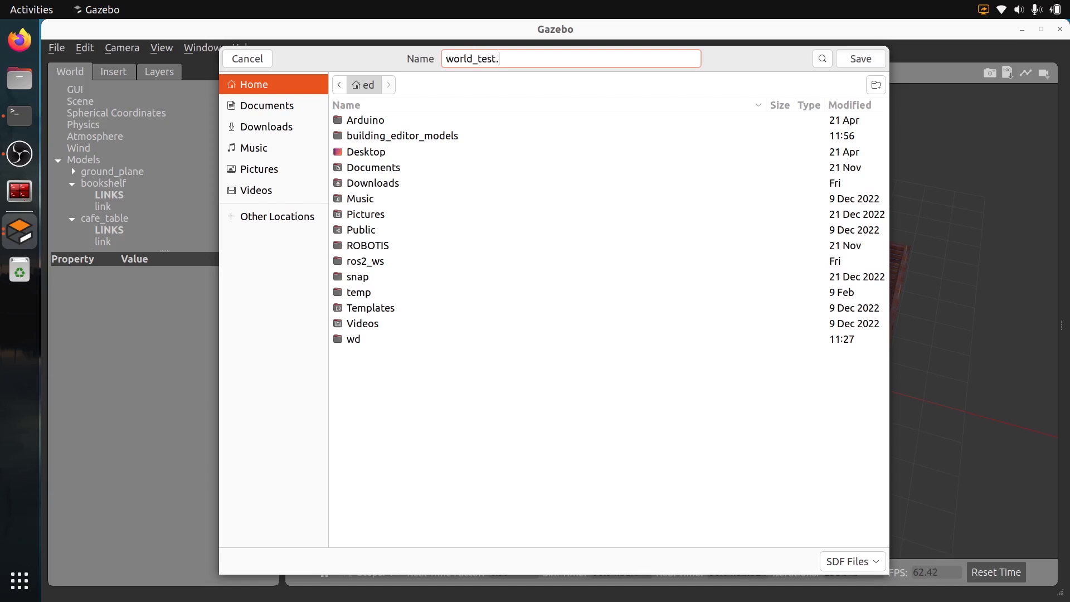
text(world)
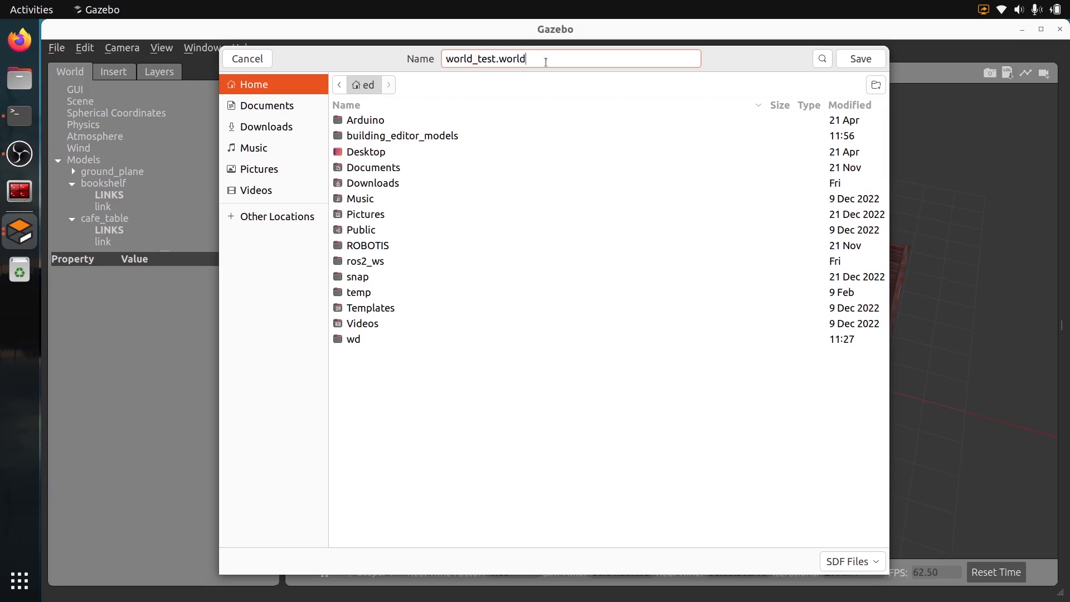
click(859, 58)
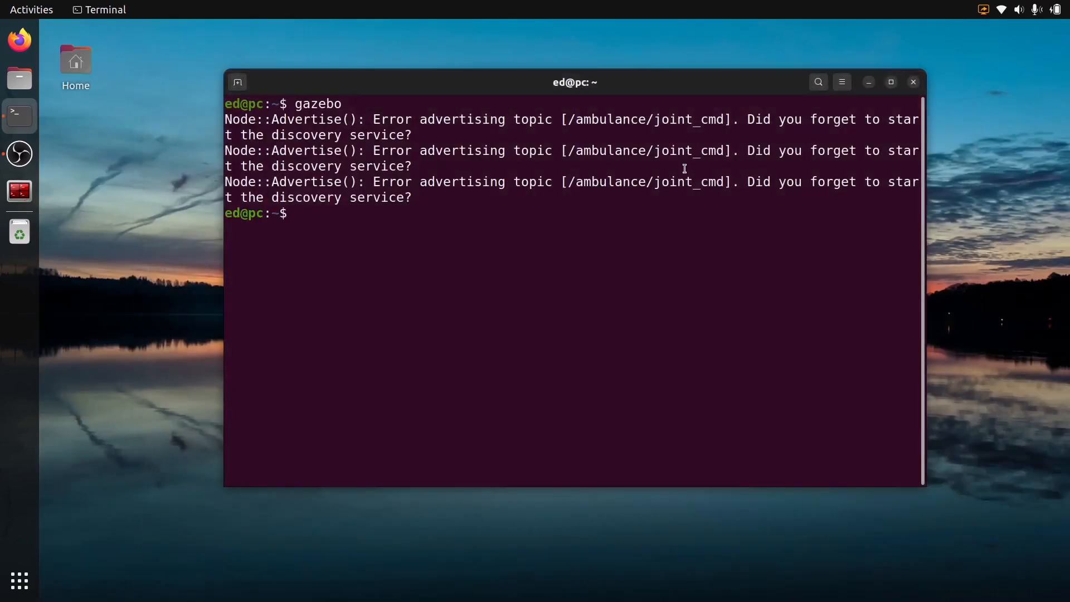
Run 'gazebo world_test.world' in the terminal to relaunch the saved world.
text(g)
text(ls)
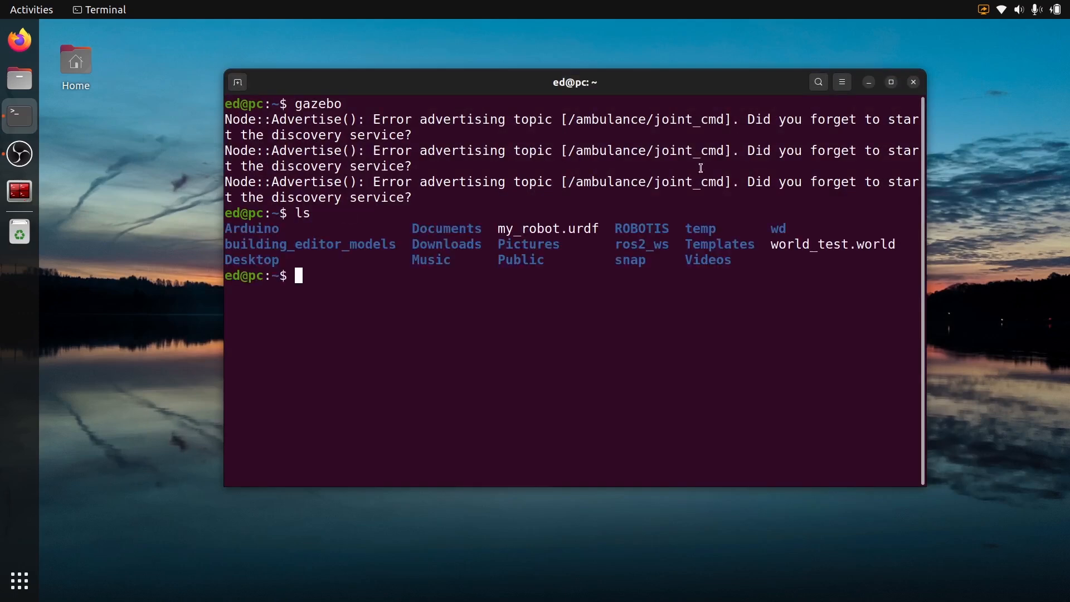
mouse_move(890, 244)
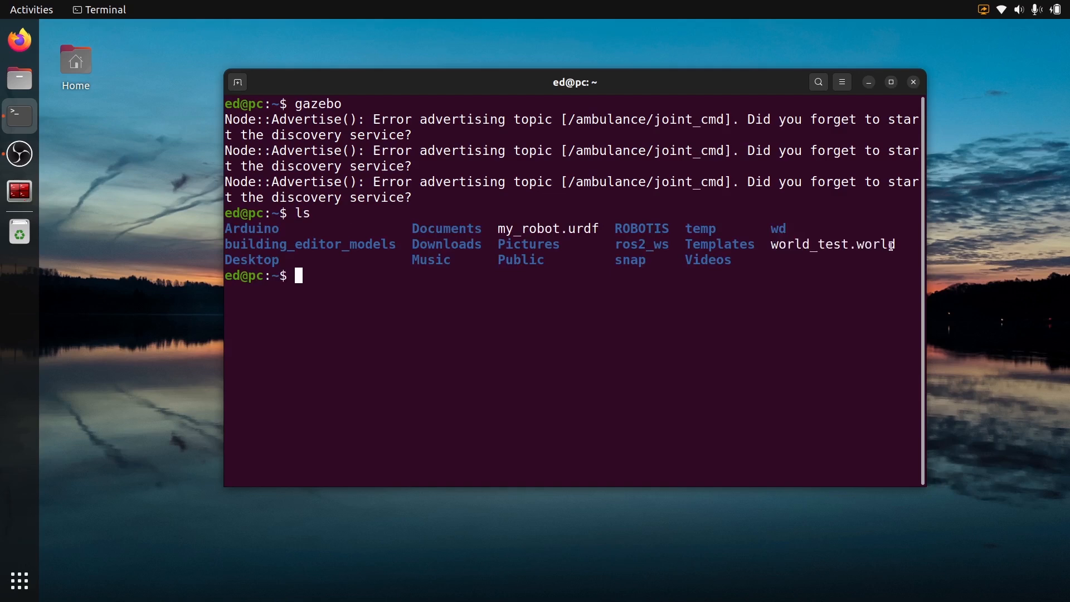
text(gazebo)
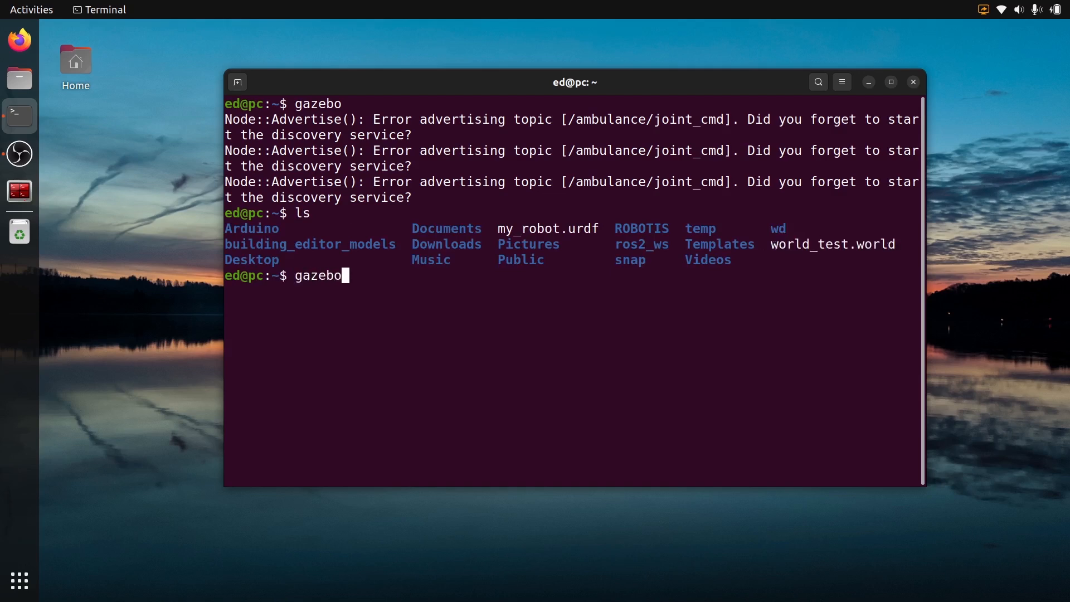
text(world_test.world)
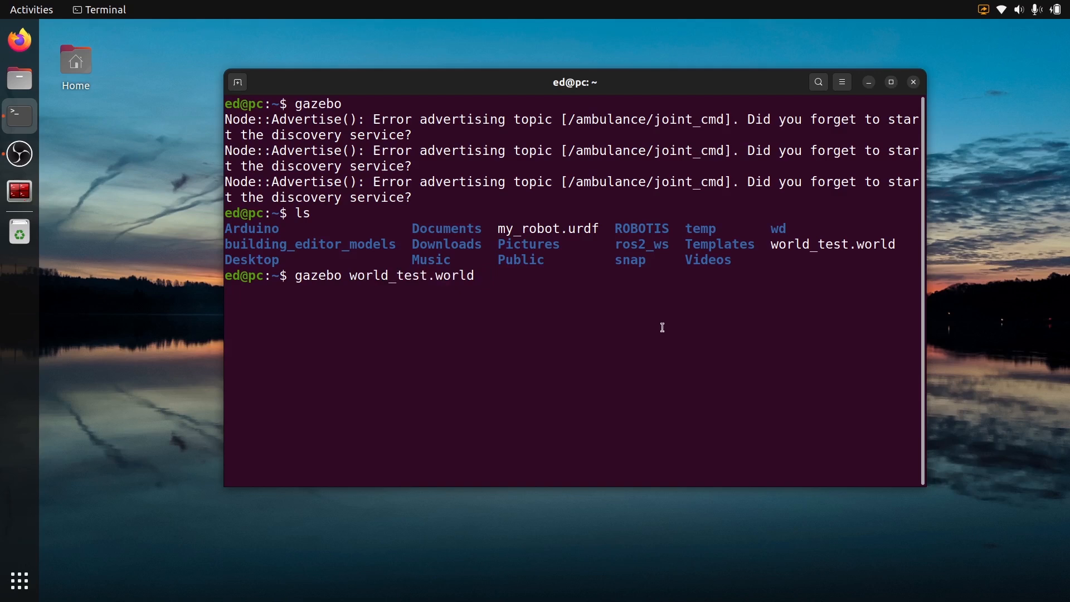
key(Return)
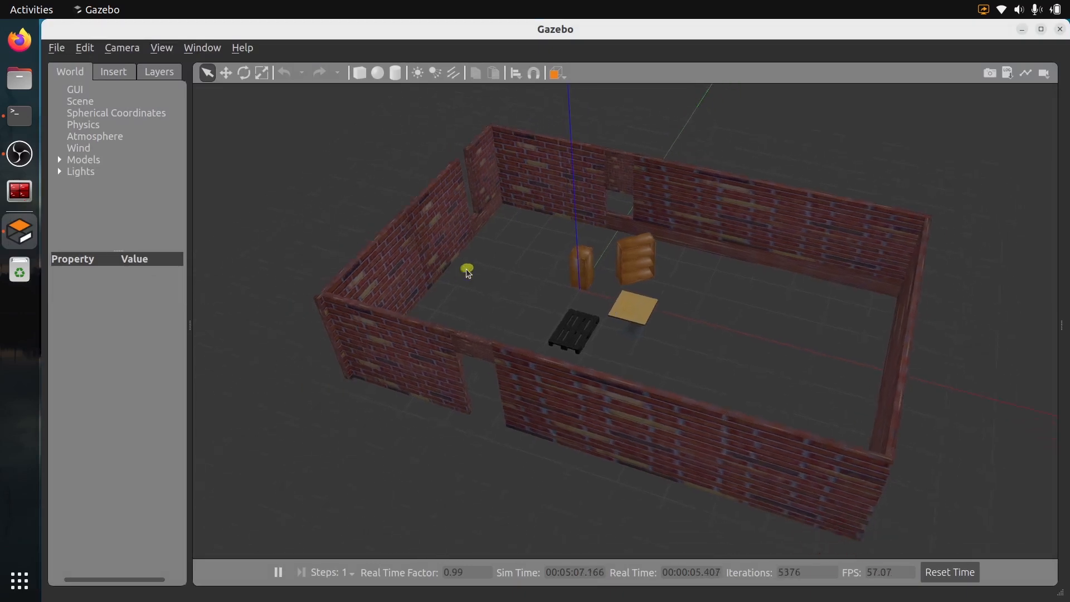
mouse_move(512, 261)
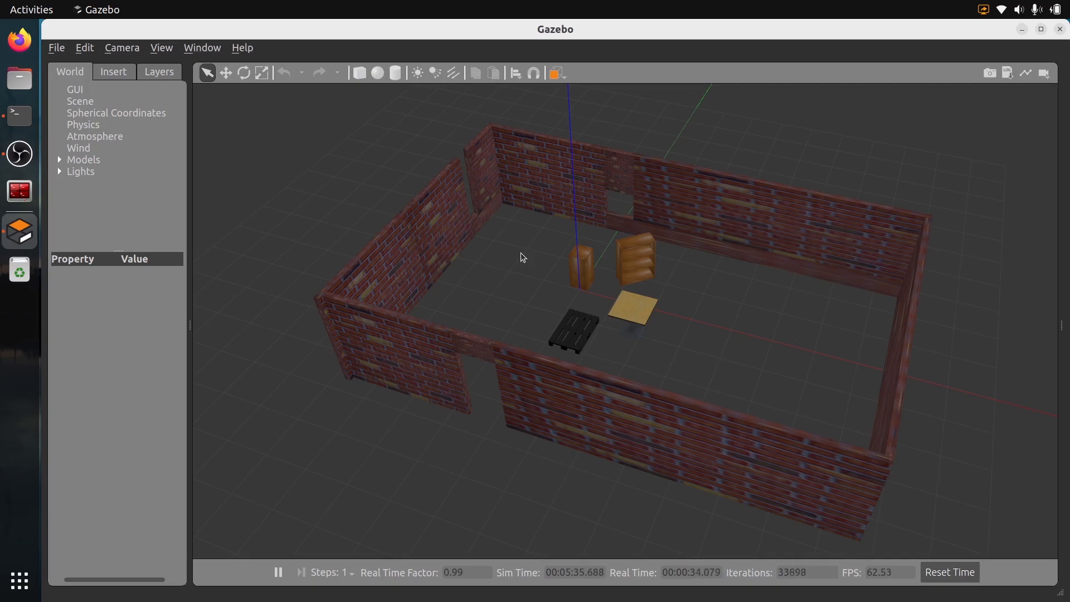
mouse_move(676, 287)
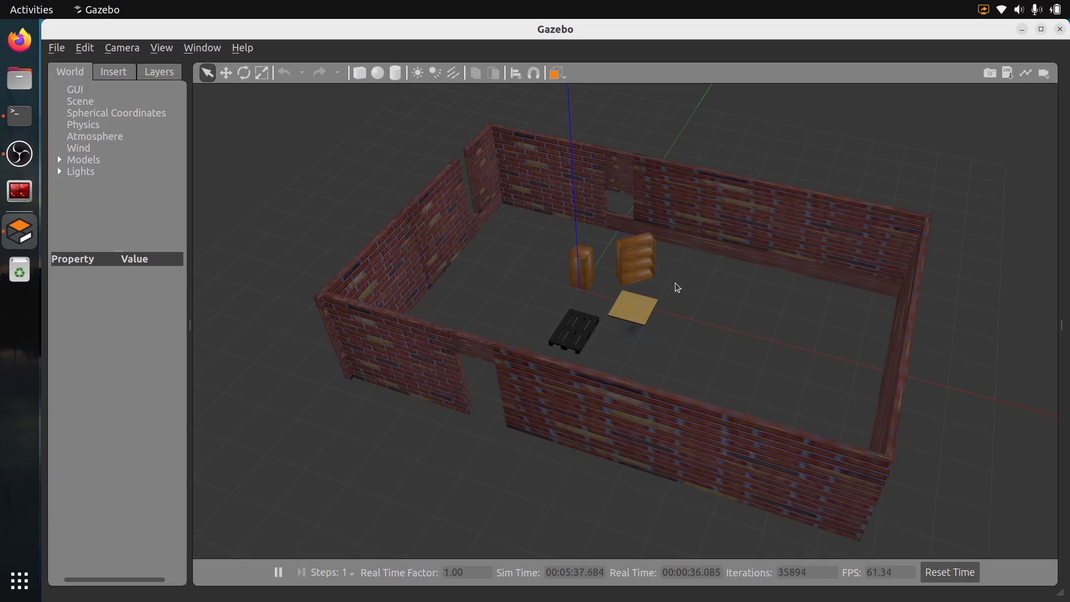
mouse_move(494, 302)
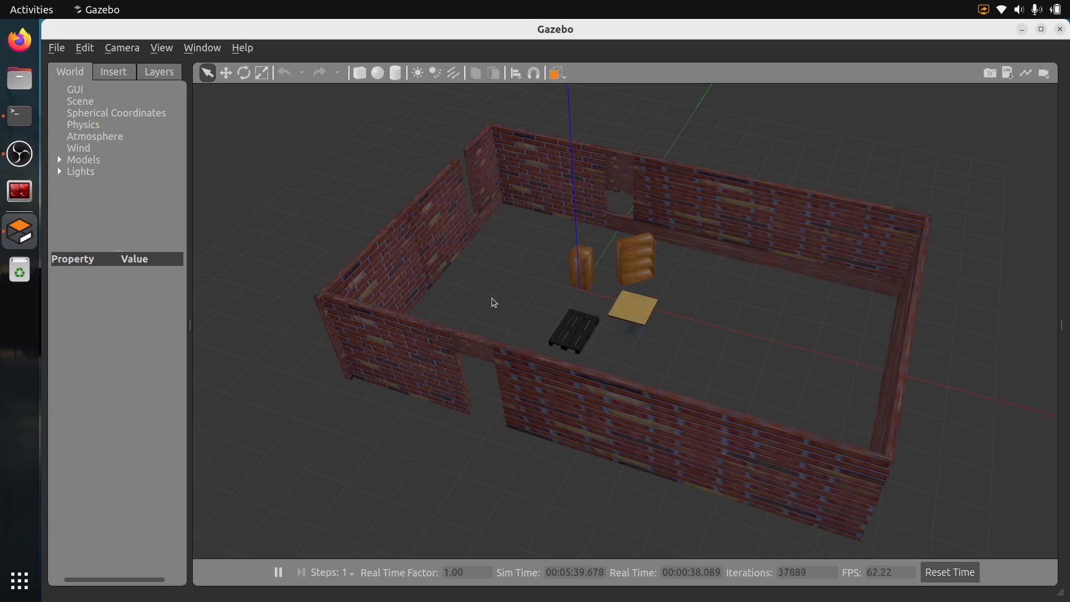
mouse_move(686, 328)
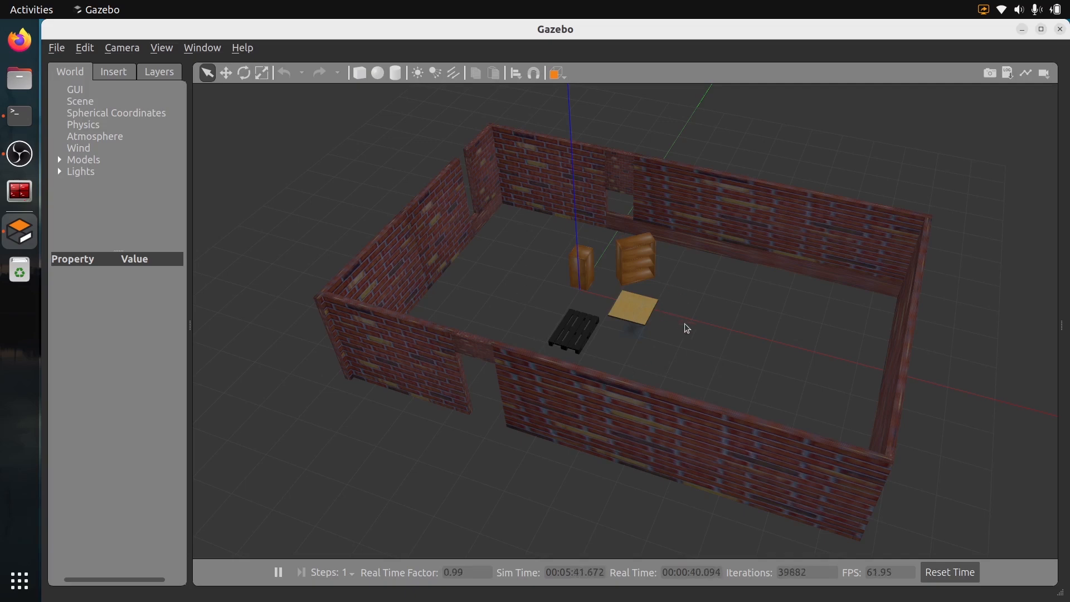